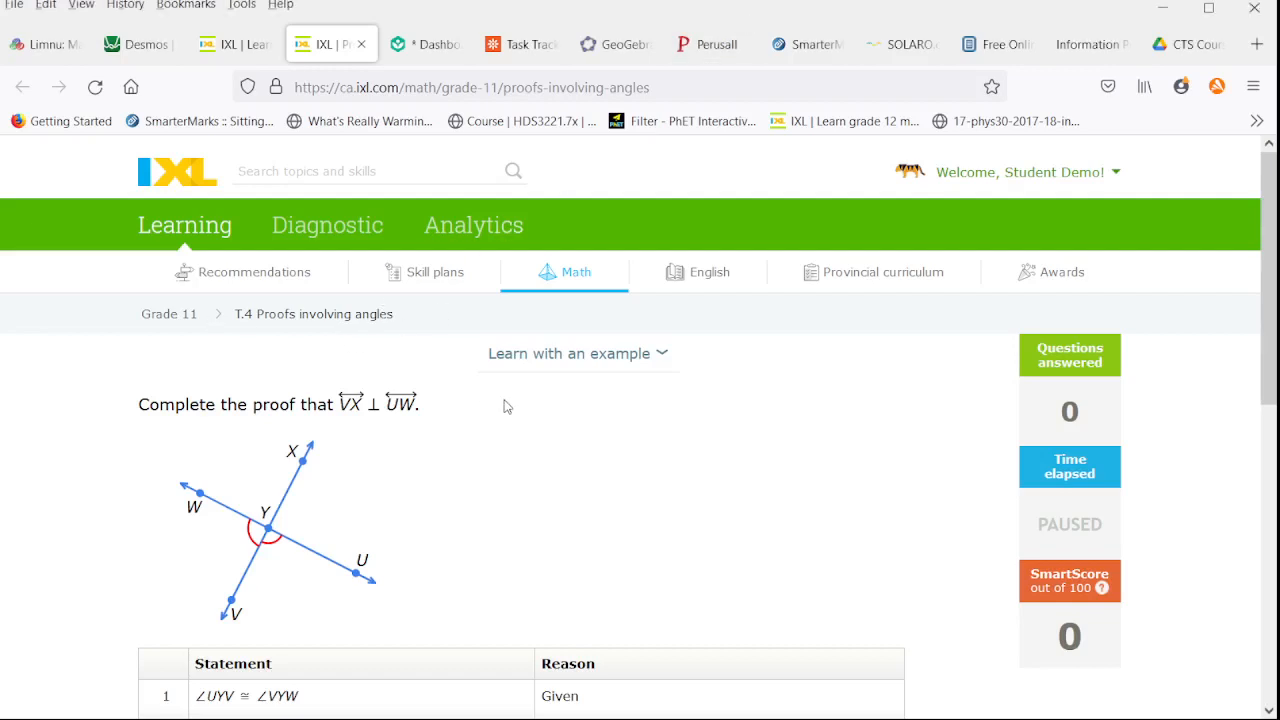
Give step 4 the reason Algebra and submit the perpendicular-lines proof
{"action": "scroll", "scroll_direction": "down", "scroll_amount": 3}
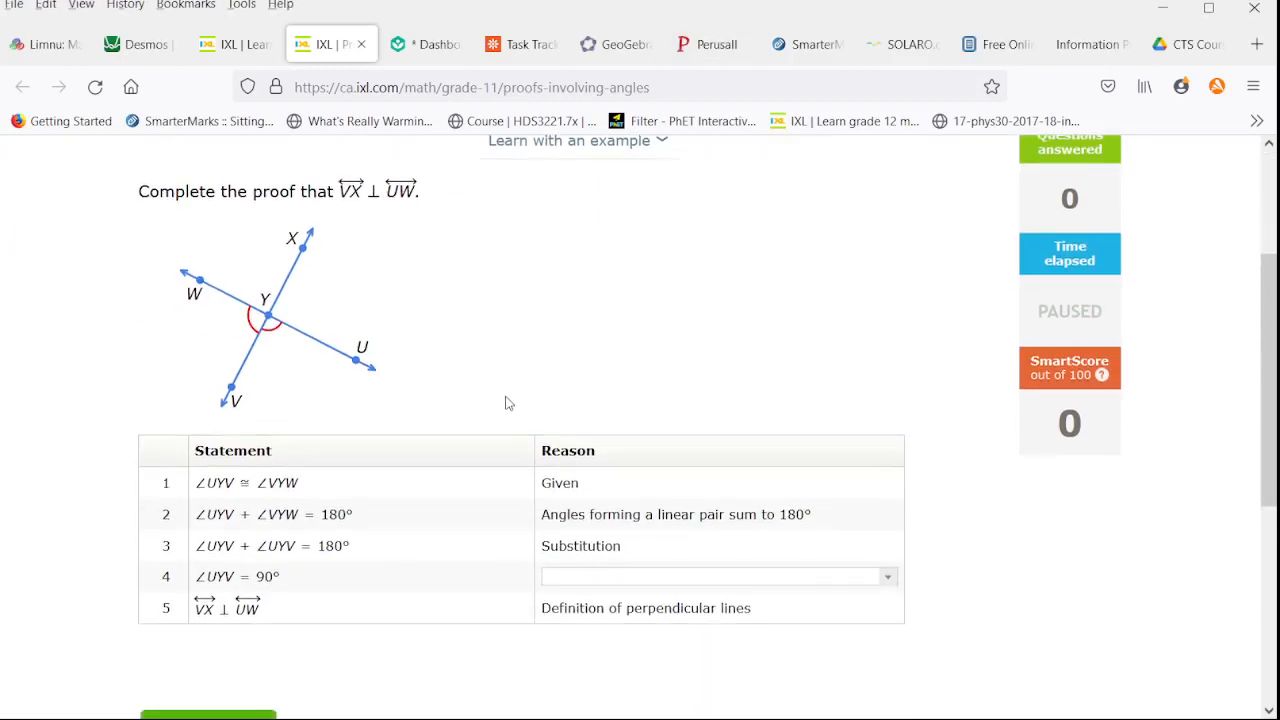
{"action": "mouse_move", "coordinate": [445, 307]}
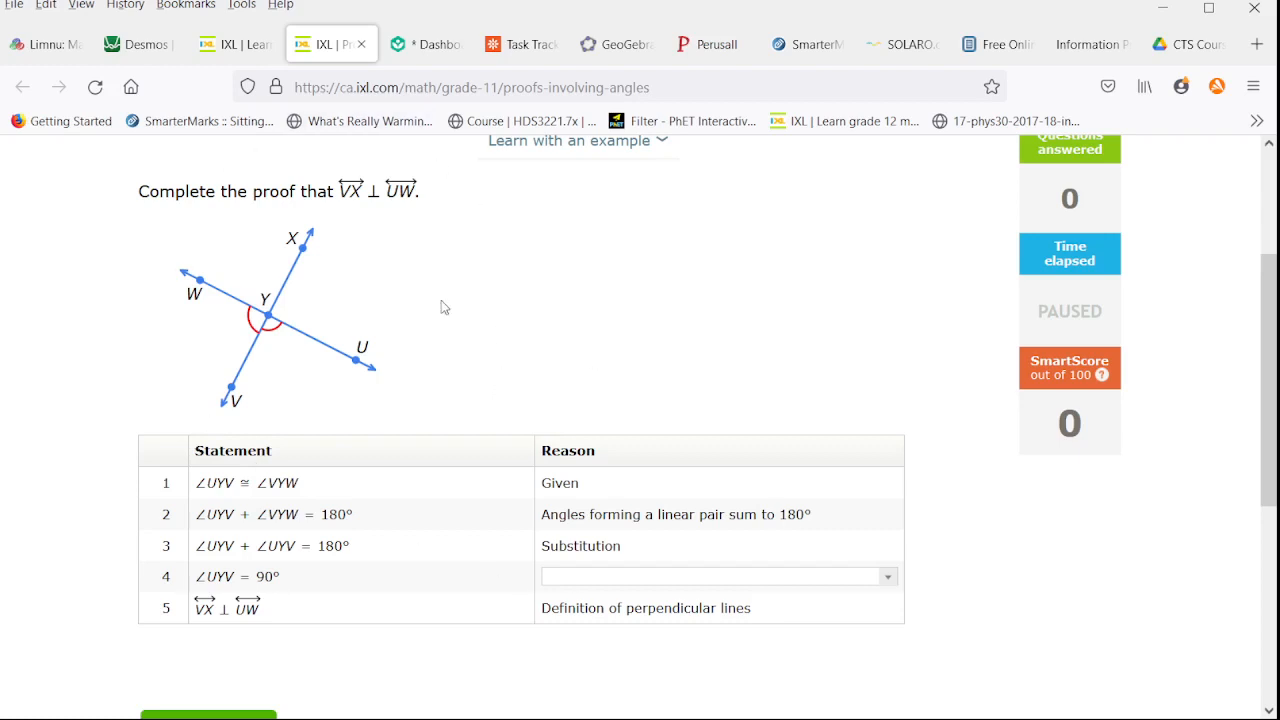
{"action": "mouse_move", "coordinate": [316, 427]}
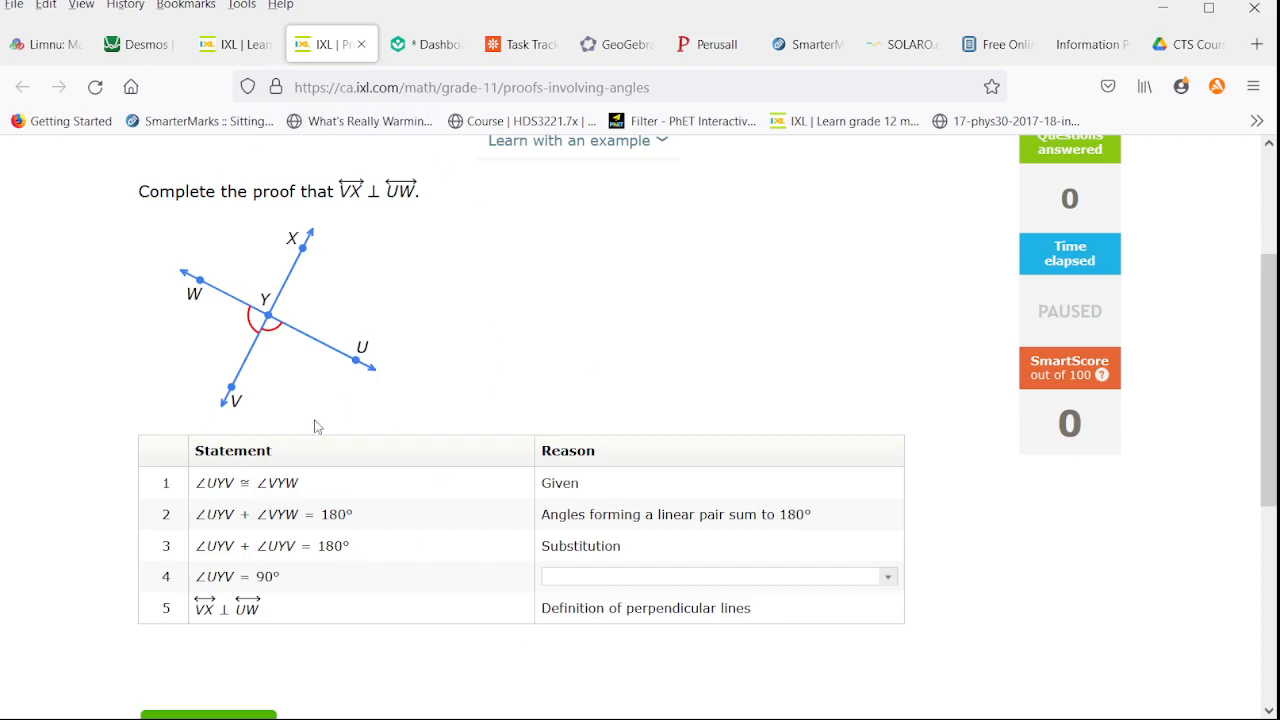
{"action": "mouse_move", "coordinate": [660, 698]}
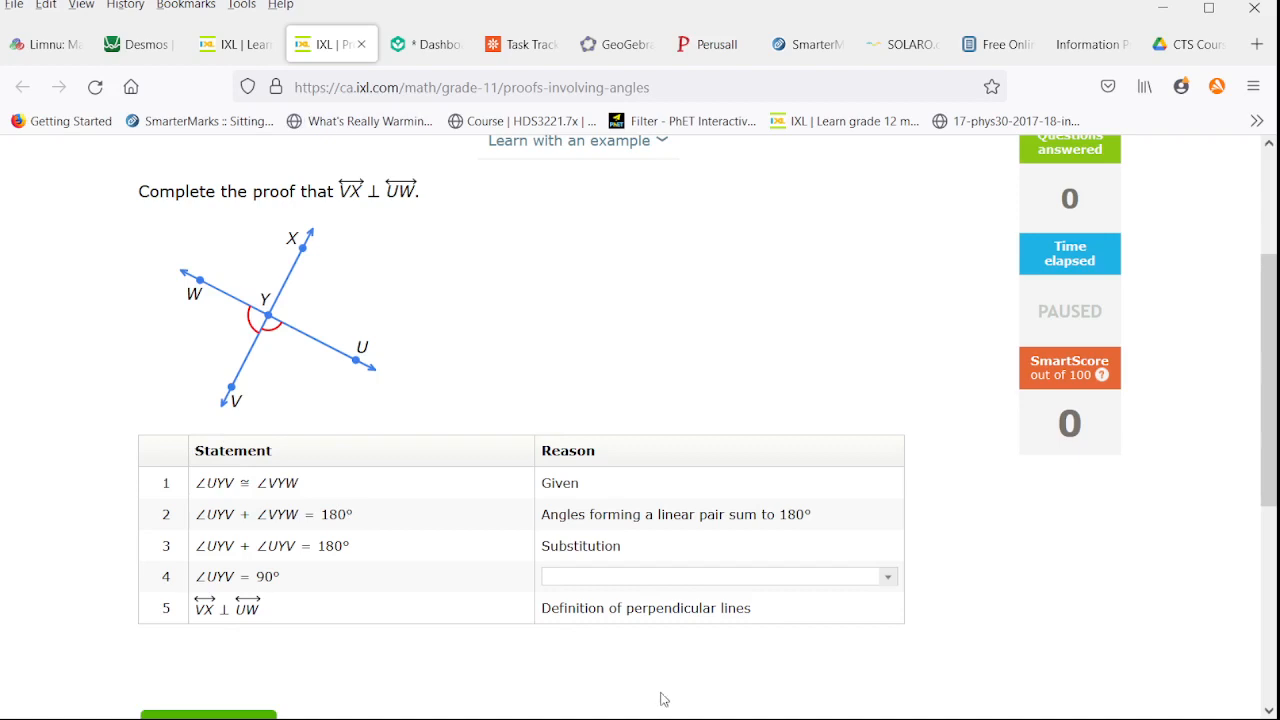
{"action": "mouse_move", "coordinate": [629, 263]}
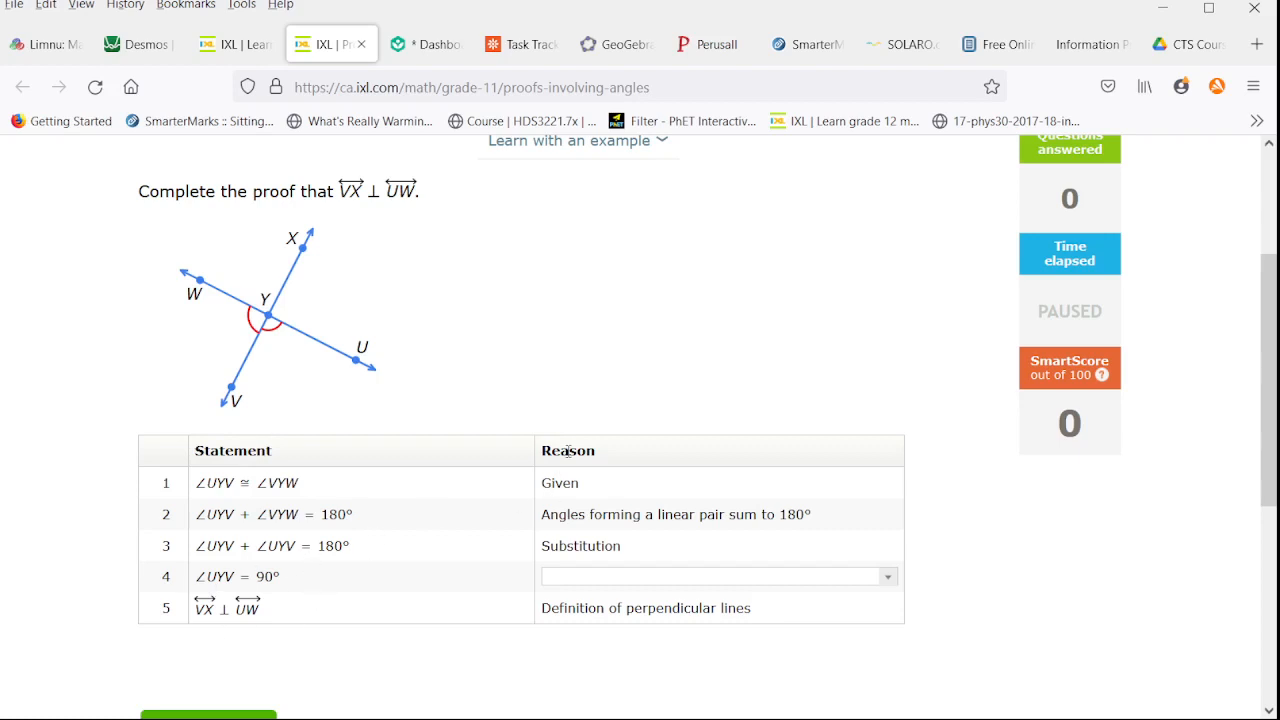
{"action": "mouse_move", "coordinate": [686, 668]}
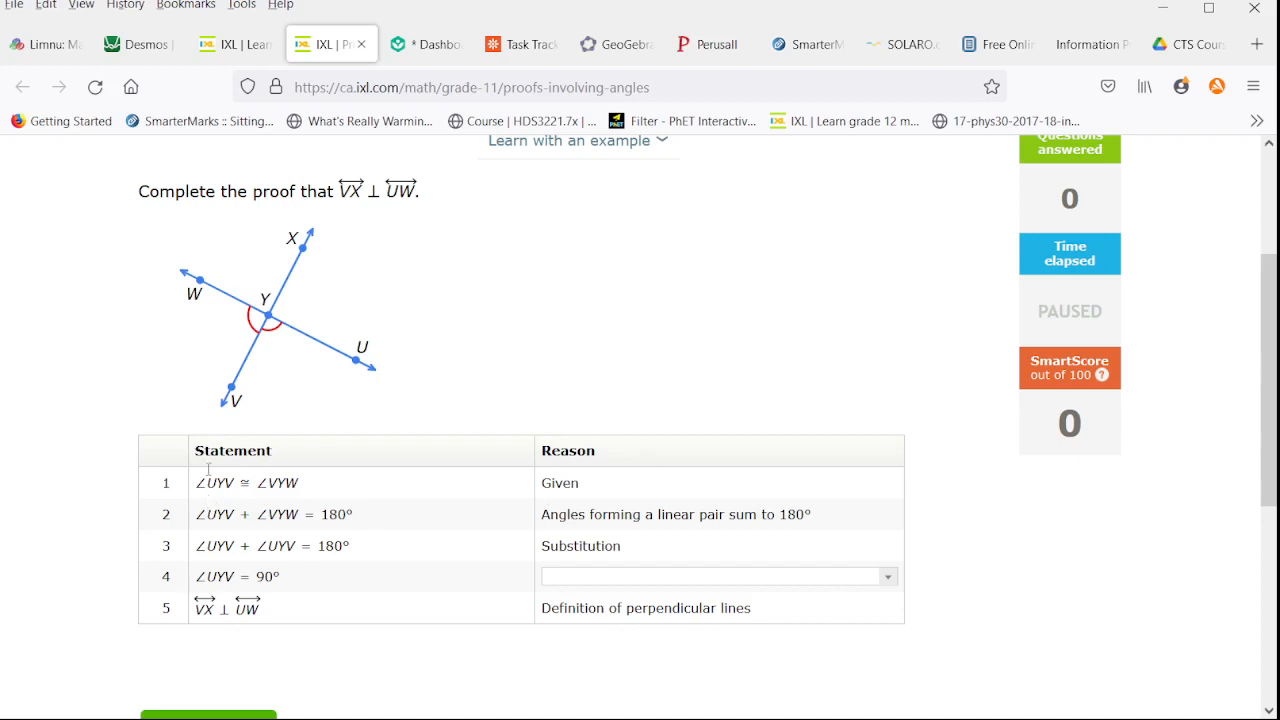
{"action": "mouse_move", "coordinate": [247, 318]}
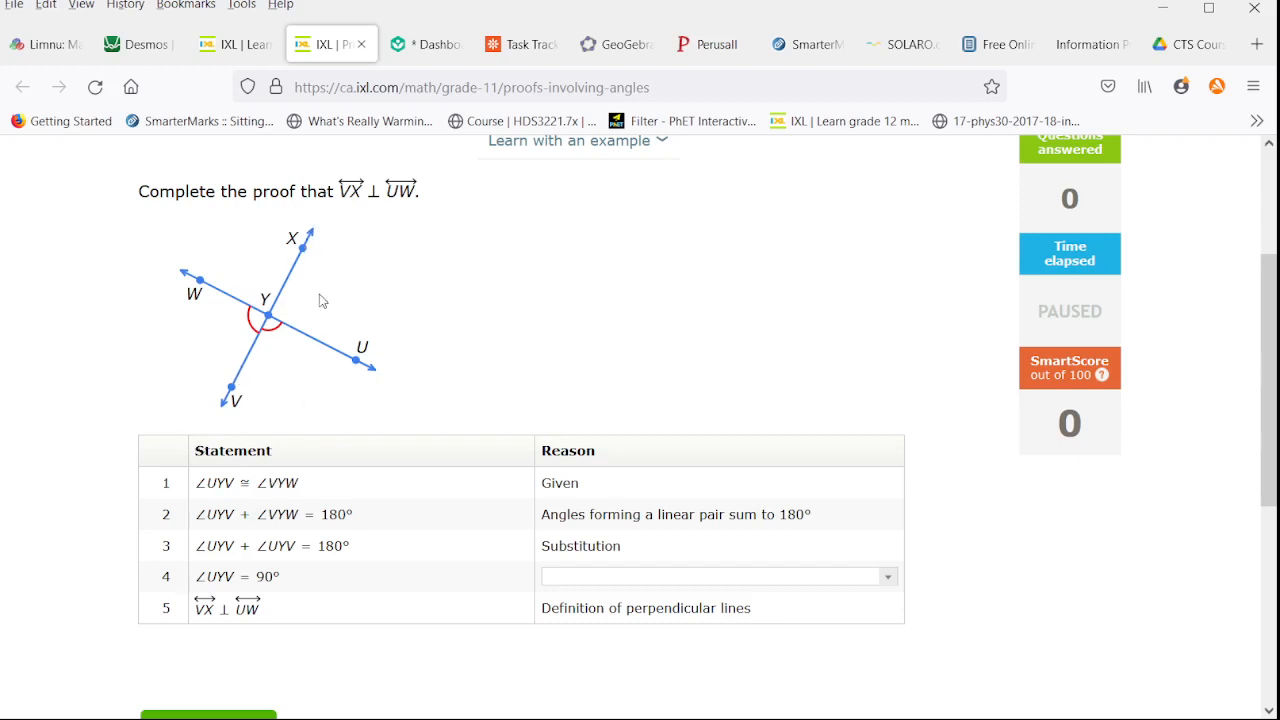
{"action": "mouse_move", "coordinate": [421, 396]}
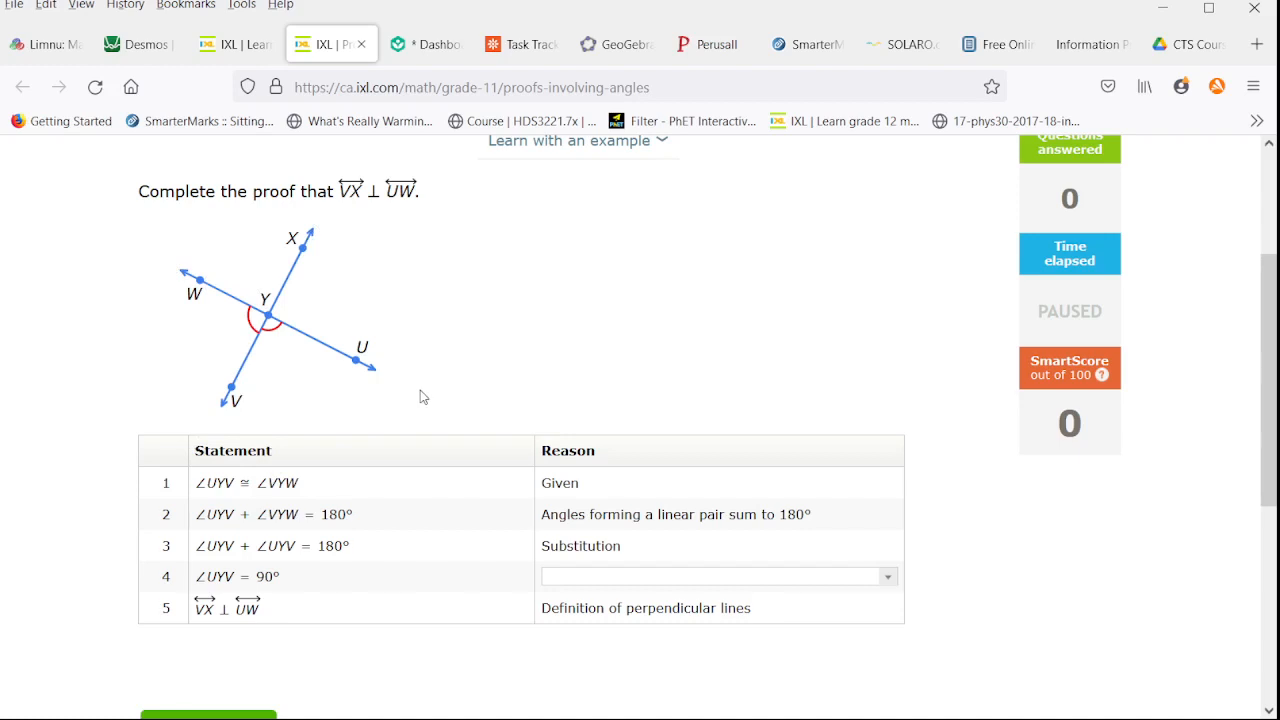
{"action": "mouse_move", "coordinate": [213, 472]}
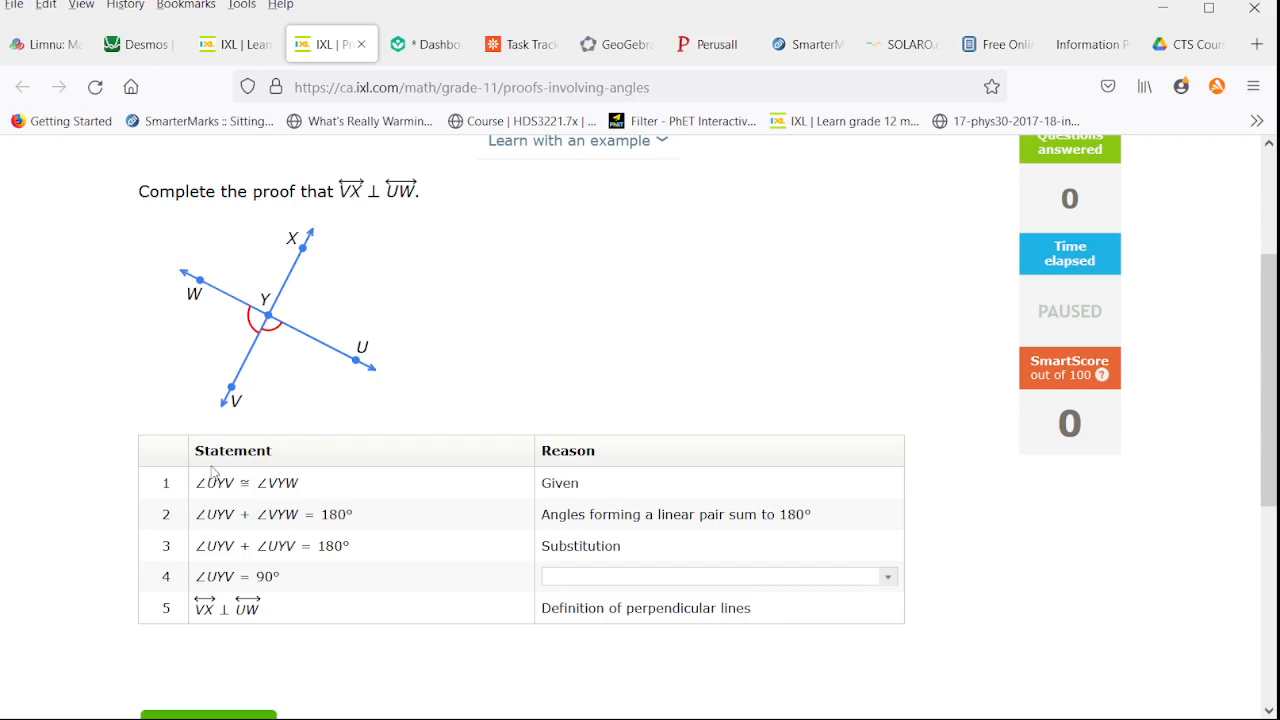
{"action": "mouse_move", "coordinate": [230, 326]}
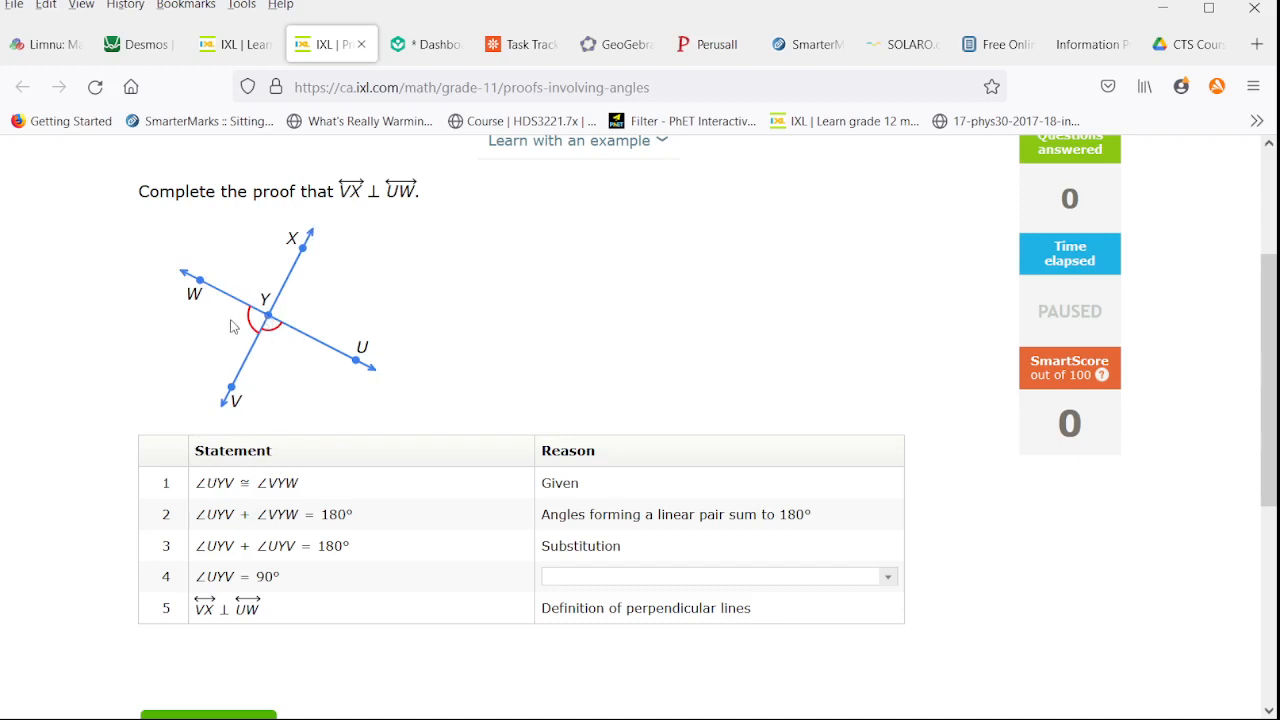
{"action": "mouse_move", "coordinate": [643, 511]}
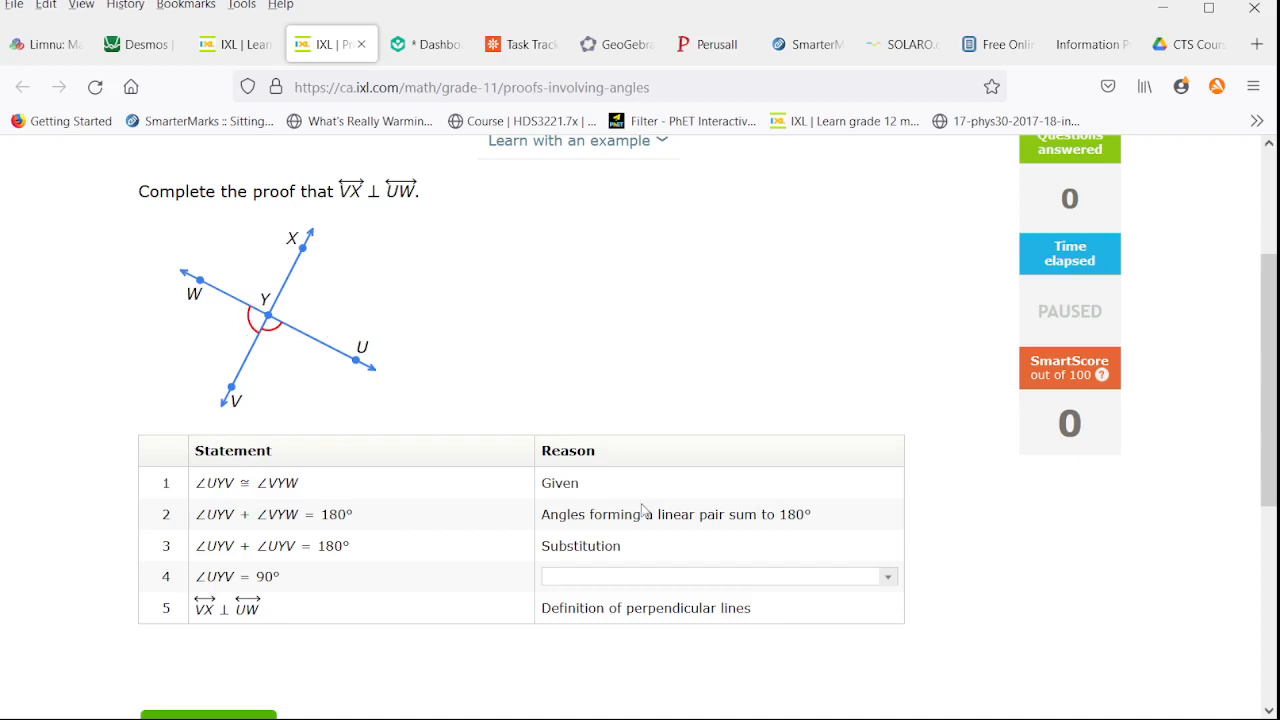
{"action": "mouse_move", "coordinate": [597, 490]}
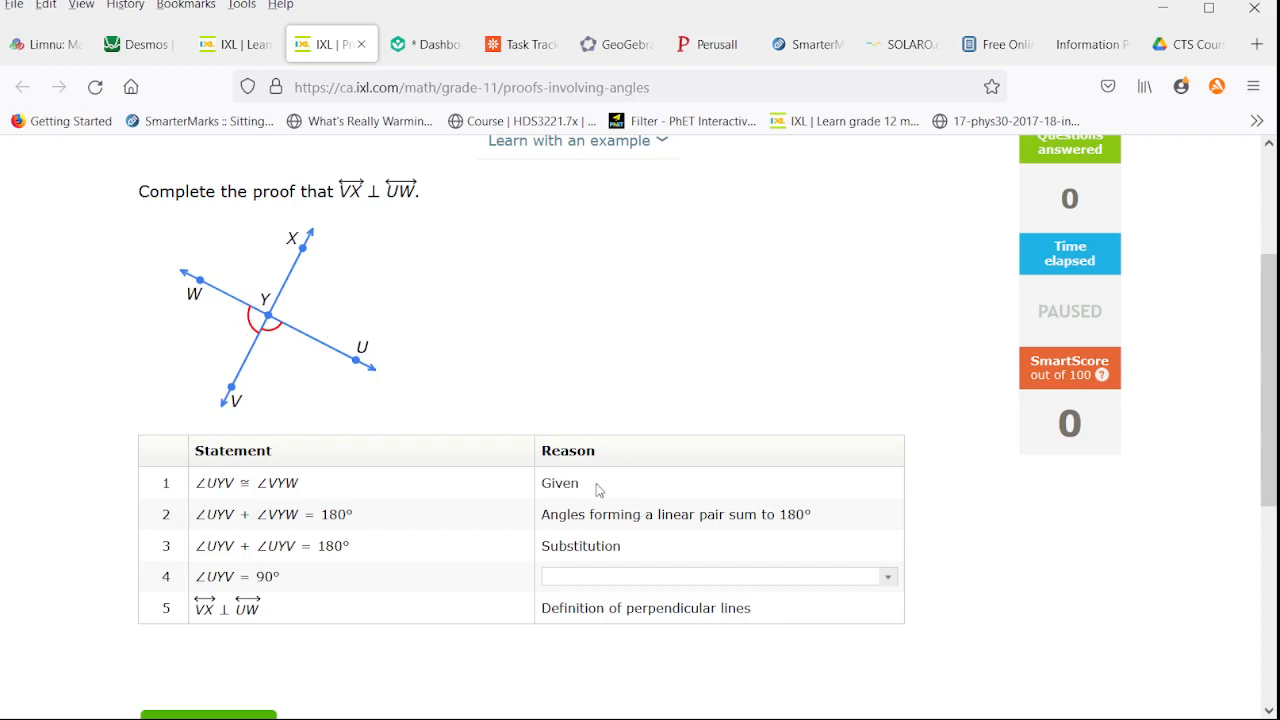
{"action": "mouse_move", "coordinate": [225, 318]}
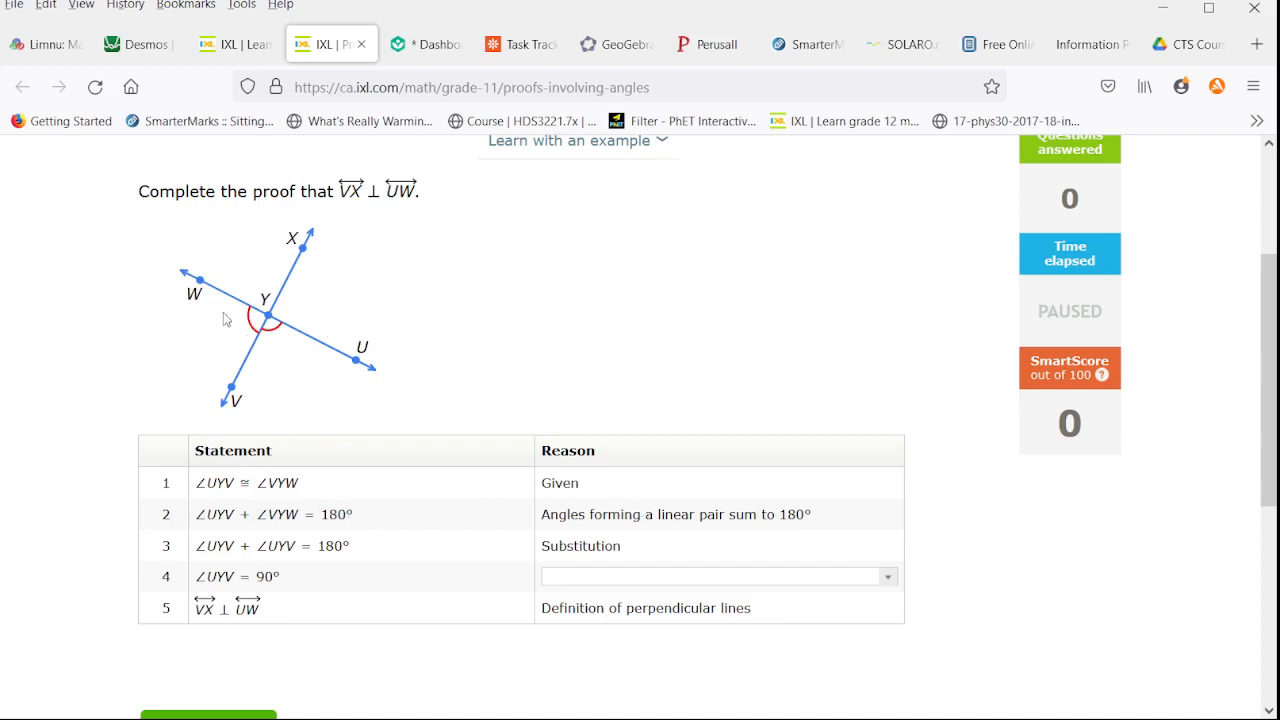
{"action": "mouse_move", "coordinate": [180, 273]}
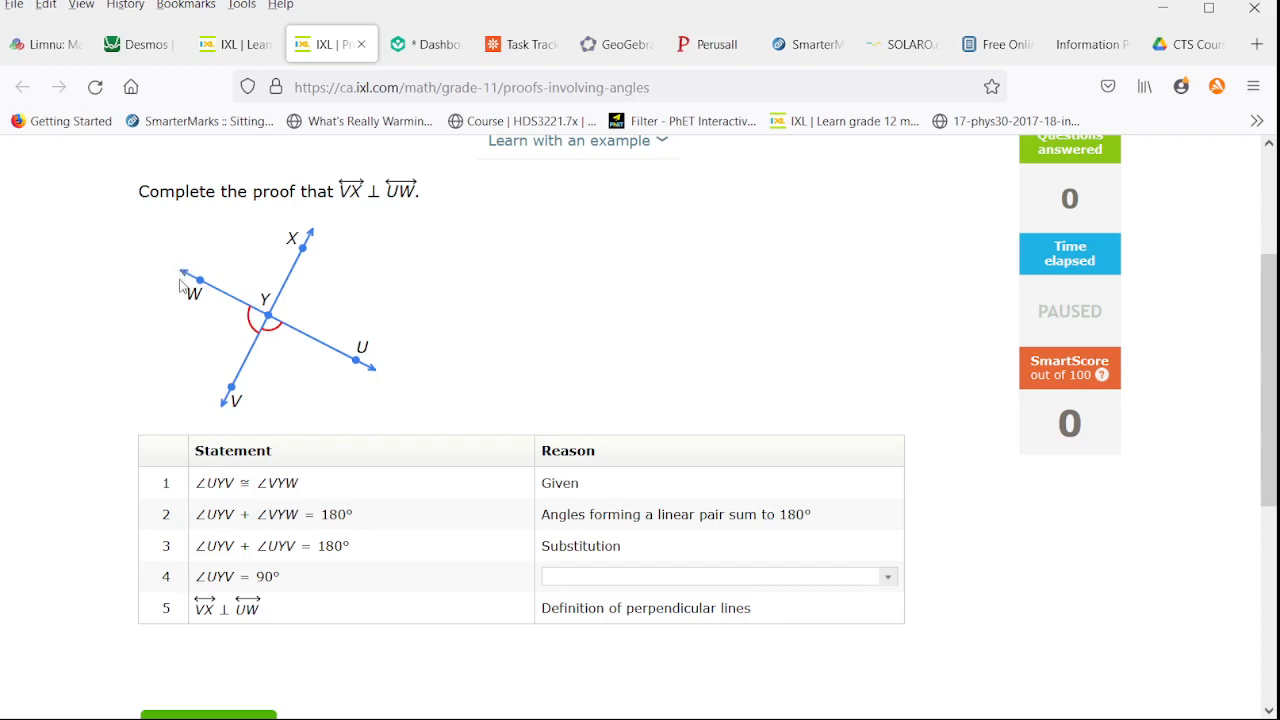
{"action": "mouse_move", "coordinate": [257, 328]}
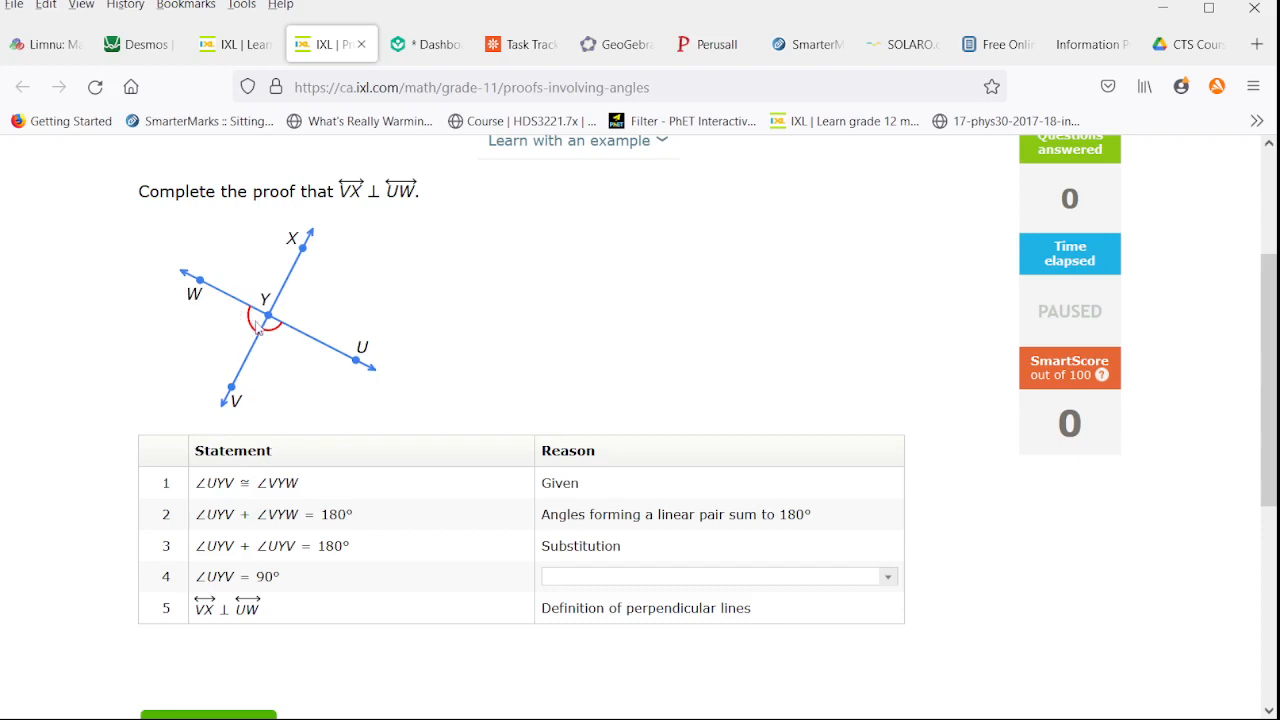
{"action": "mouse_move", "coordinate": [258, 340]}
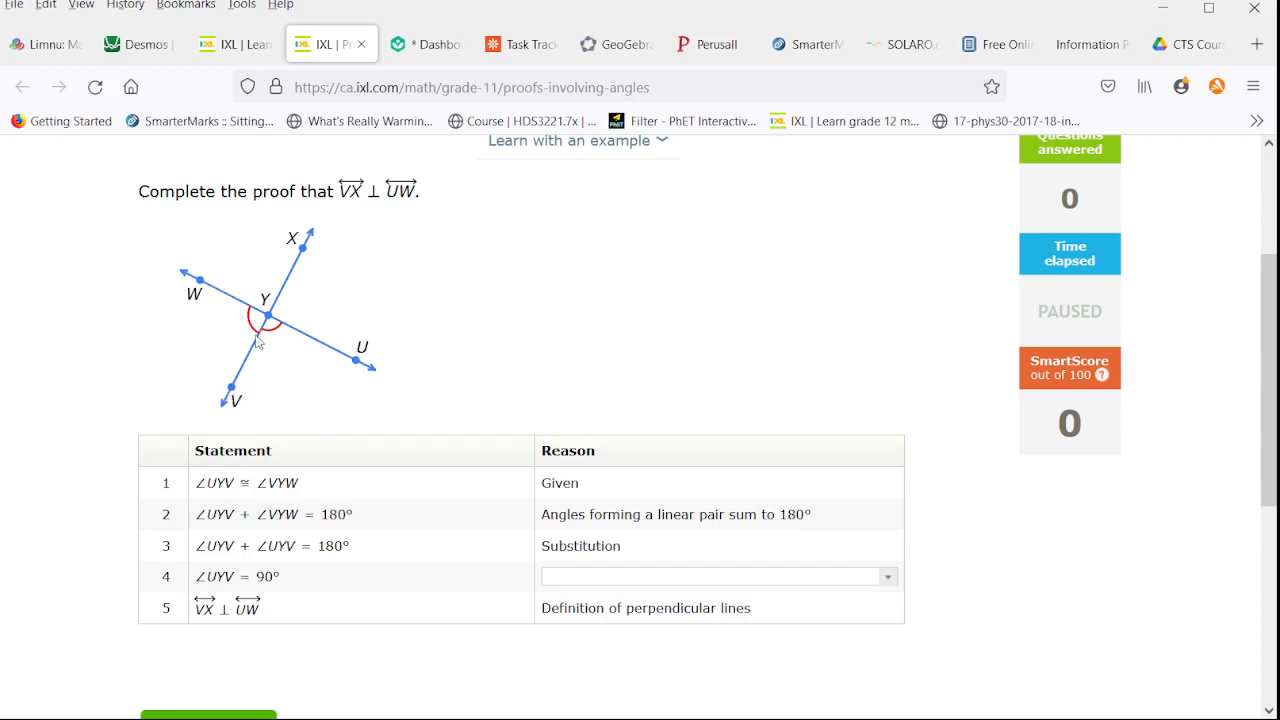
{"action": "mouse_move", "coordinate": [261, 340]}
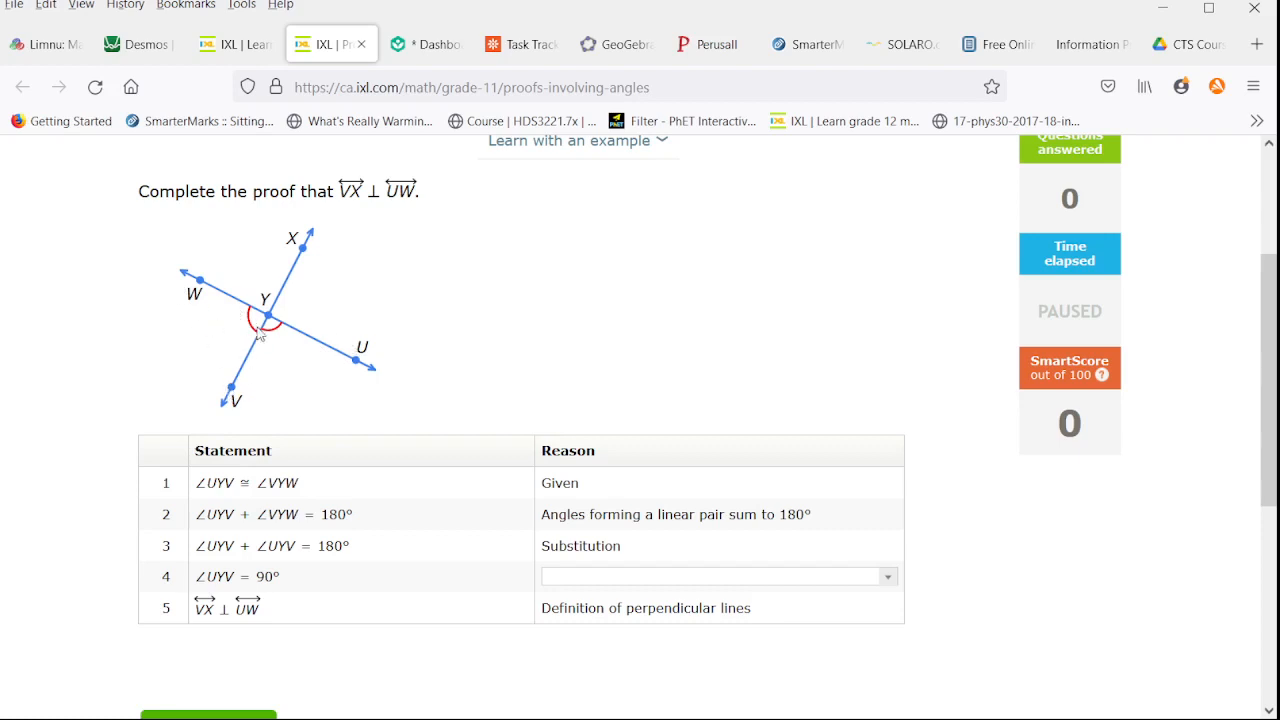
{"action": "mouse_move", "coordinate": [230, 322]}
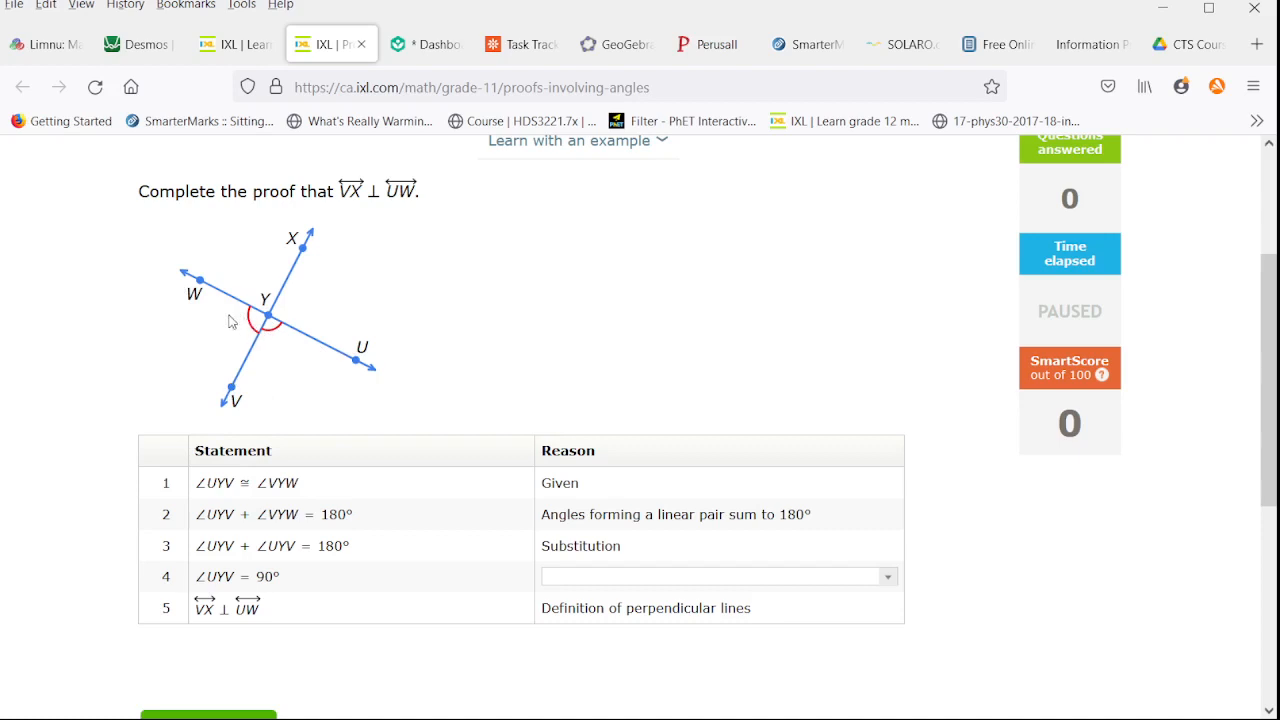
{"action": "mouse_move", "coordinate": [310, 353]}
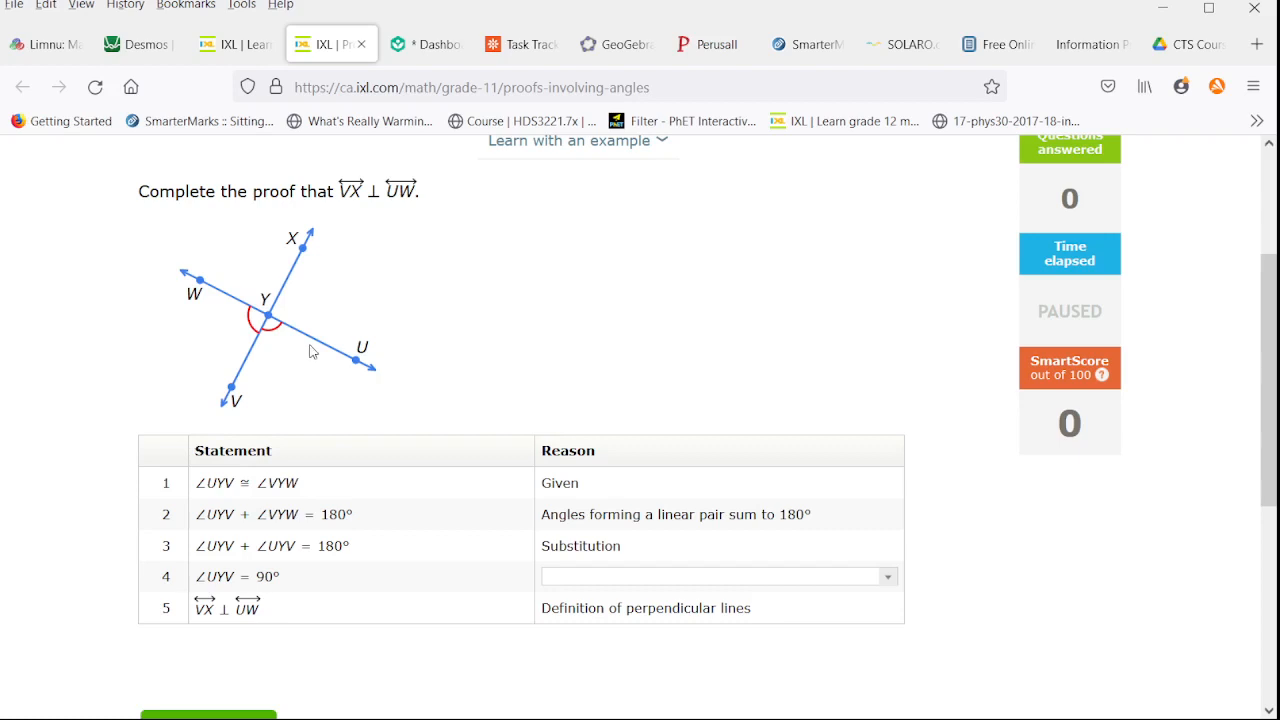
{"action": "mouse_move", "coordinate": [295, 432]}
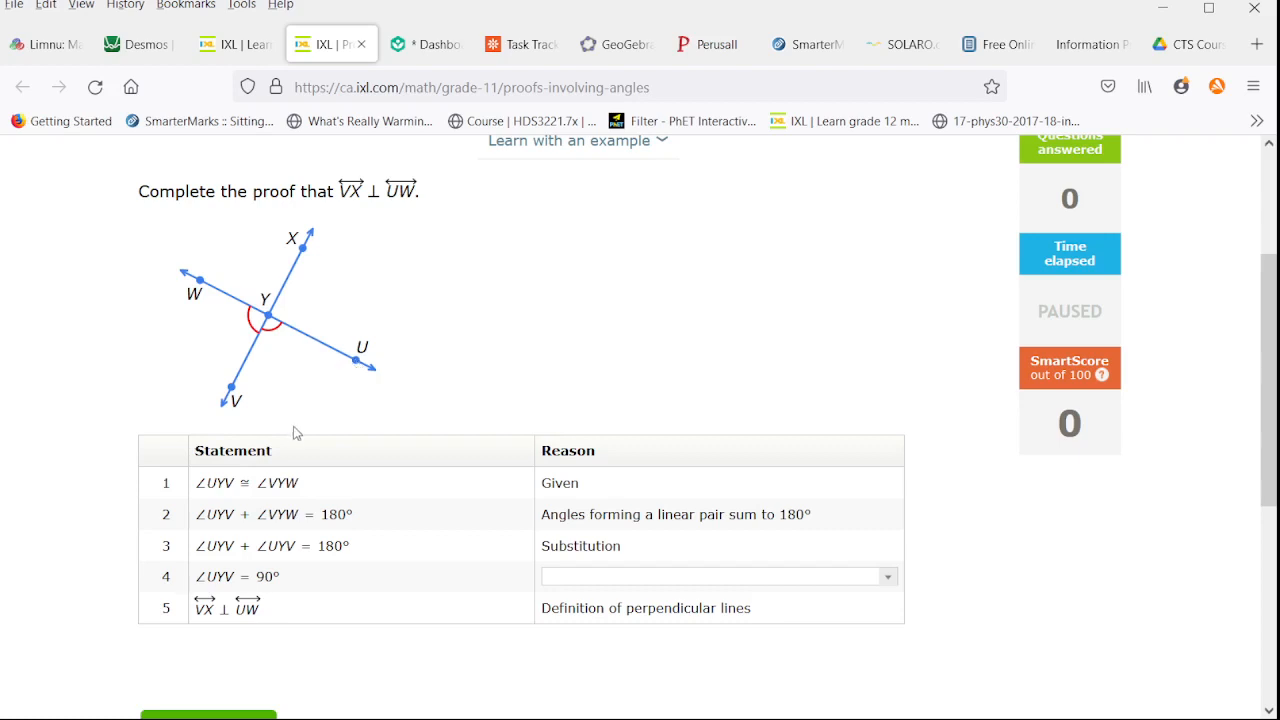
{"action": "mouse_move", "coordinate": [209, 564]}
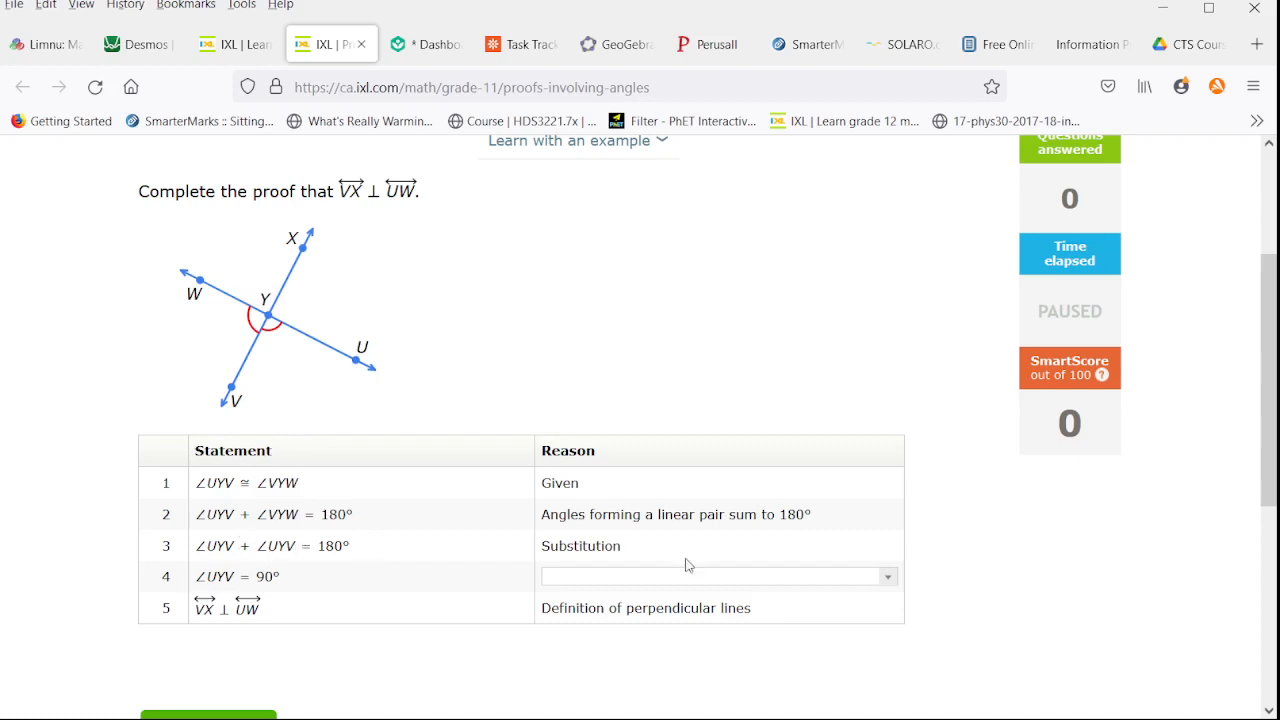
{"action": "left_click", "coordinate": [715, 575]}
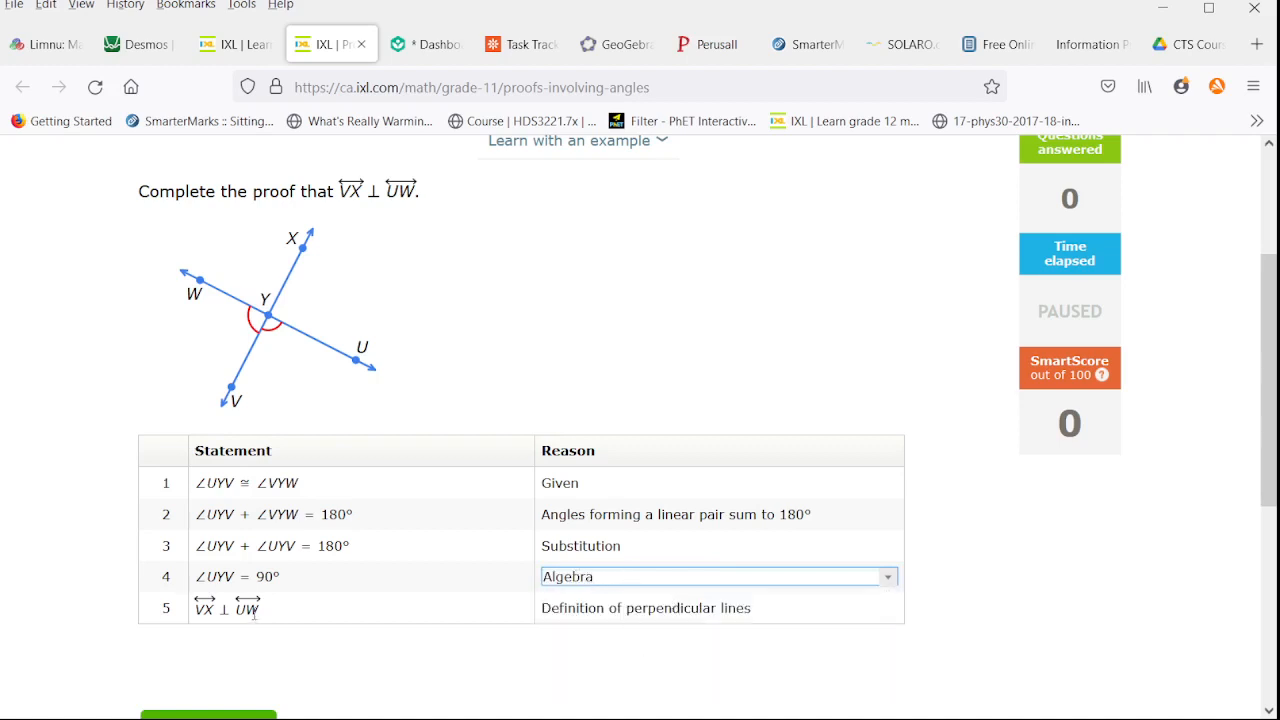
{"action": "scroll", "scroll_direction": "down", "scroll_amount": 3}
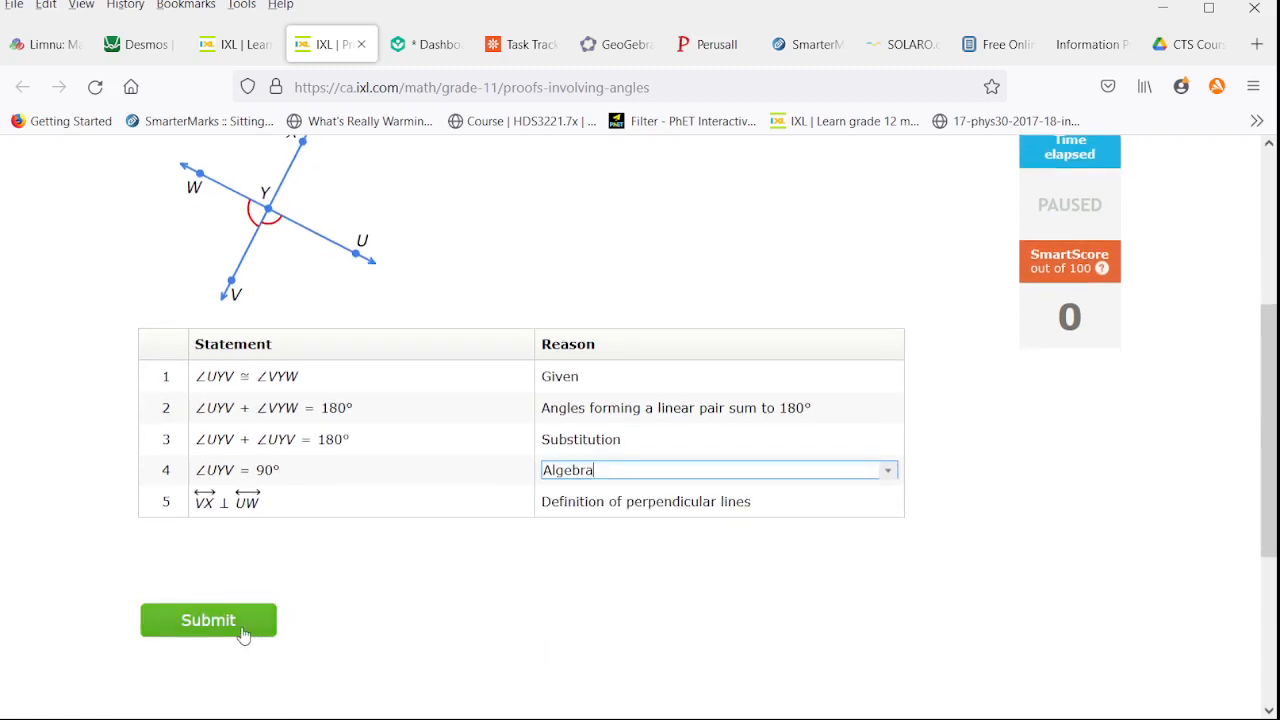
{"action": "left_click", "coordinate": [208, 620]}
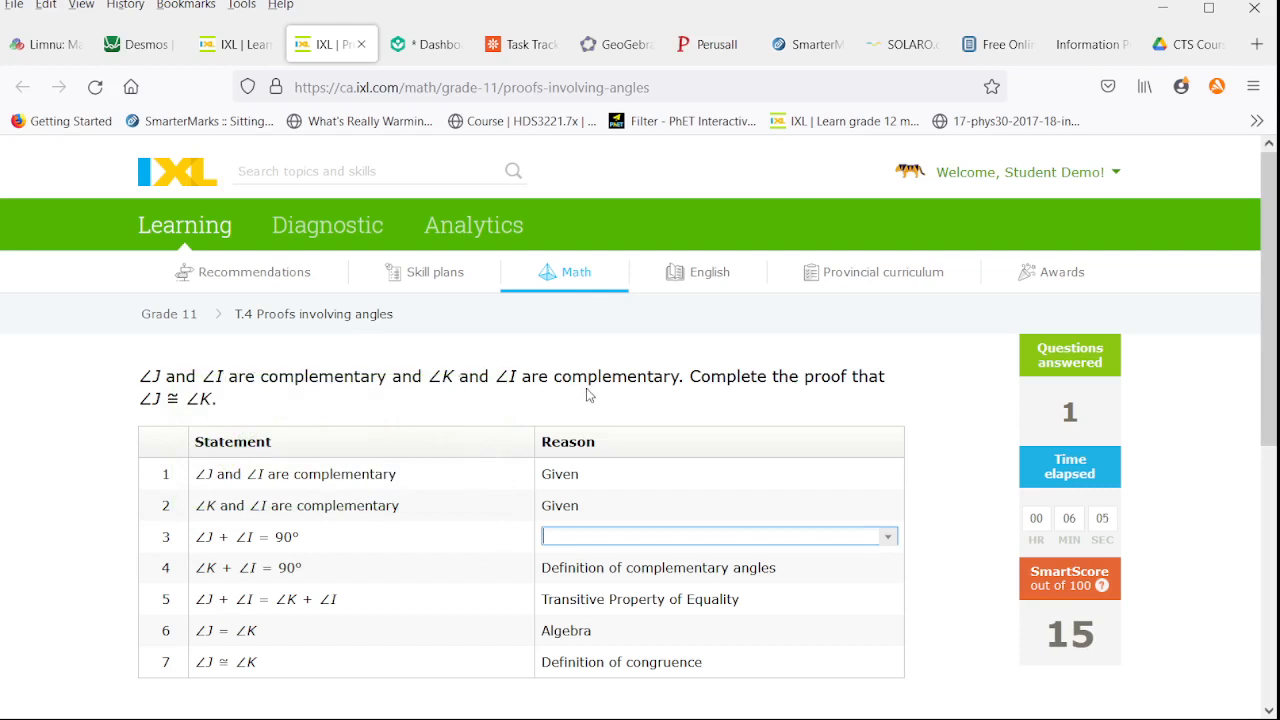
Justify step 3 with Definition of complementary angles and submit the proof
{"action": "scroll", "scroll_direction": "down", "scroll_amount": 3}
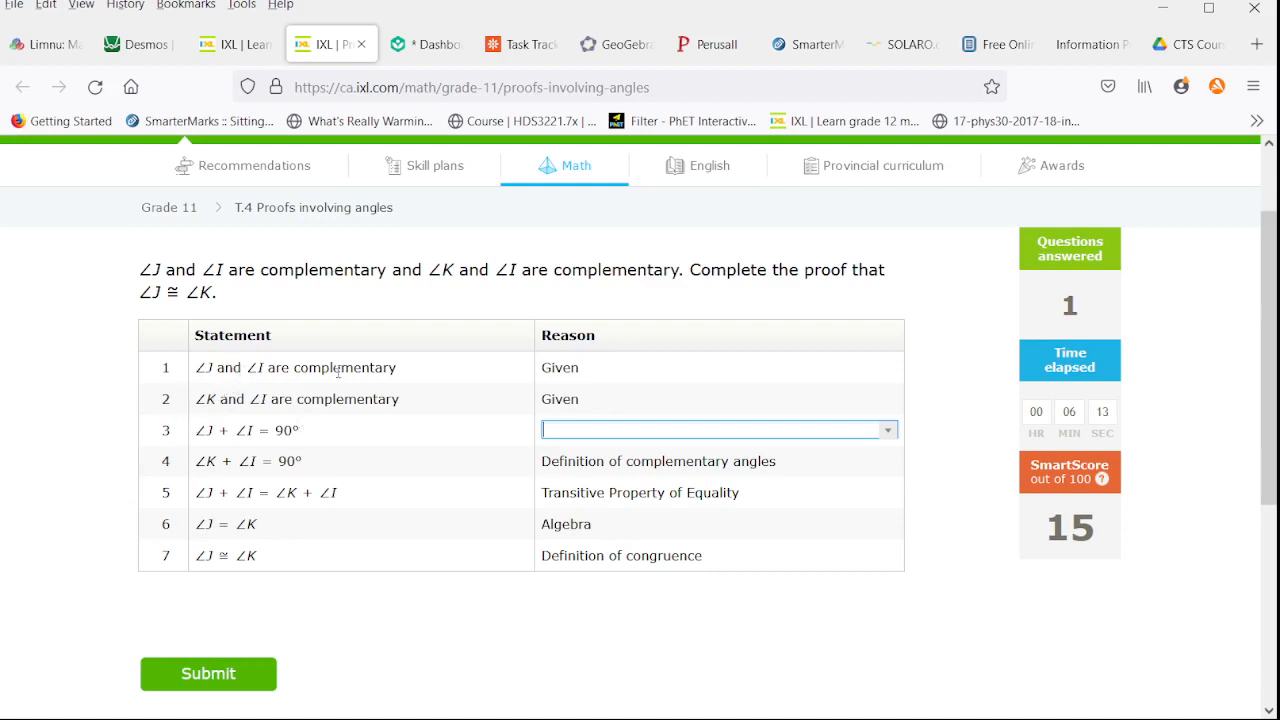
{"action": "left_click", "coordinate": [886, 429]}
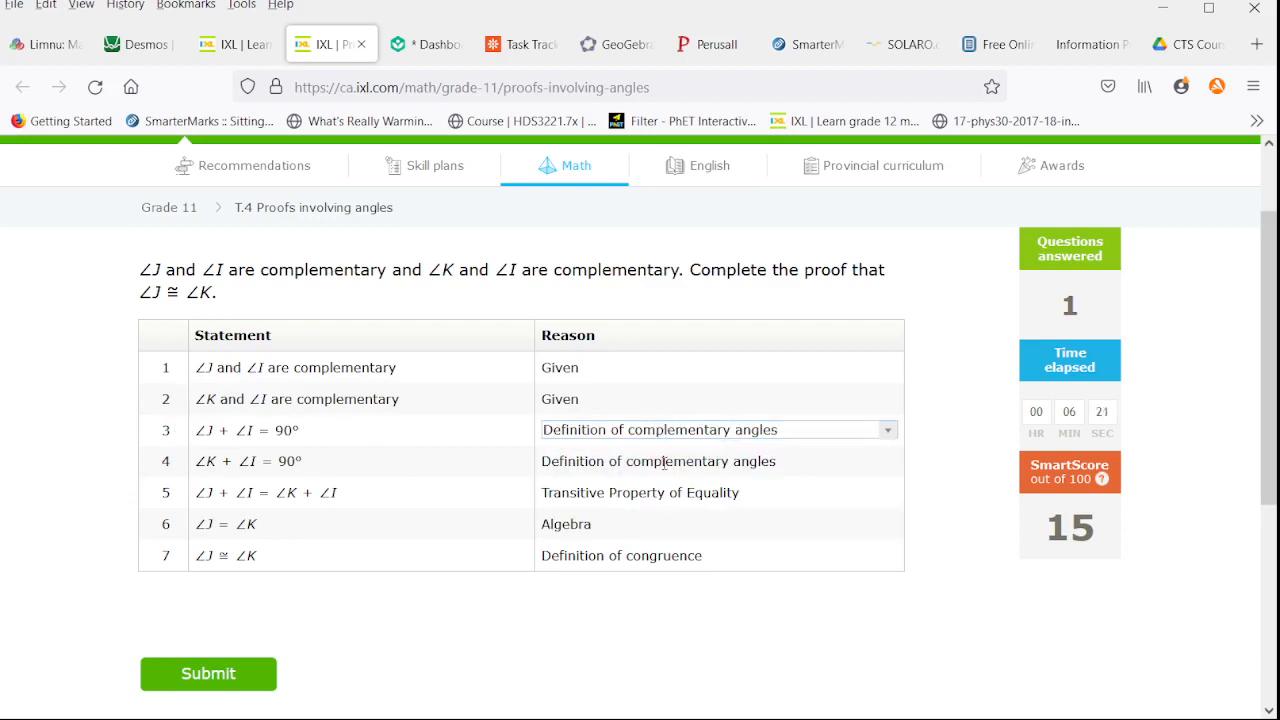
{"action": "left_click", "coordinate": [208, 673]}
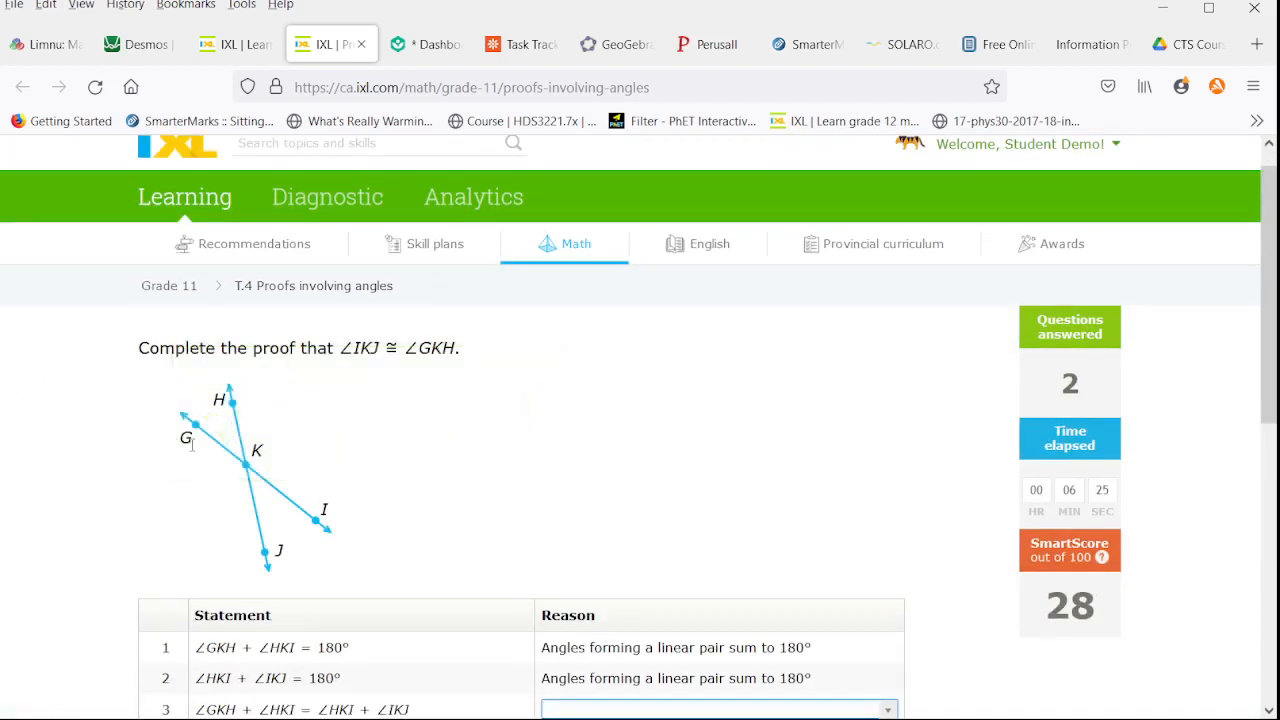
Scroll down to reveal the reason choices for step 3 of the ∠IKJ ≅ ∠GKH proof
{"action": "scroll", "scroll_direction": "down", "scroll_amount": 3}
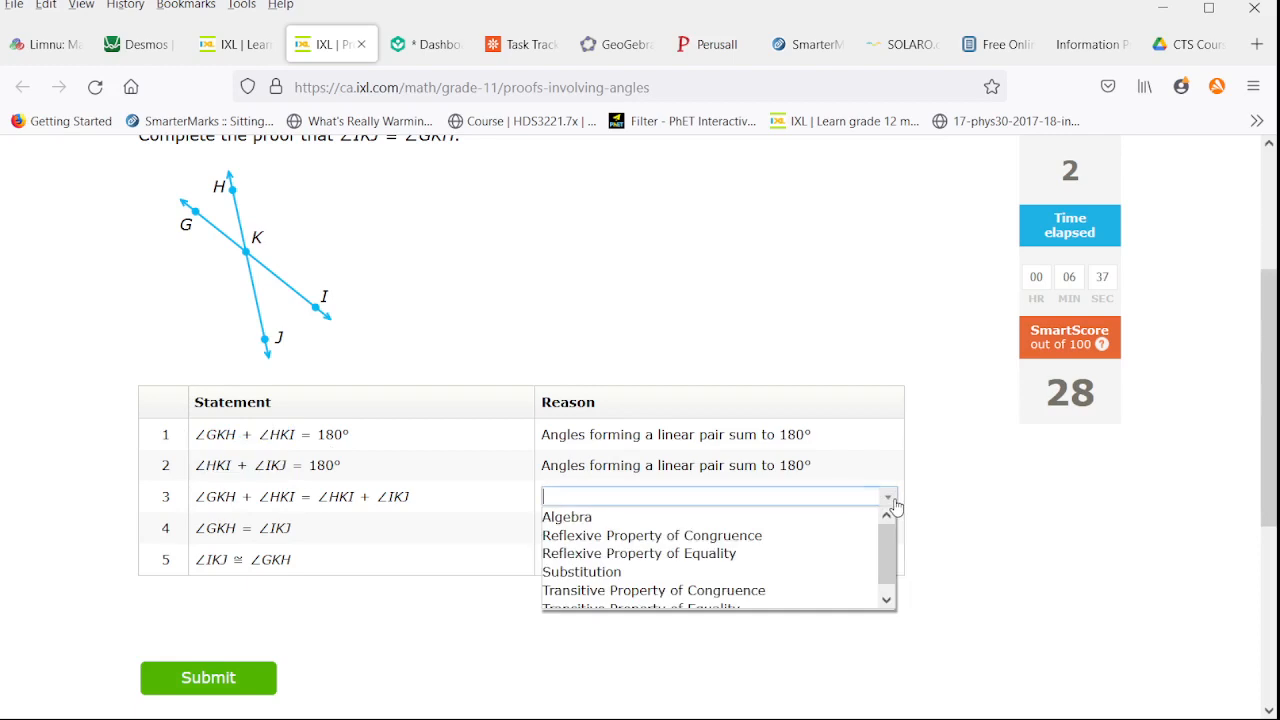
{"action": "mouse_move", "coordinate": [639, 553]}
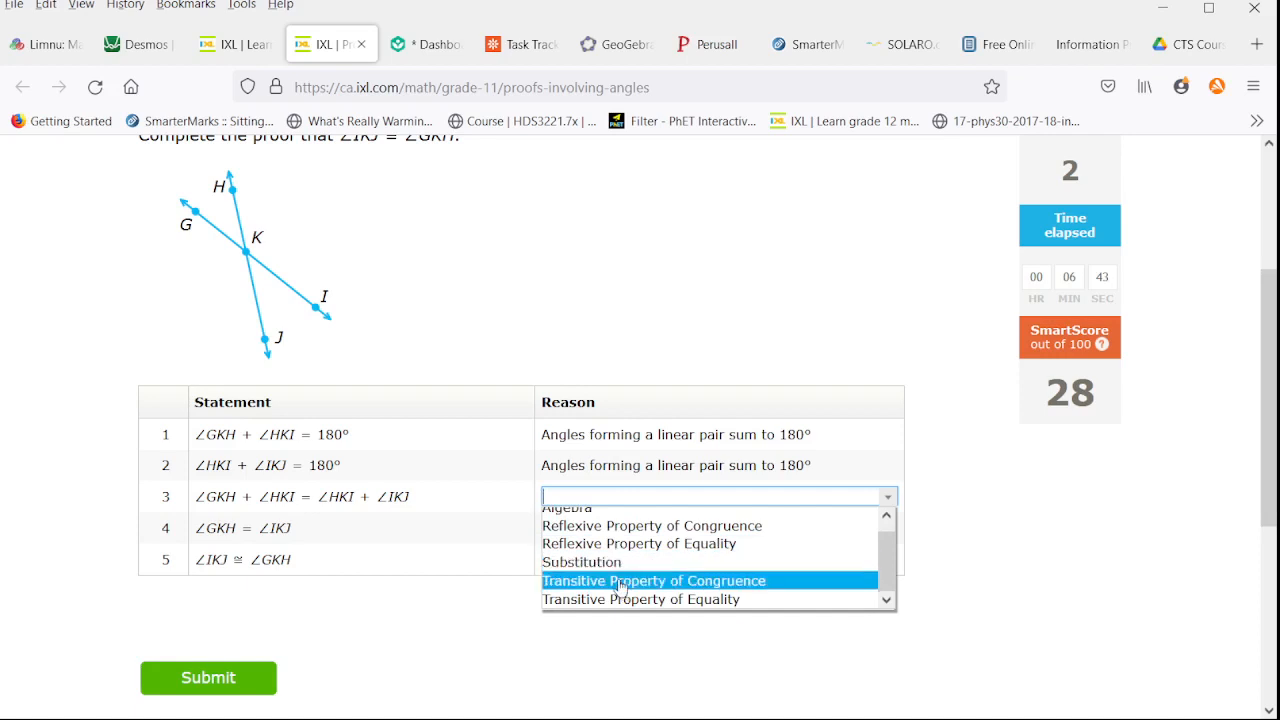
{"action": "mouse_move", "coordinate": [640, 599]}
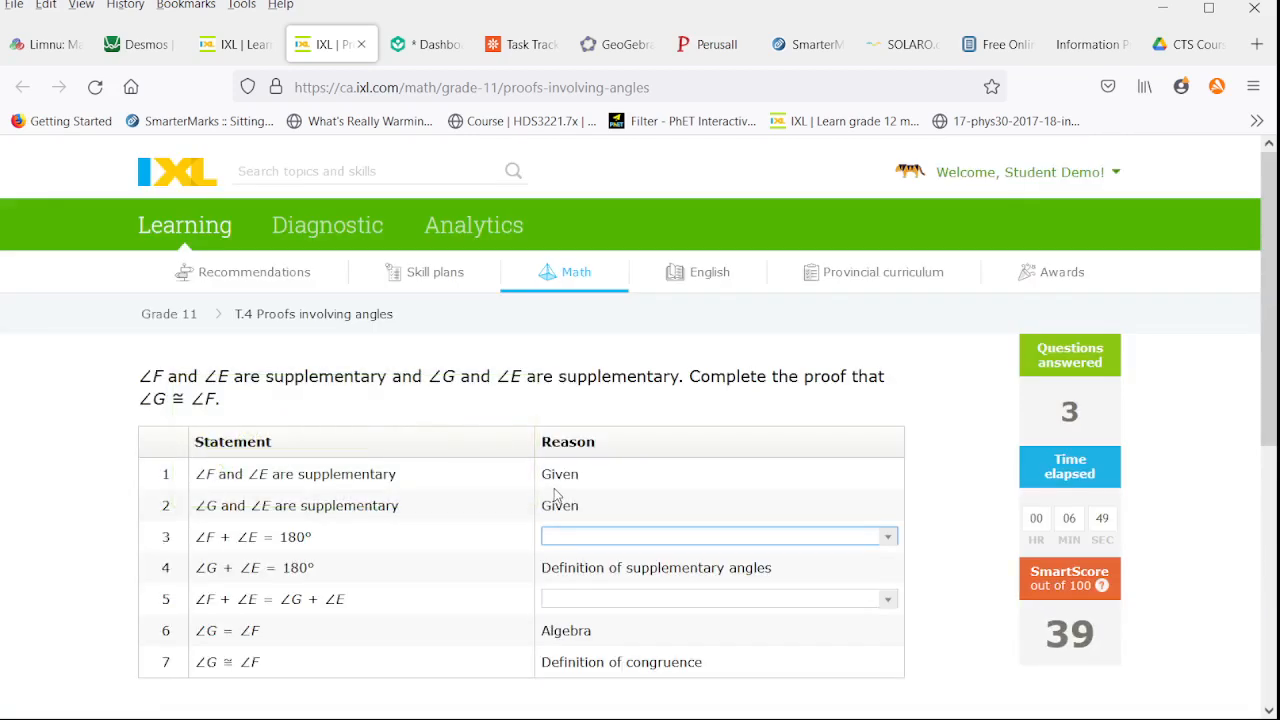
Justify step 3 with Definition of supplementary angles, step 5 with Transitive Property of Equality, and submit
{"action": "scroll", "scroll_direction": "down", "scroll_amount": 3}
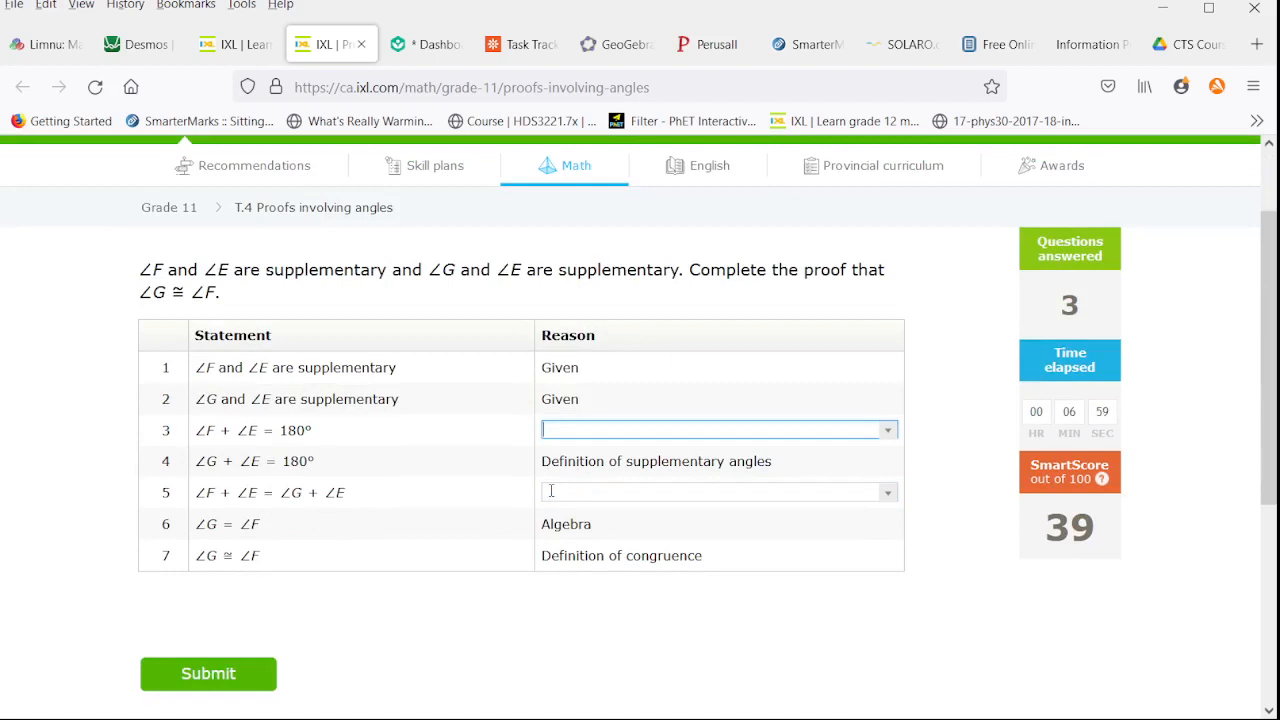
{"action": "mouse_move", "coordinate": [464, 438]}
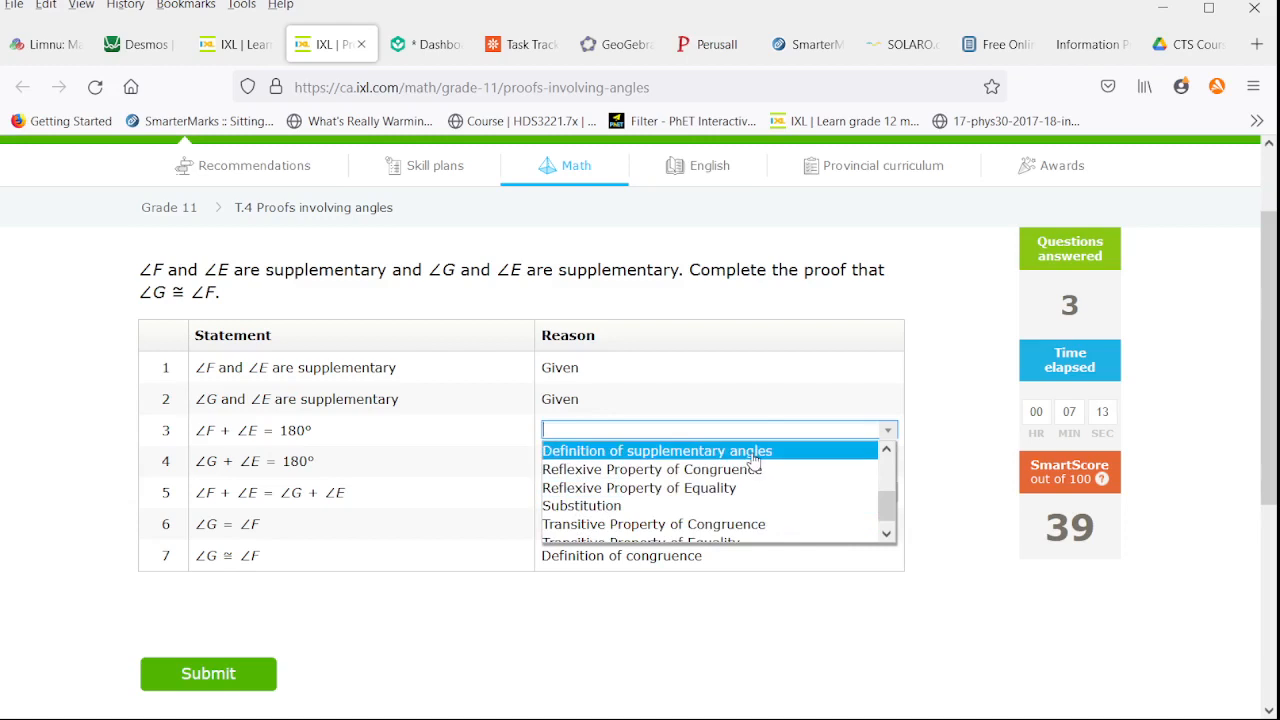
{"action": "left_click", "coordinate": [656, 450]}
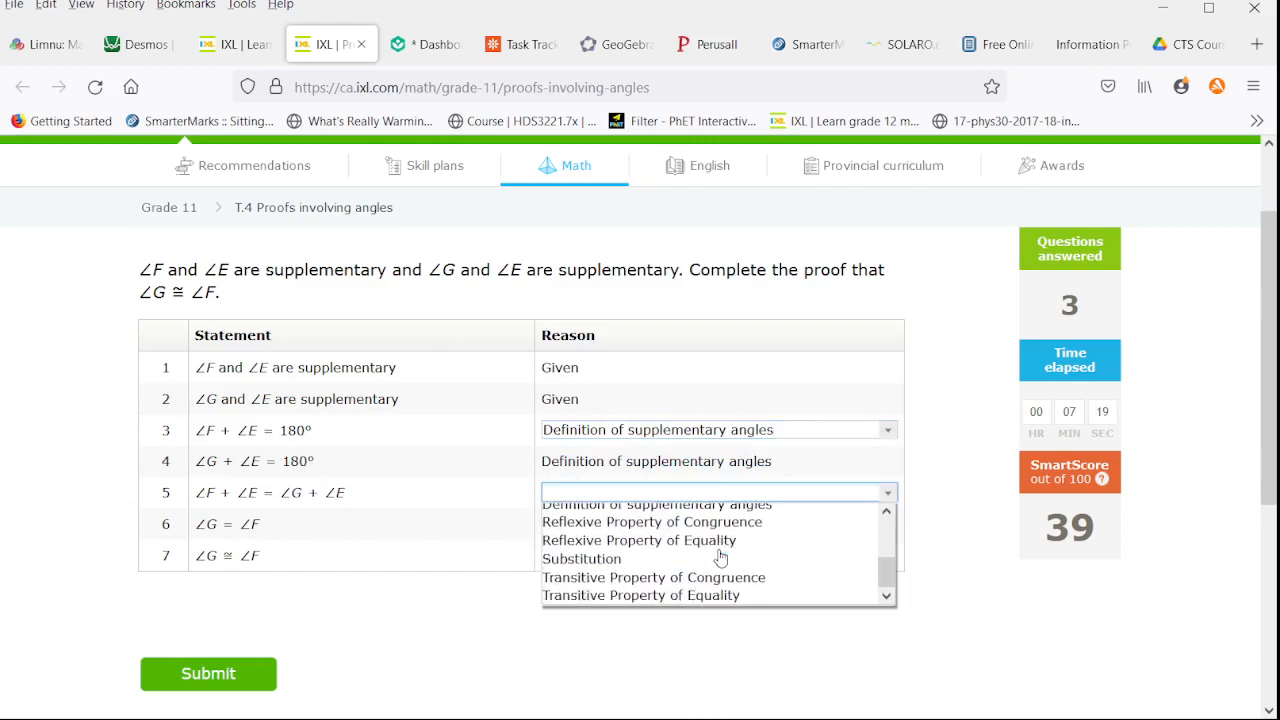
{"action": "left_click", "coordinate": [641, 595]}
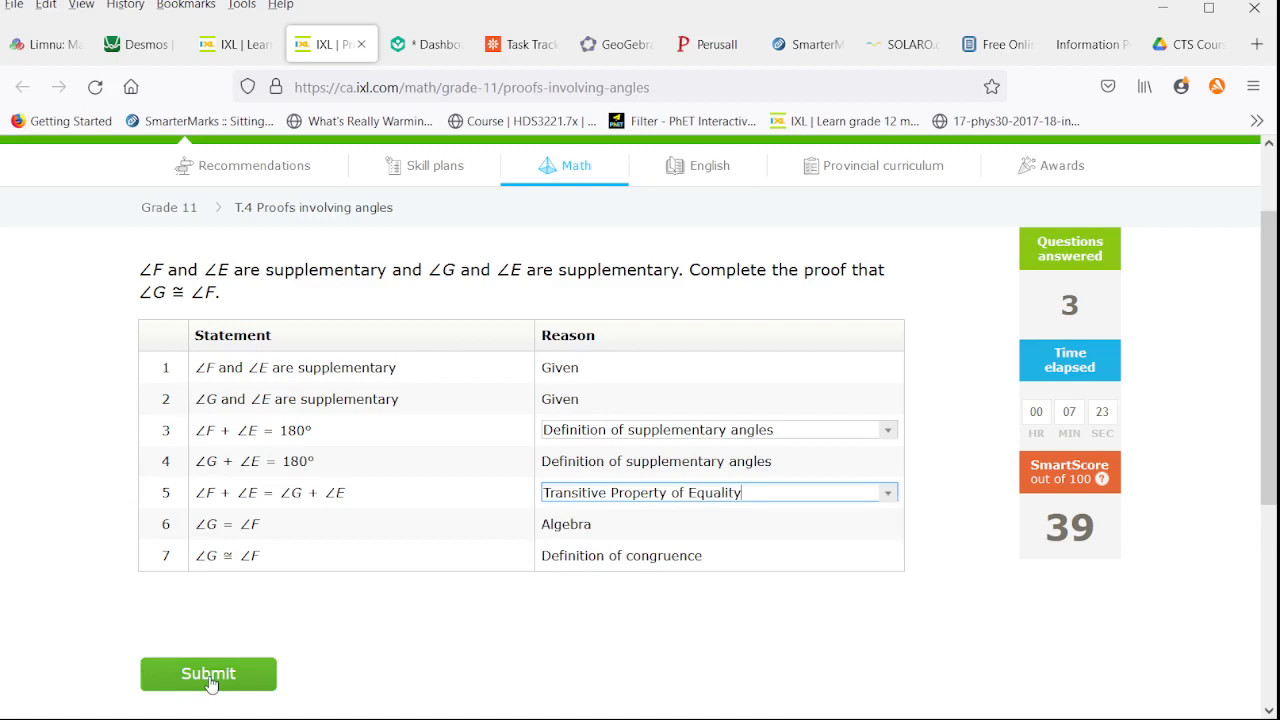
{"action": "left_click", "coordinate": [208, 673]}
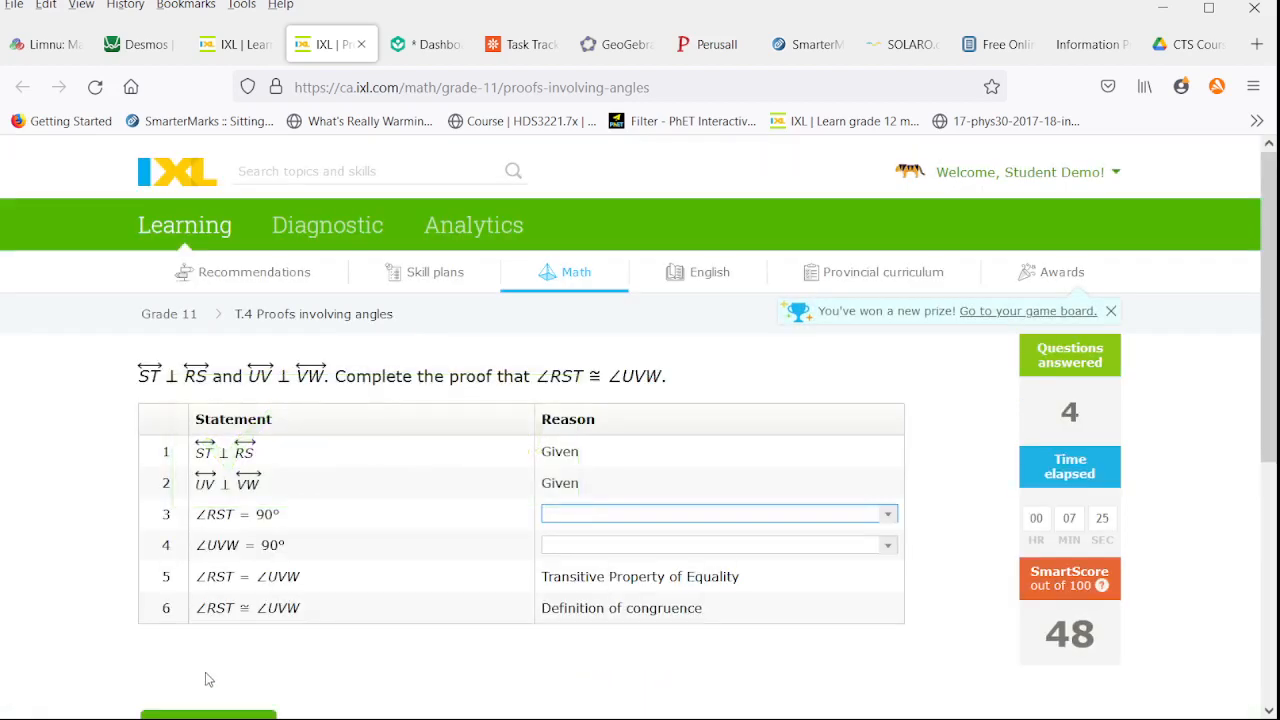
{"action": "mouse_move", "coordinate": [1023, 323]}
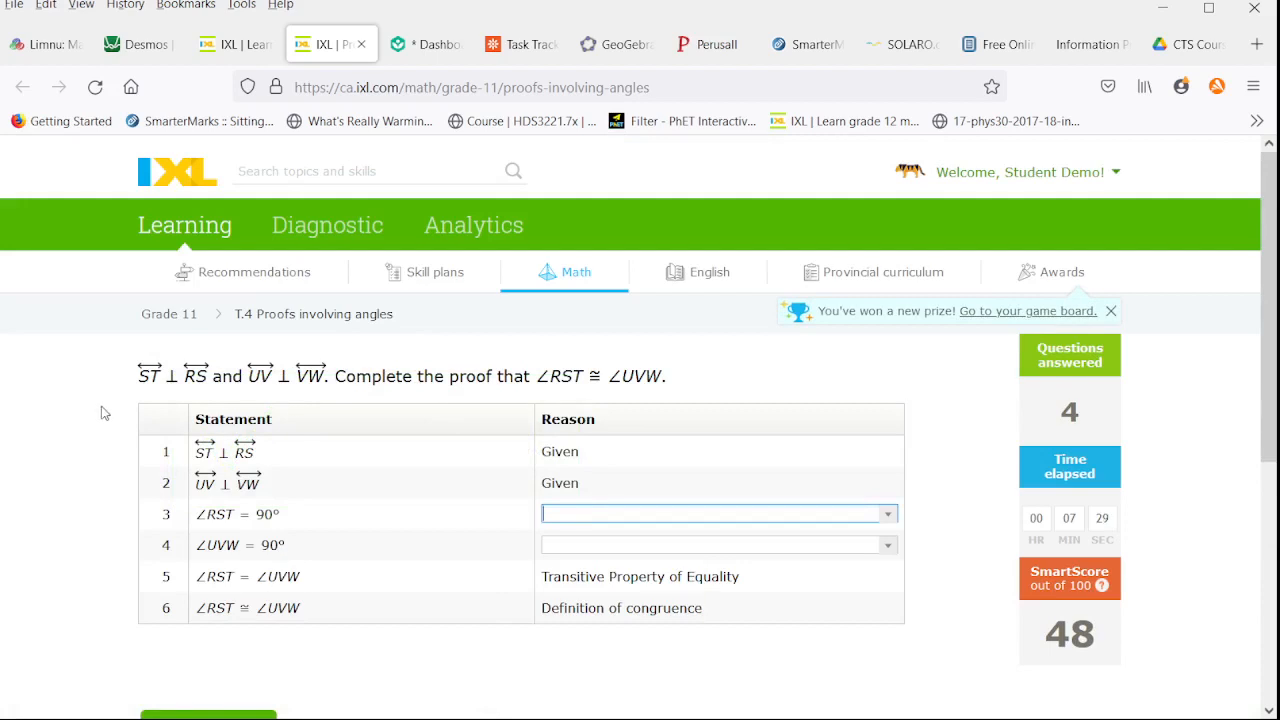
{"action": "mouse_move", "coordinate": [168, 402]}
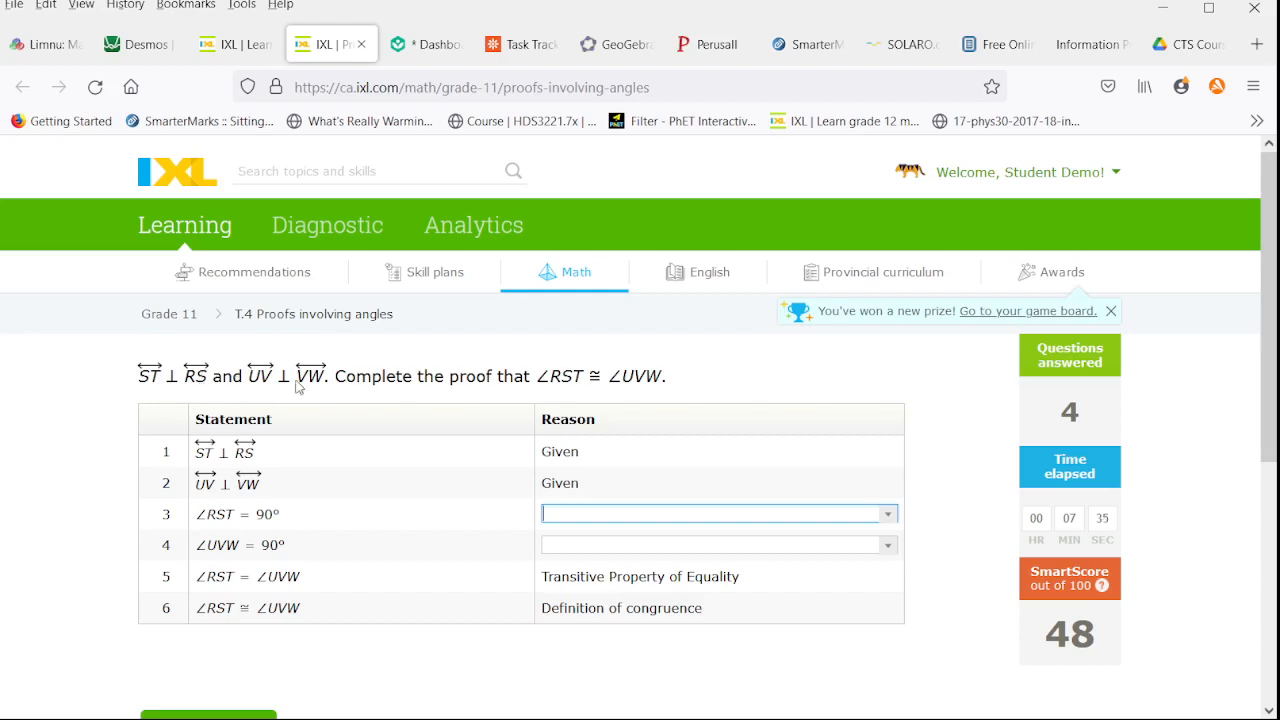
{"action": "mouse_move", "coordinate": [170, 368]}
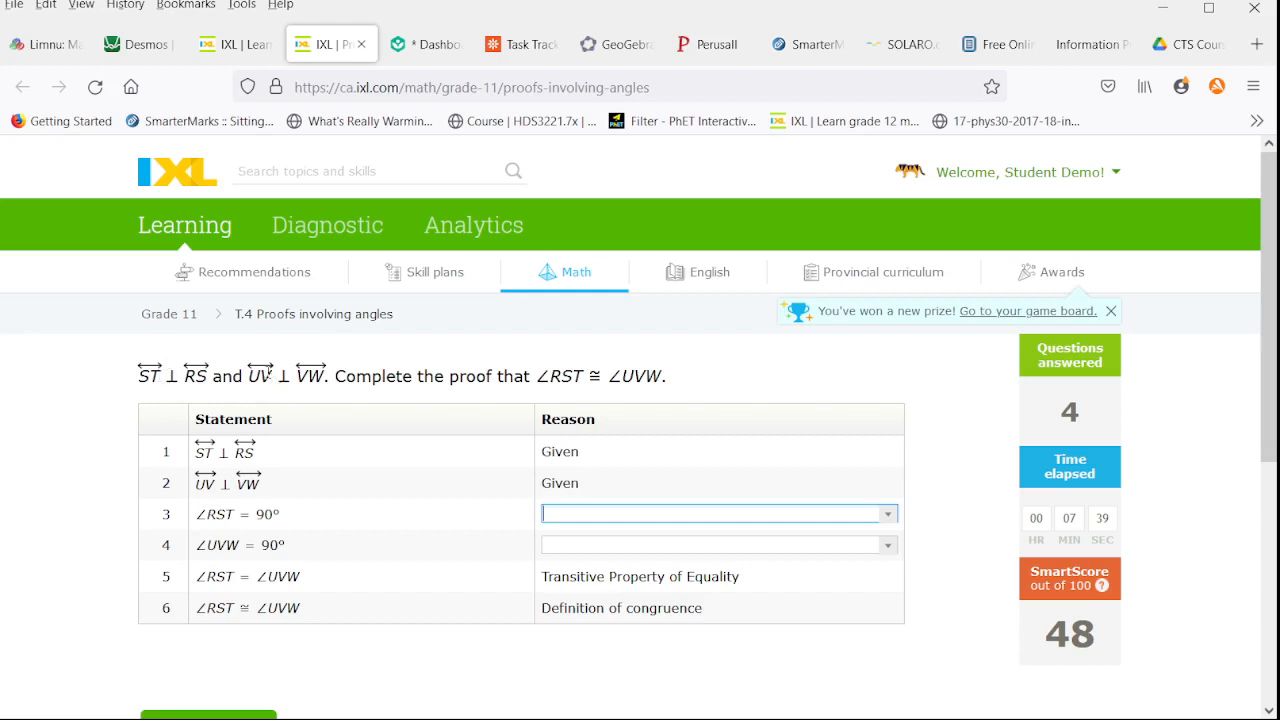
{"action": "mouse_move", "coordinate": [388, 342]}
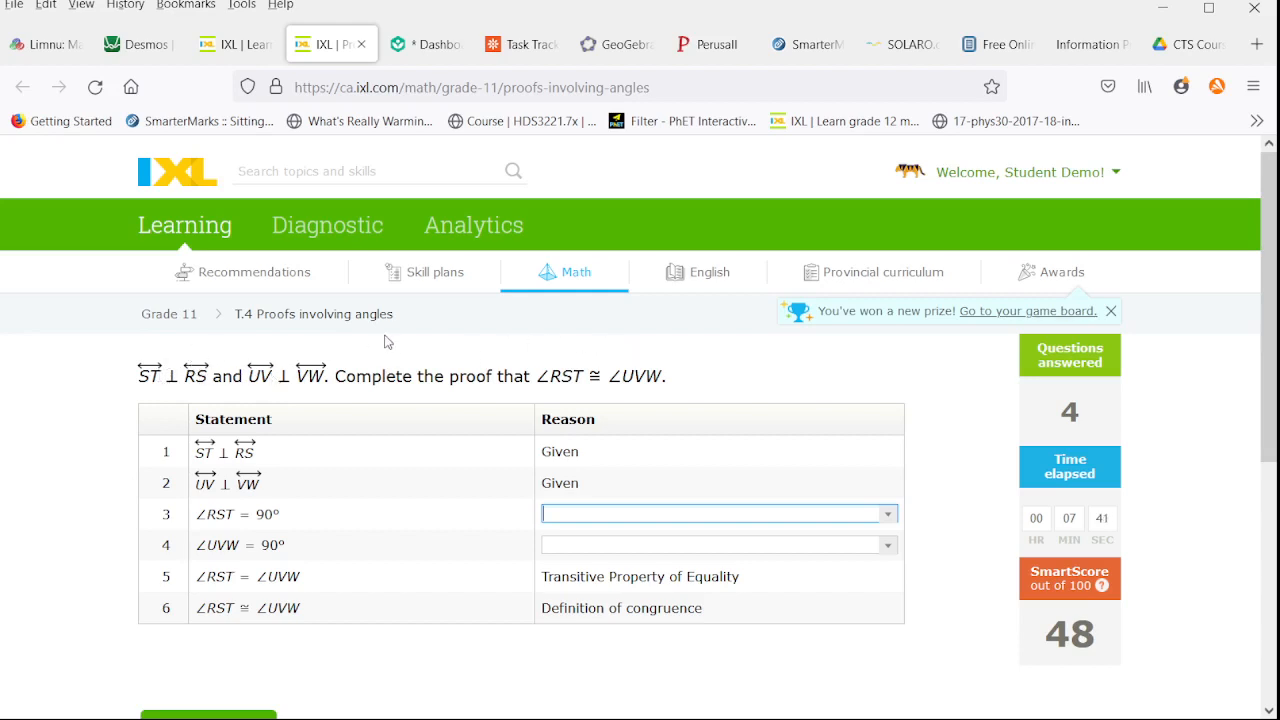
Justify steps 3 and 4 with Definition of perpendicular lines and submit the ∠RST ≅ ∠UVW proof
{"action": "scroll", "scroll_direction": "down", "scroll_amount": 3}
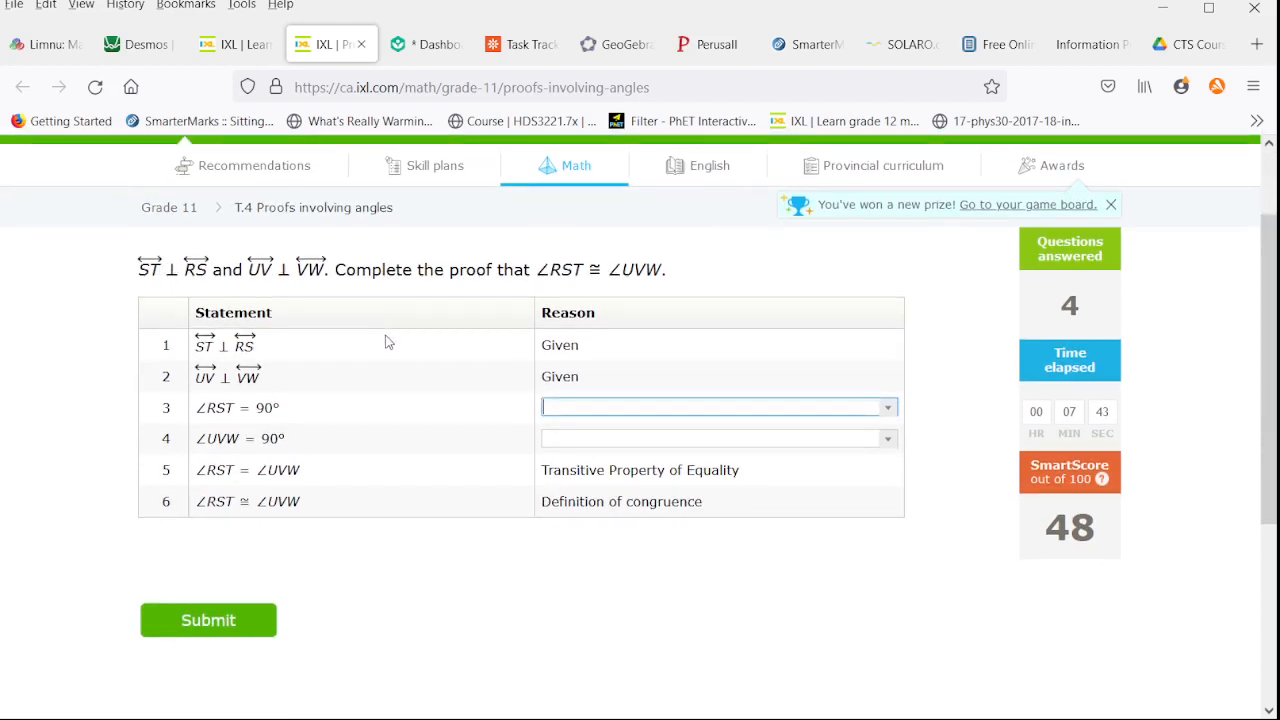
{"action": "mouse_move", "coordinate": [293, 397]}
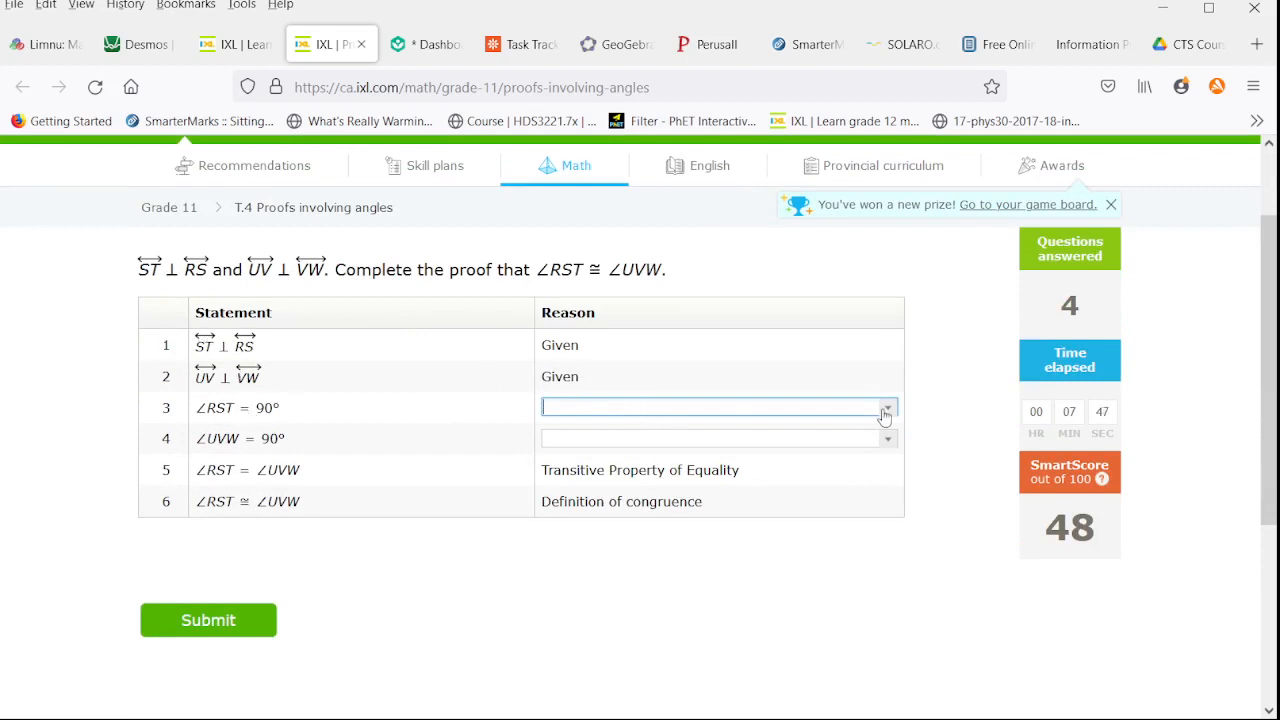
{"action": "left_click", "coordinate": [884, 407]}
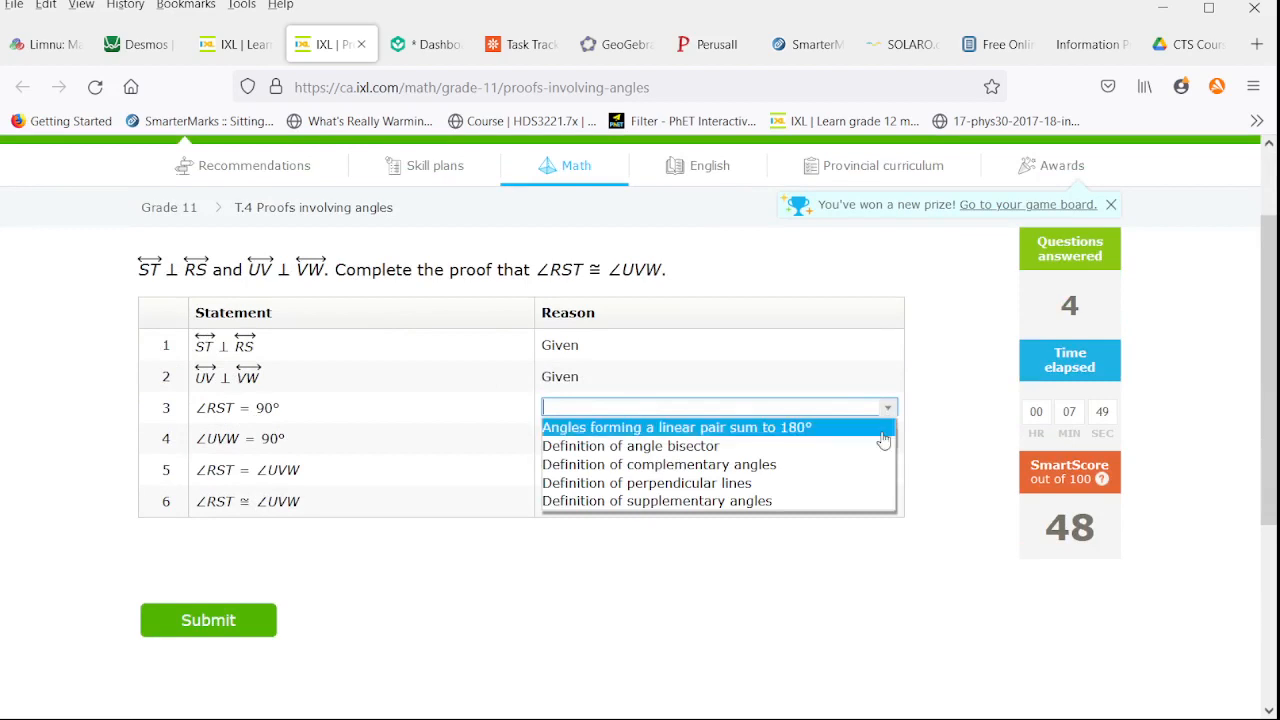
{"action": "mouse_move", "coordinate": [825, 483]}
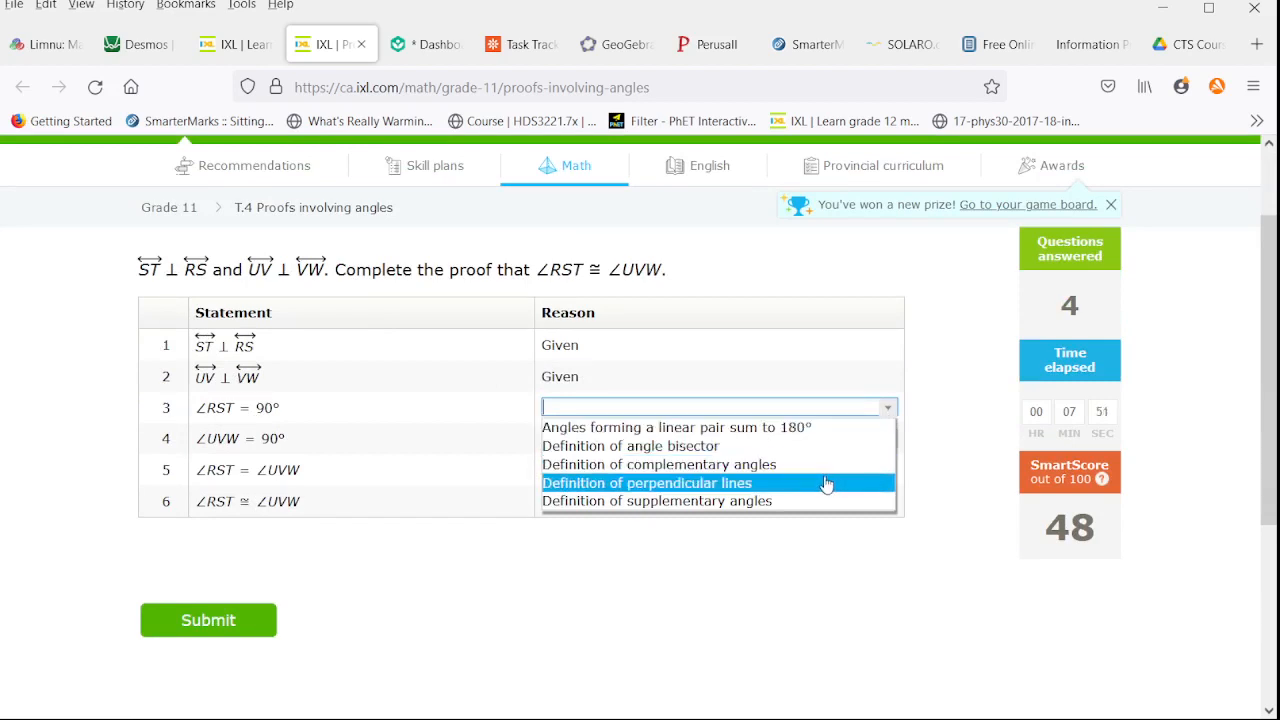
{"action": "left_click", "coordinate": [647, 483]}
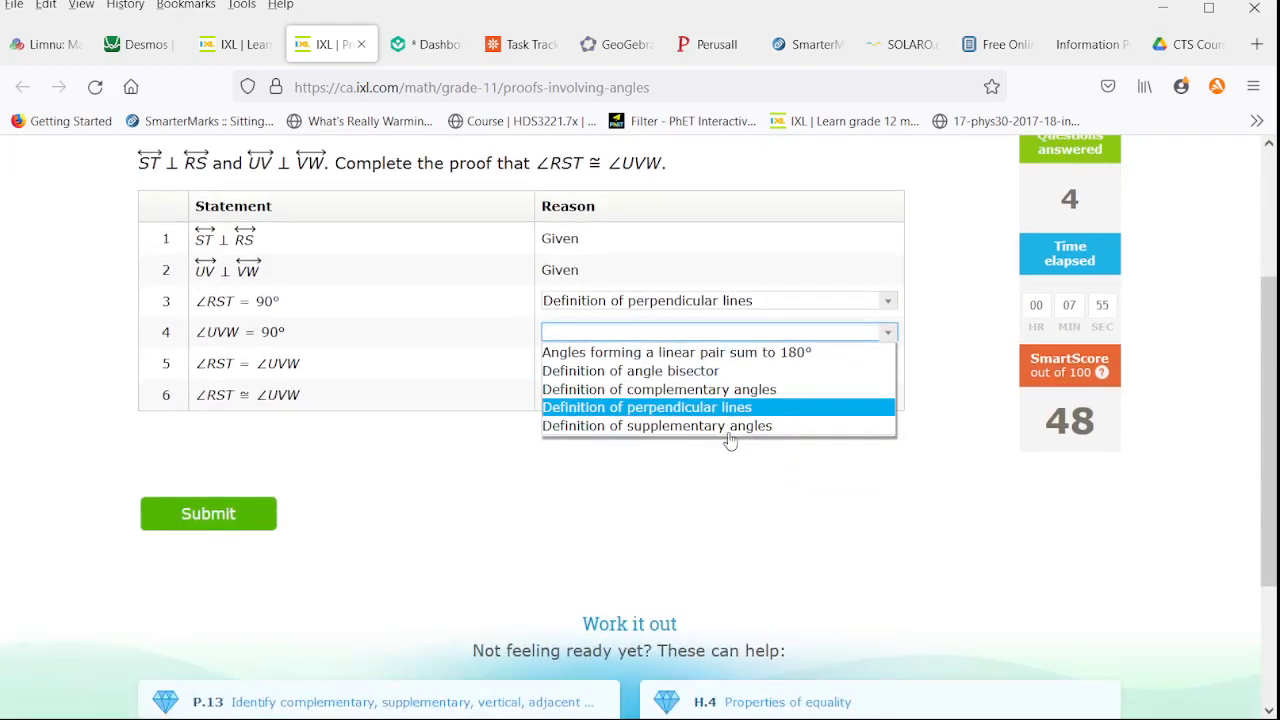
{"action": "left_click", "coordinate": [647, 407]}
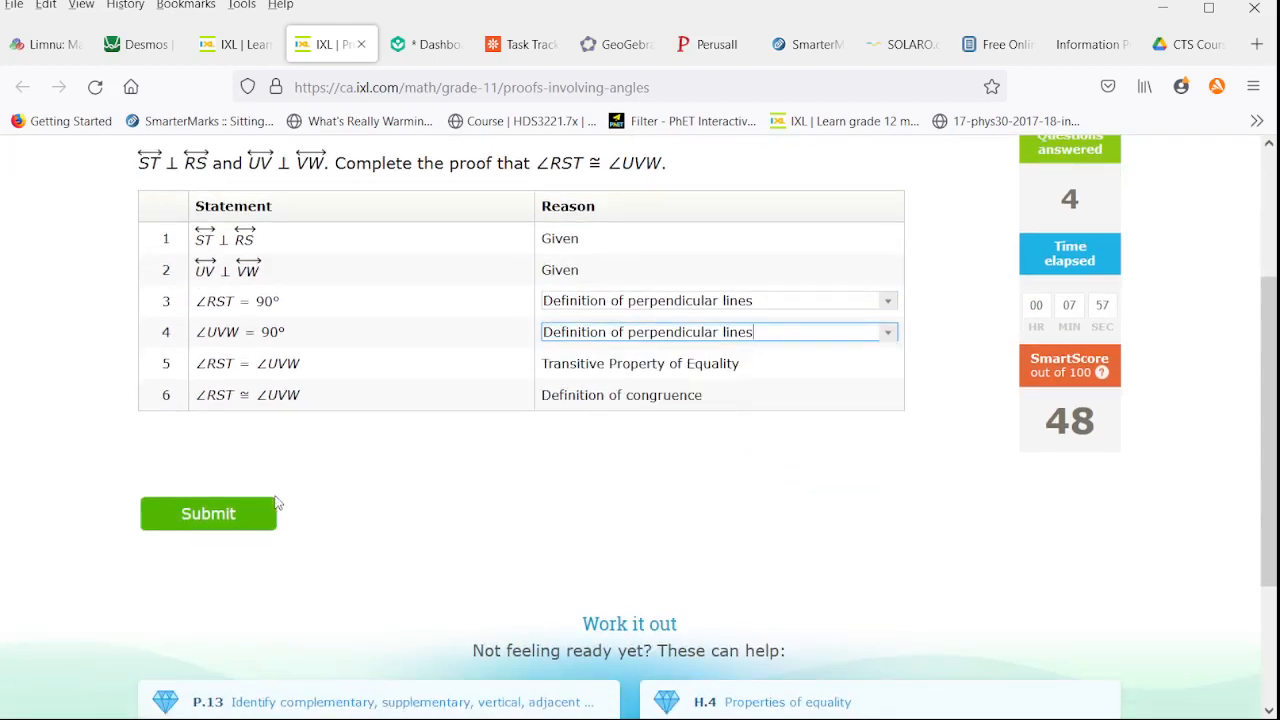
{"action": "left_click", "coordinate": [208, 513]}
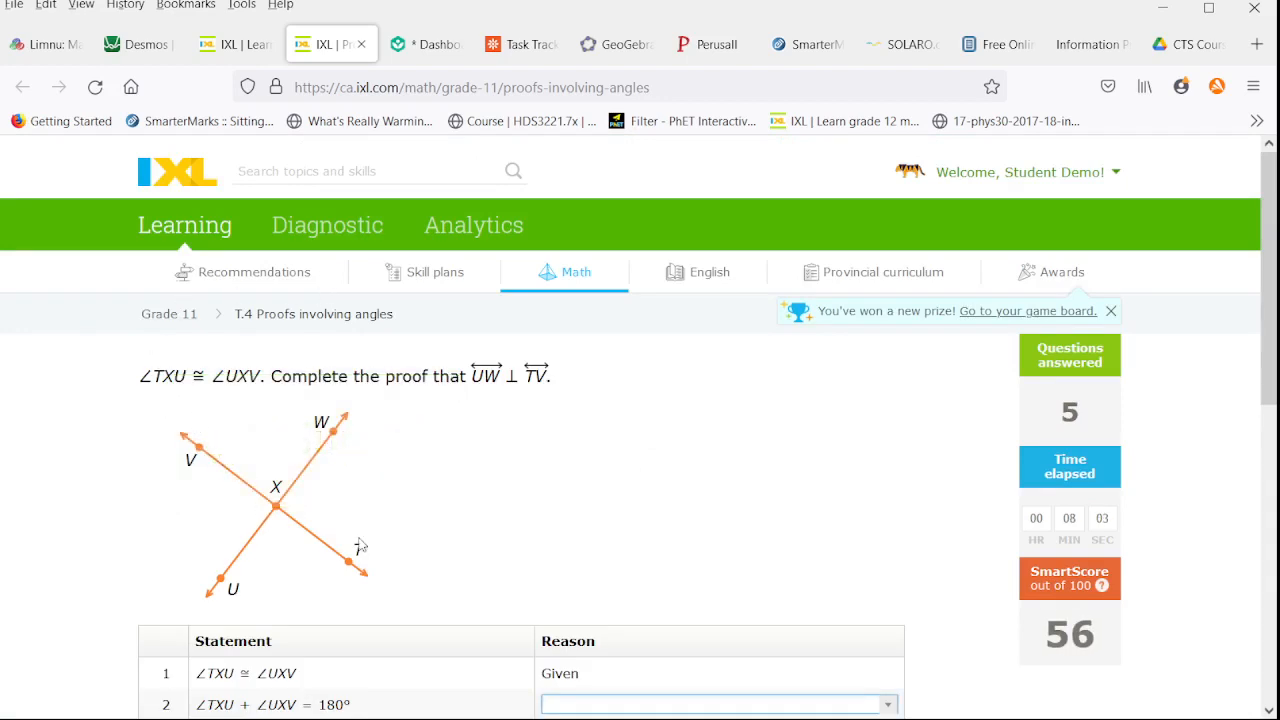
{"action": "mouse_move", "coordinate": [297, 539]}
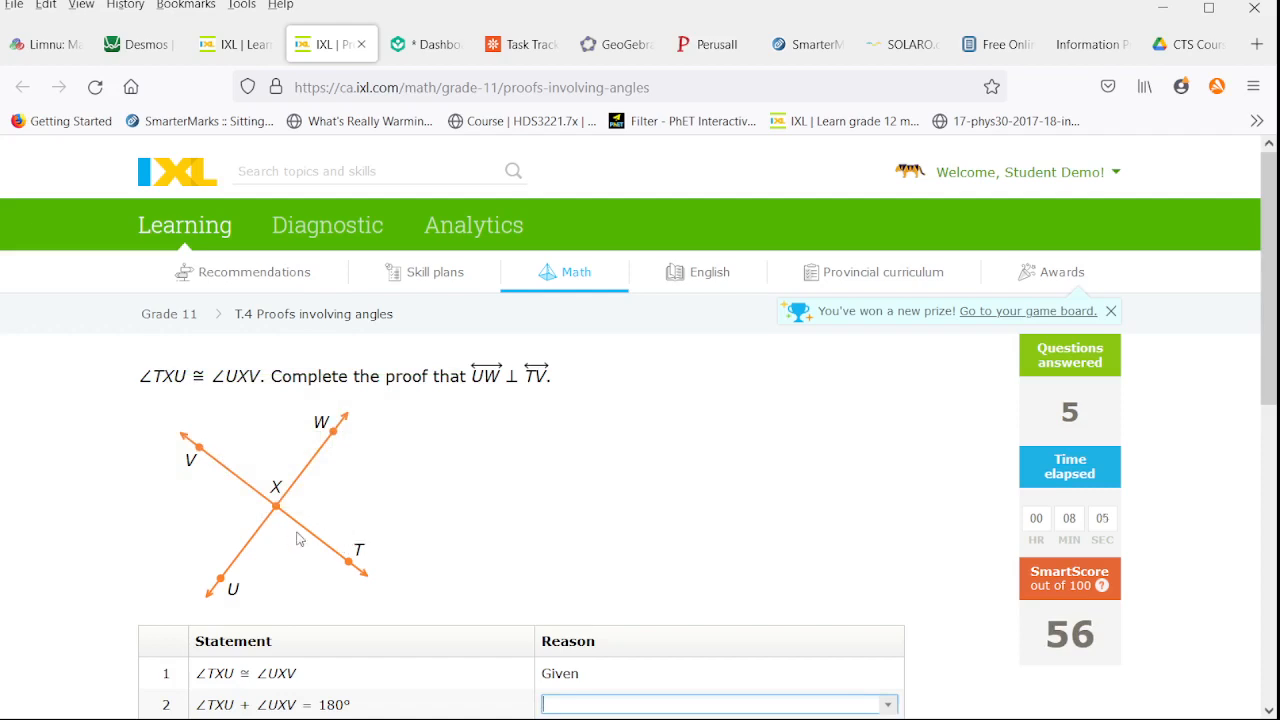
{"action": "mouse_move", "coordinate": [297, 561]}
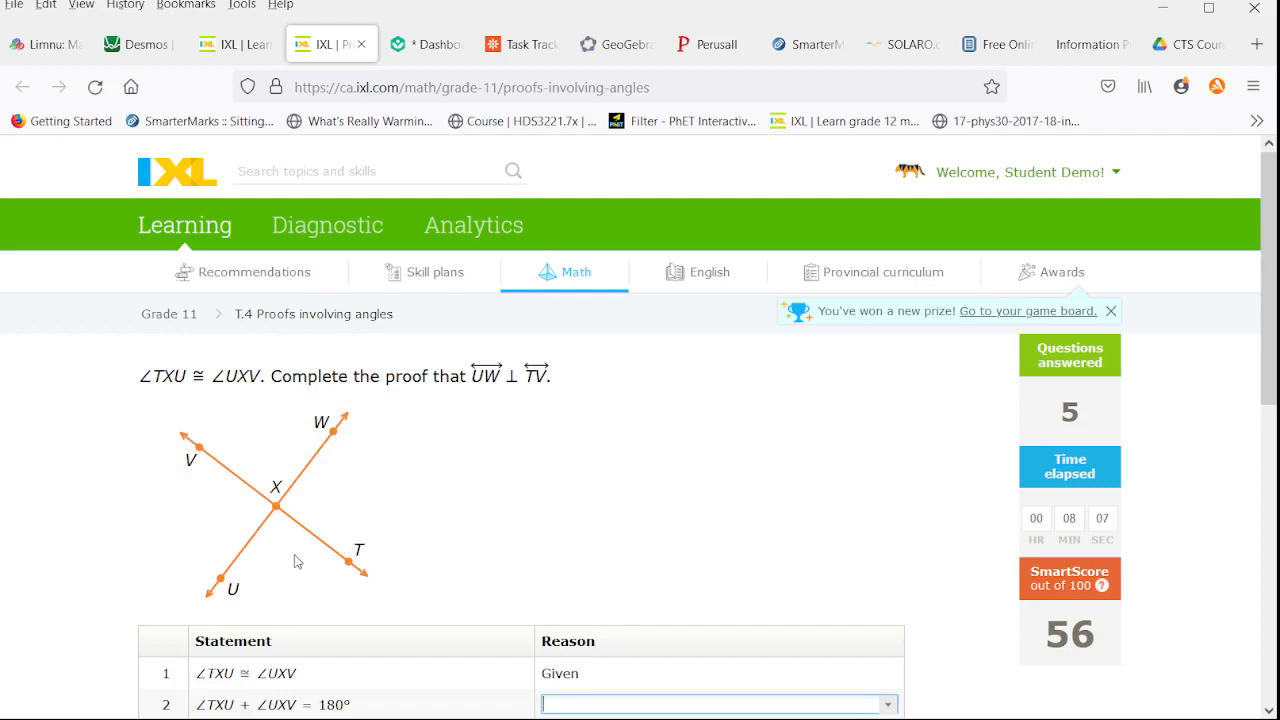
{"action": "mouse_move", "coordinate": [193, 498]}
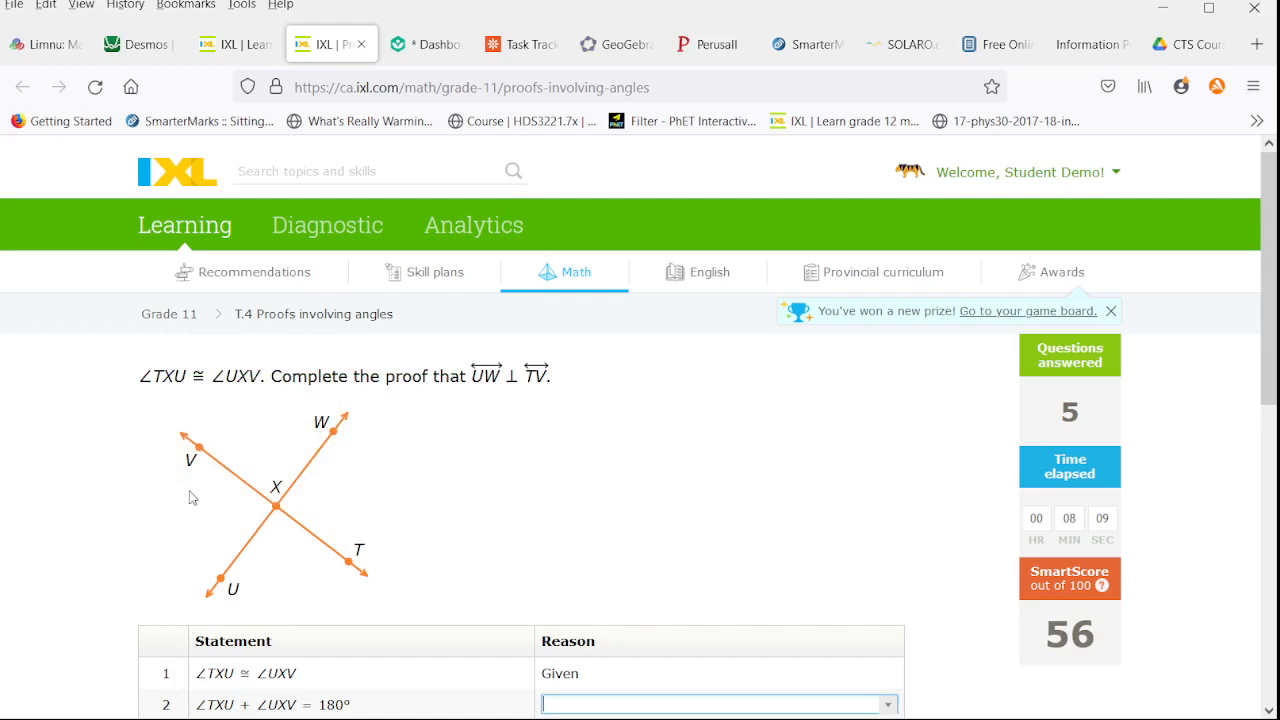
{"action": "mouse_move", "coordinate": [218, 477]}
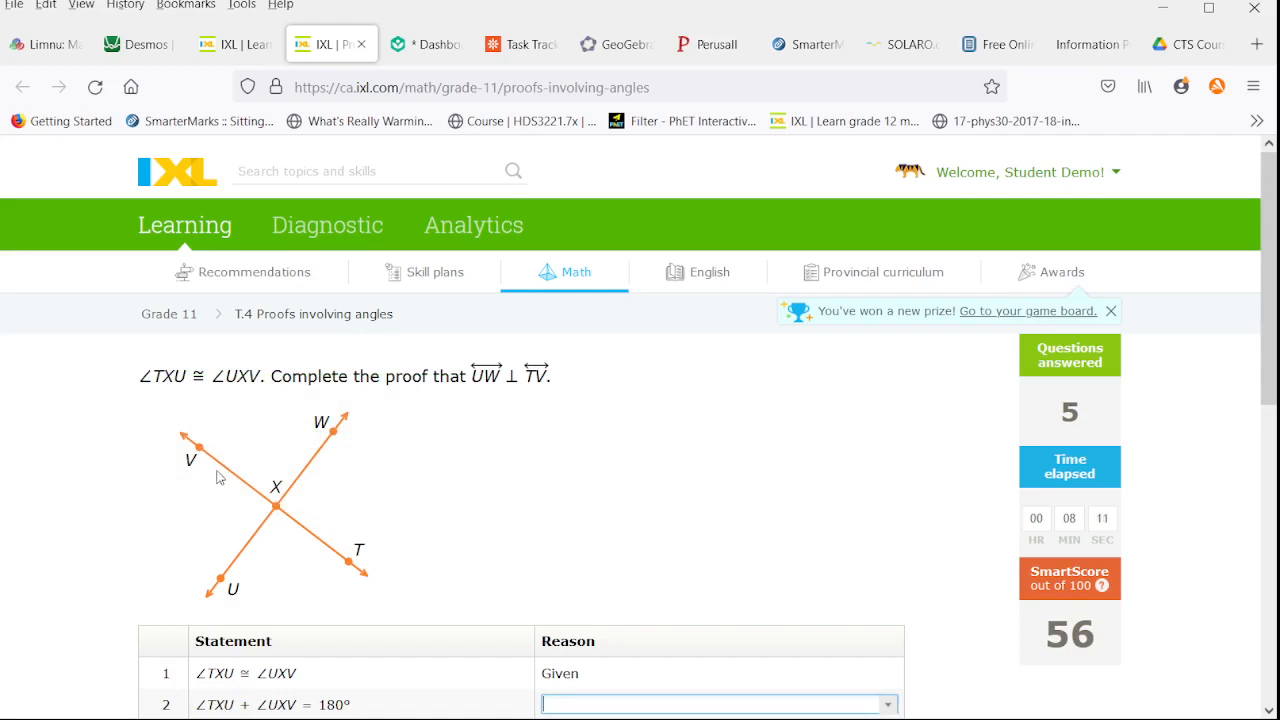
{"action": "mouse_move", "coordinate": [262, 521]}
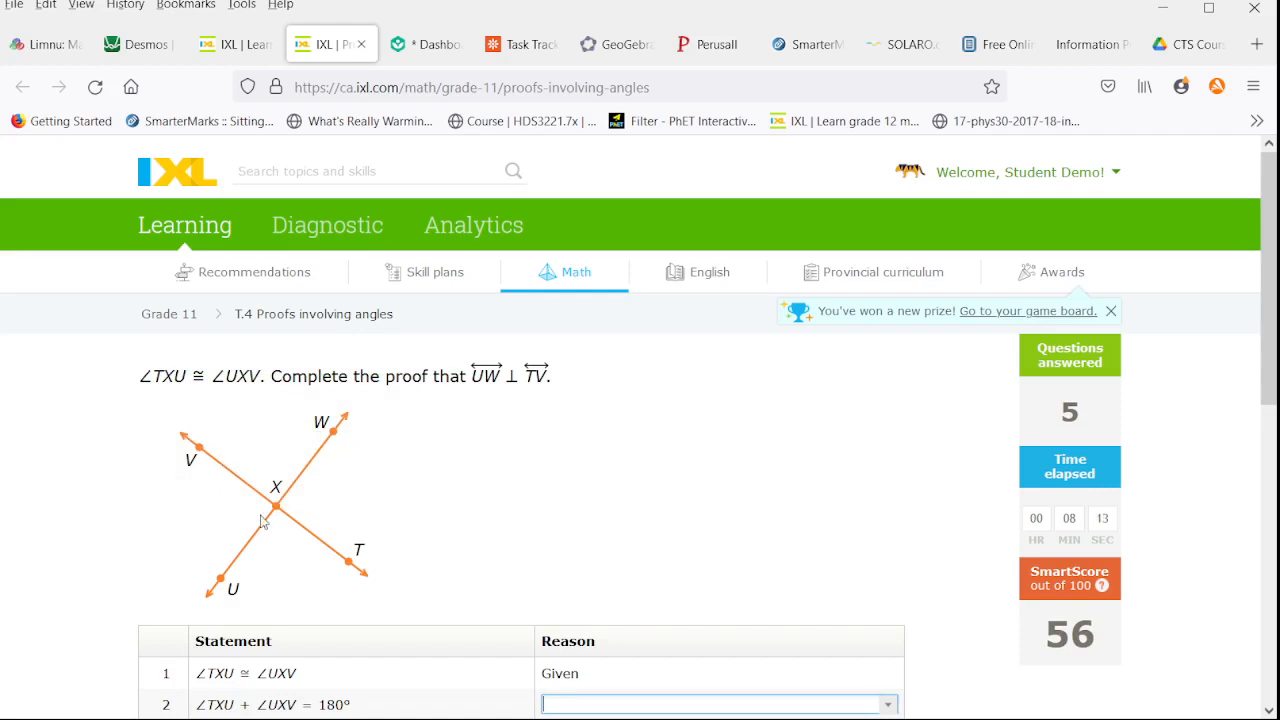
Justify step 2 with the linear-pair reason and step 3 with Substitution
{"action": "scroll", "scroll_direction": "down", "scroll_amount": 3}
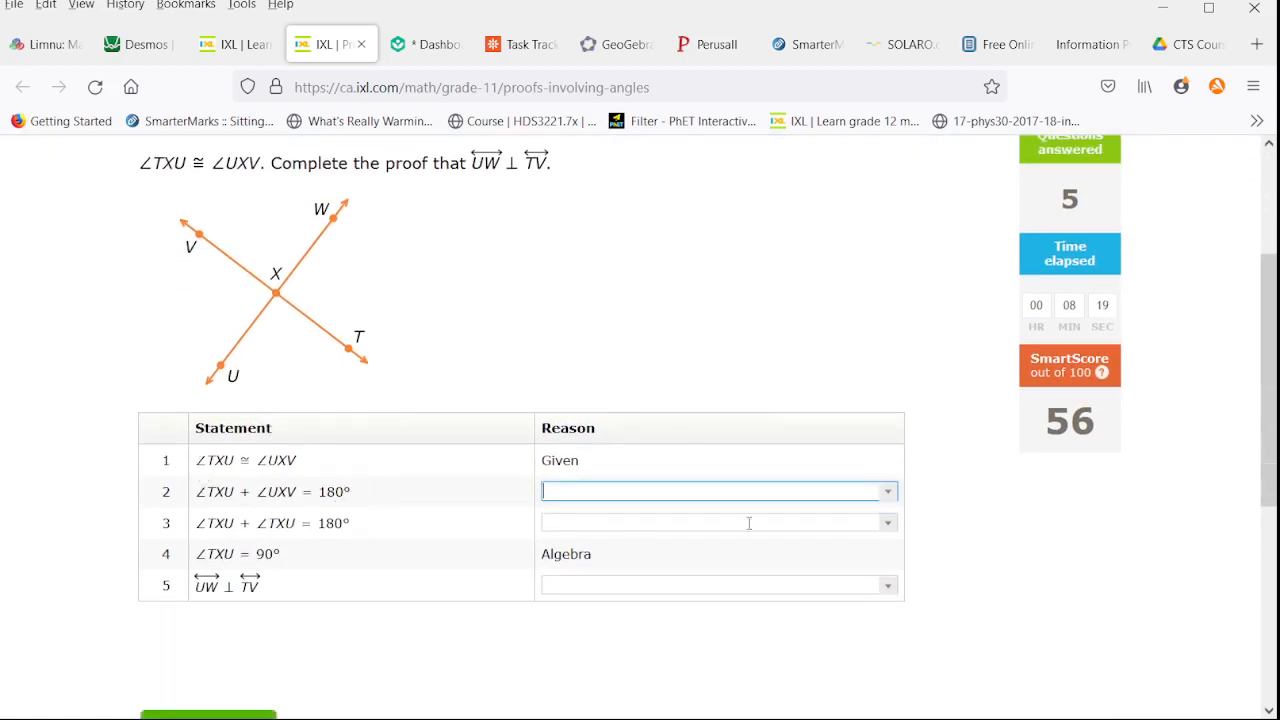
{"action": "left_click", "coordinate": [886, 491]}
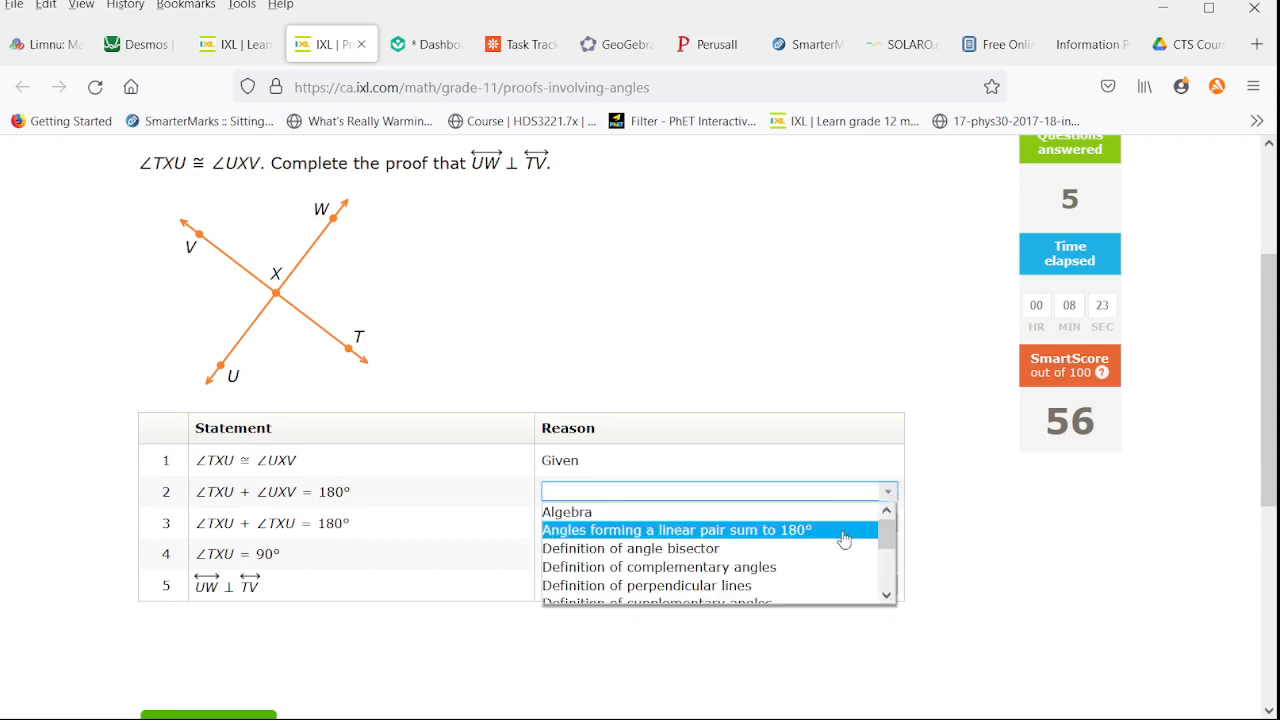
{"action": "left_click", "coordinate": [677, 530]}
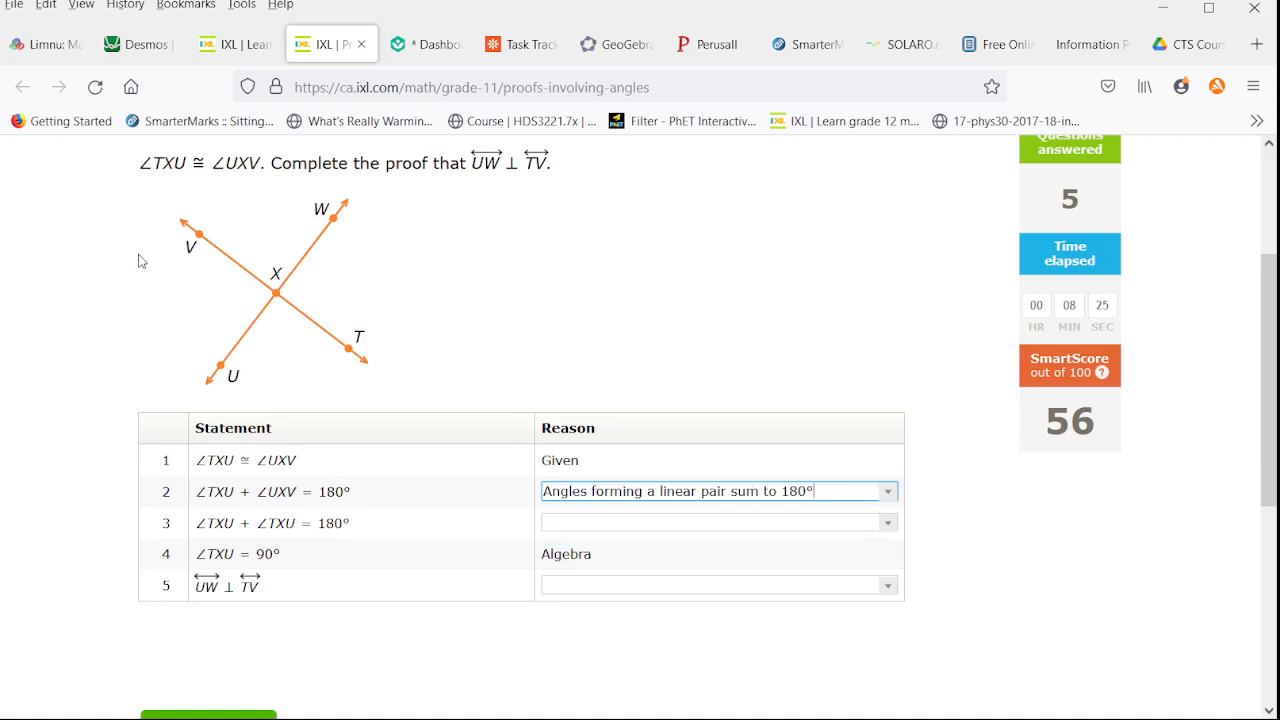
{"action": "mouse_move", "coordinate": [699, 551]}
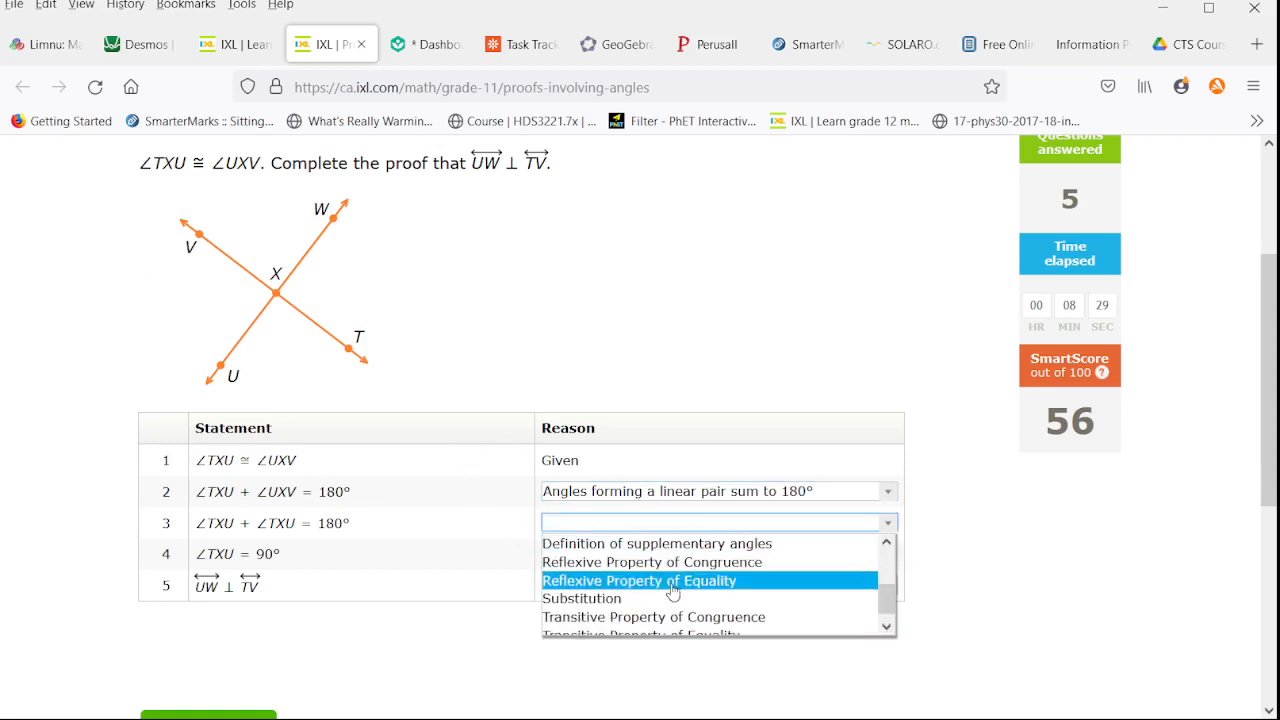
{"action": "left_click", "coordinate": [581, 598]}
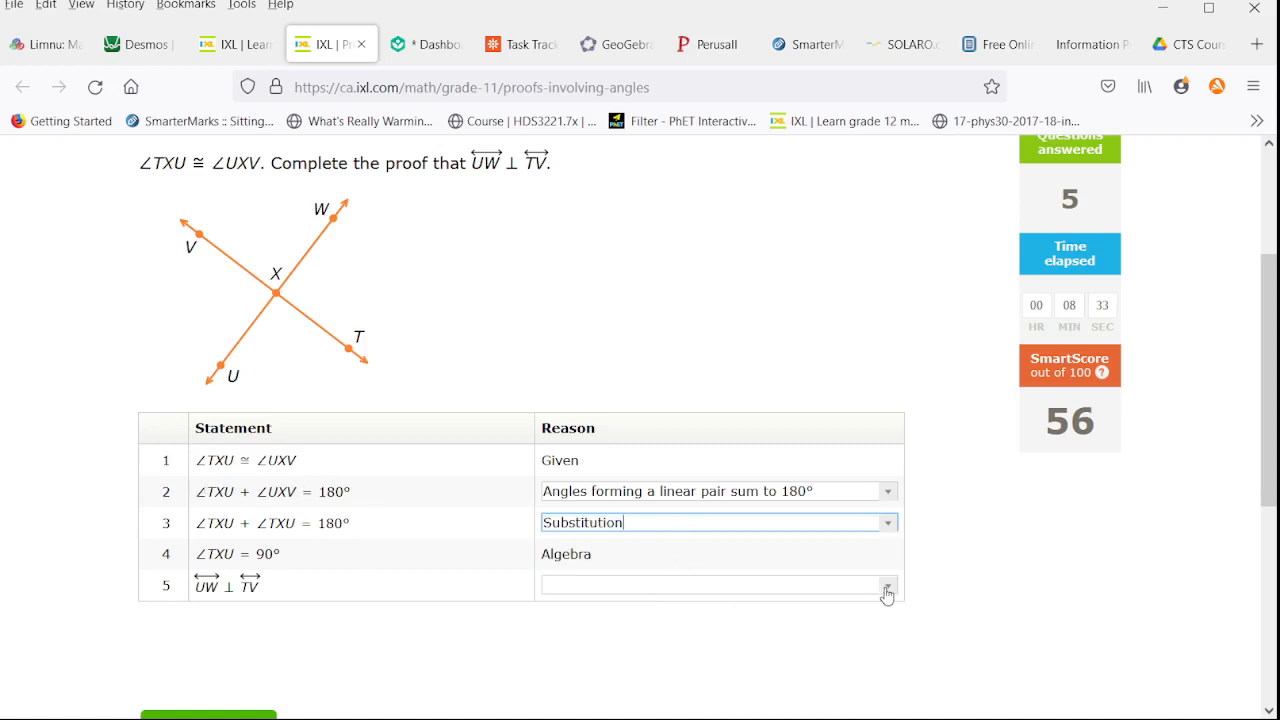
{"action": "mouse_move", "coordinate": [895, 595]}
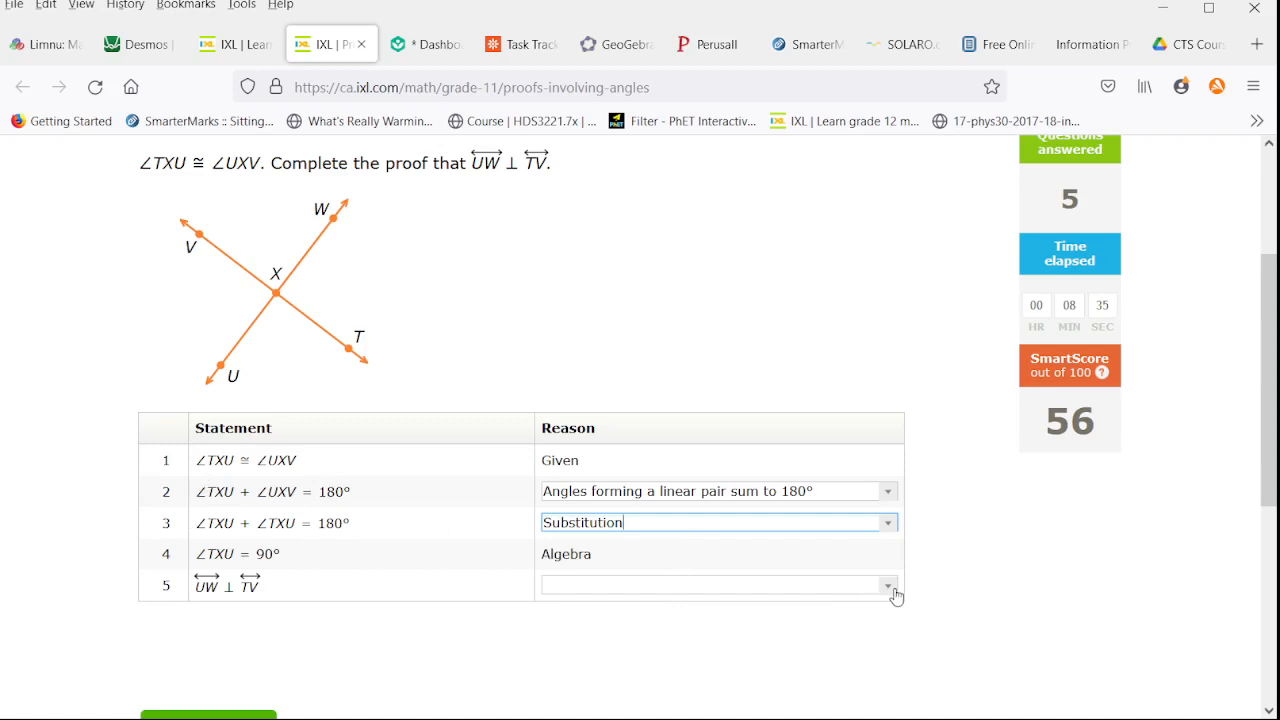
Justify step 5 with Definition of perpendicular lines and submit the UW ⊥ TV proof
{"action": "left_click", "coordinate": [887, 586]}
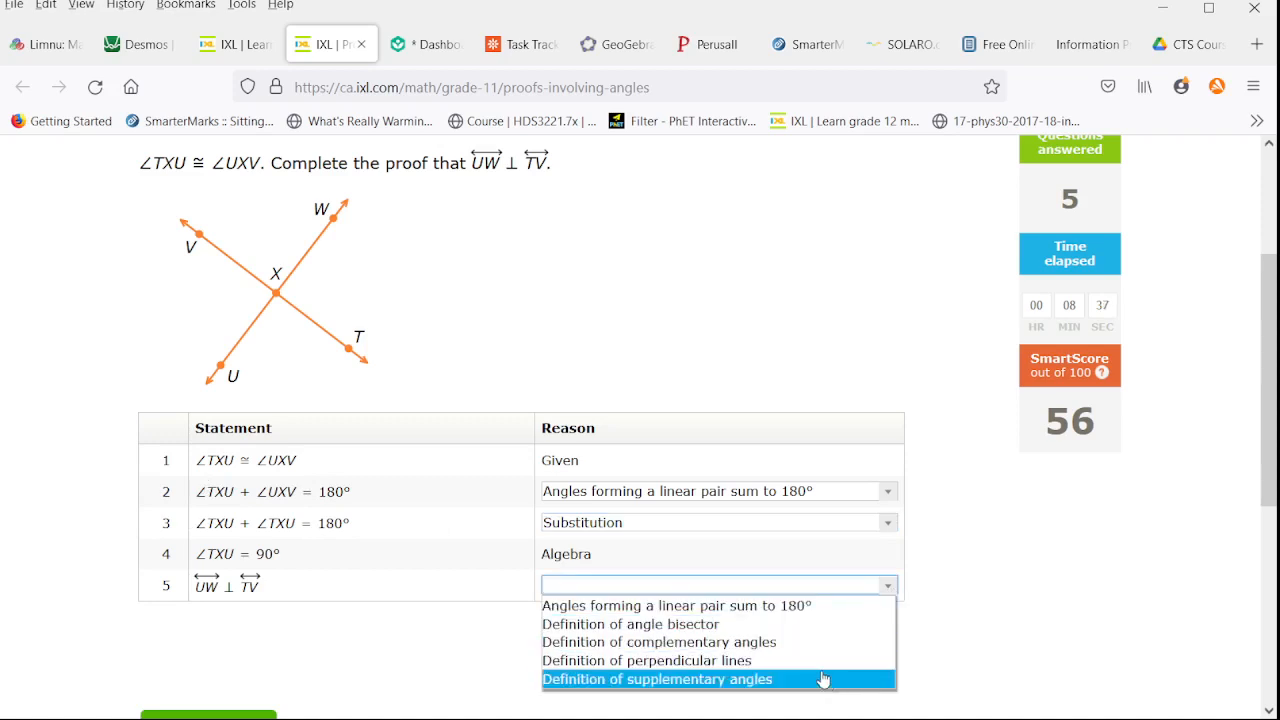
{"action": "mouse_move", "coordinate": [810, 642]}
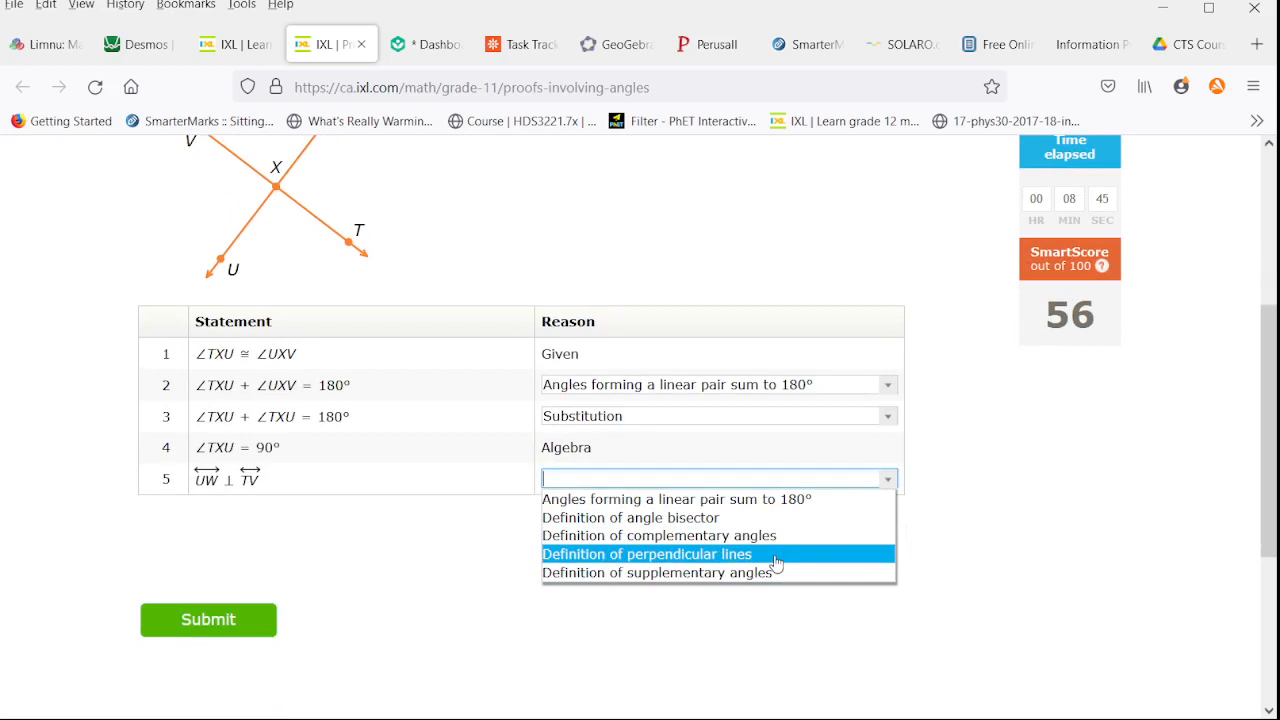
{"action": "left_click", "coordinate": [646, 554]}
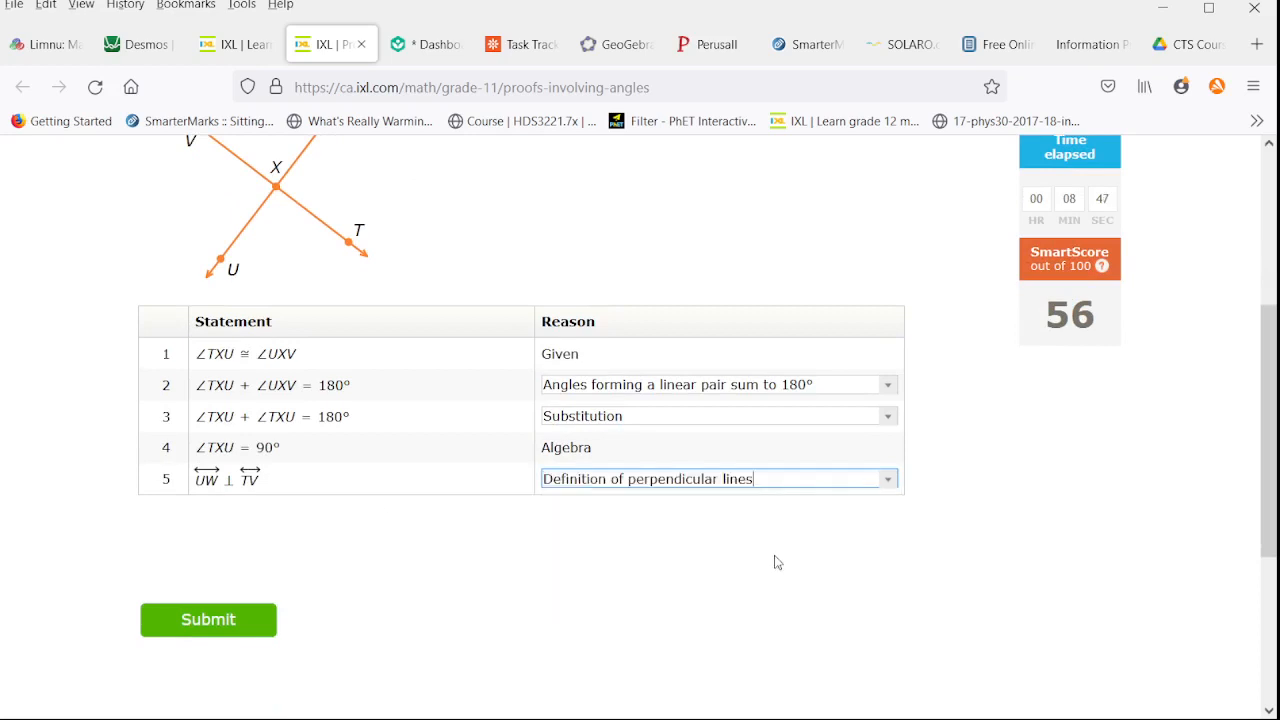
{"action": "left_click", "coordinate": [208, 619]}
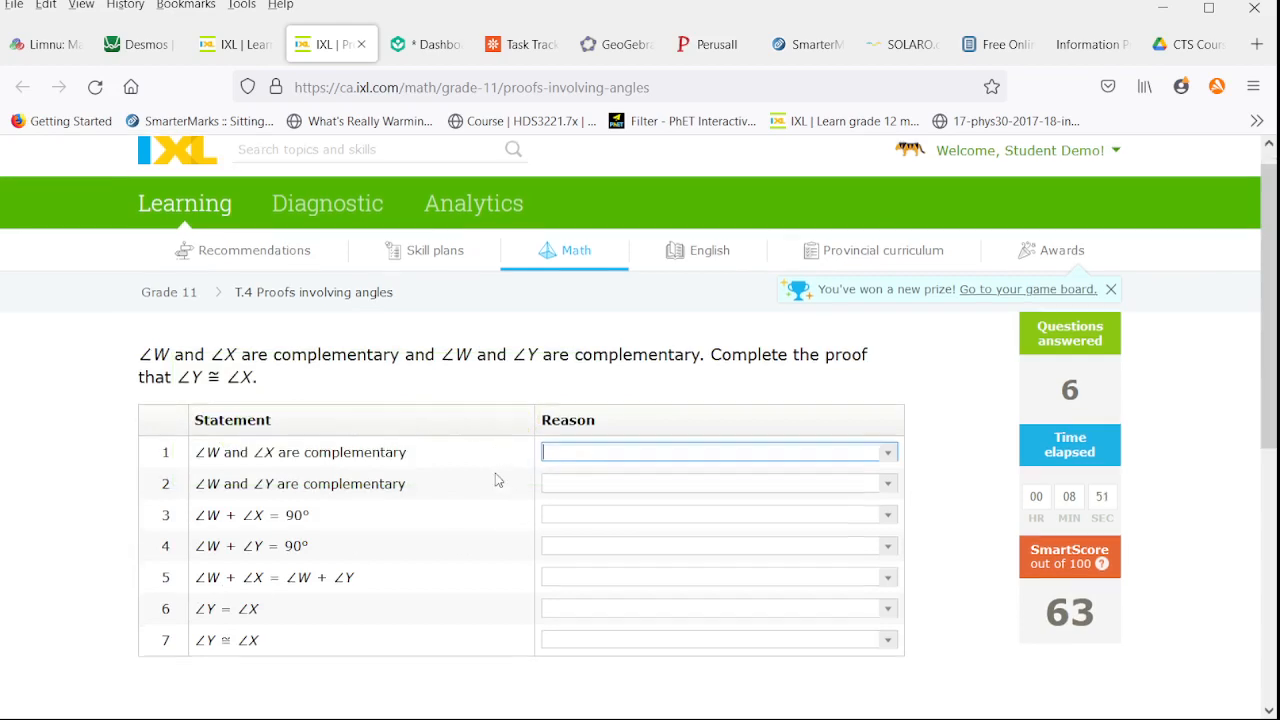
Set steps 1–2 to Given and steps 3–4 to Definition of complementary angles
{"action": "scroll", "scroll_direction": "down", "scroll_amount": 3}
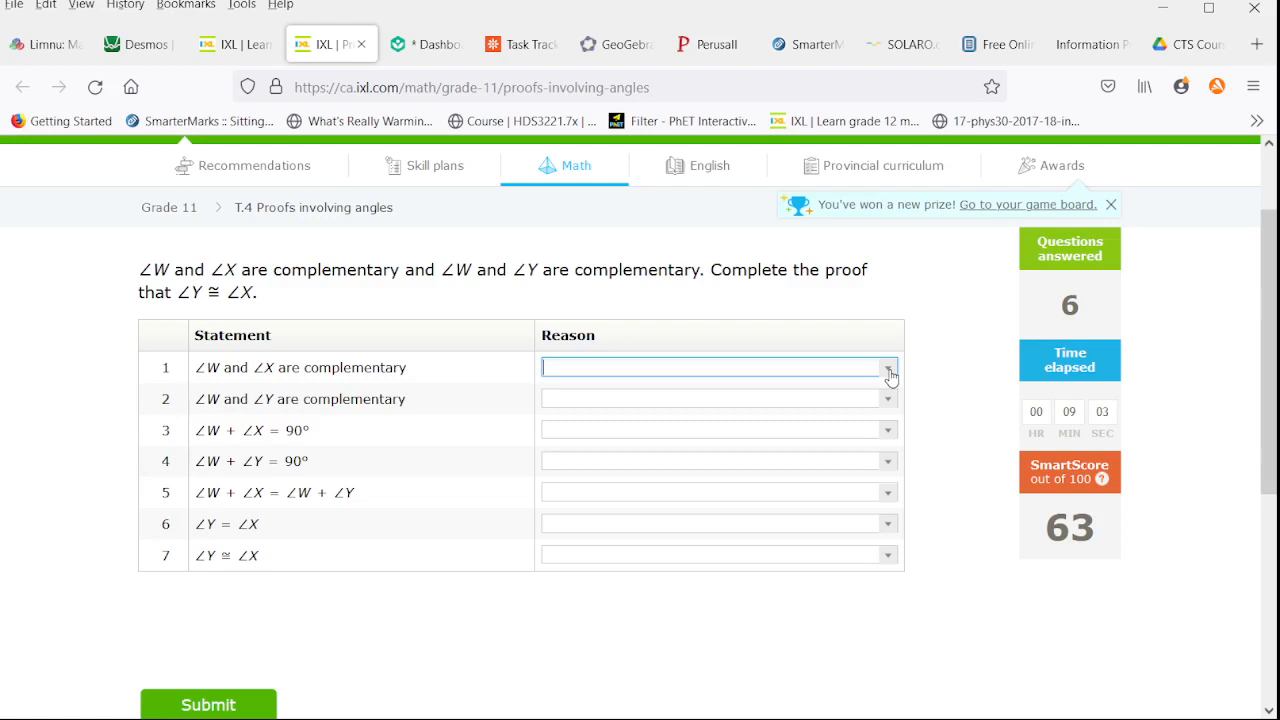
{"action": "left_click", "coordinate": [886, 367]}
{"action": "type", "text": "Given"}
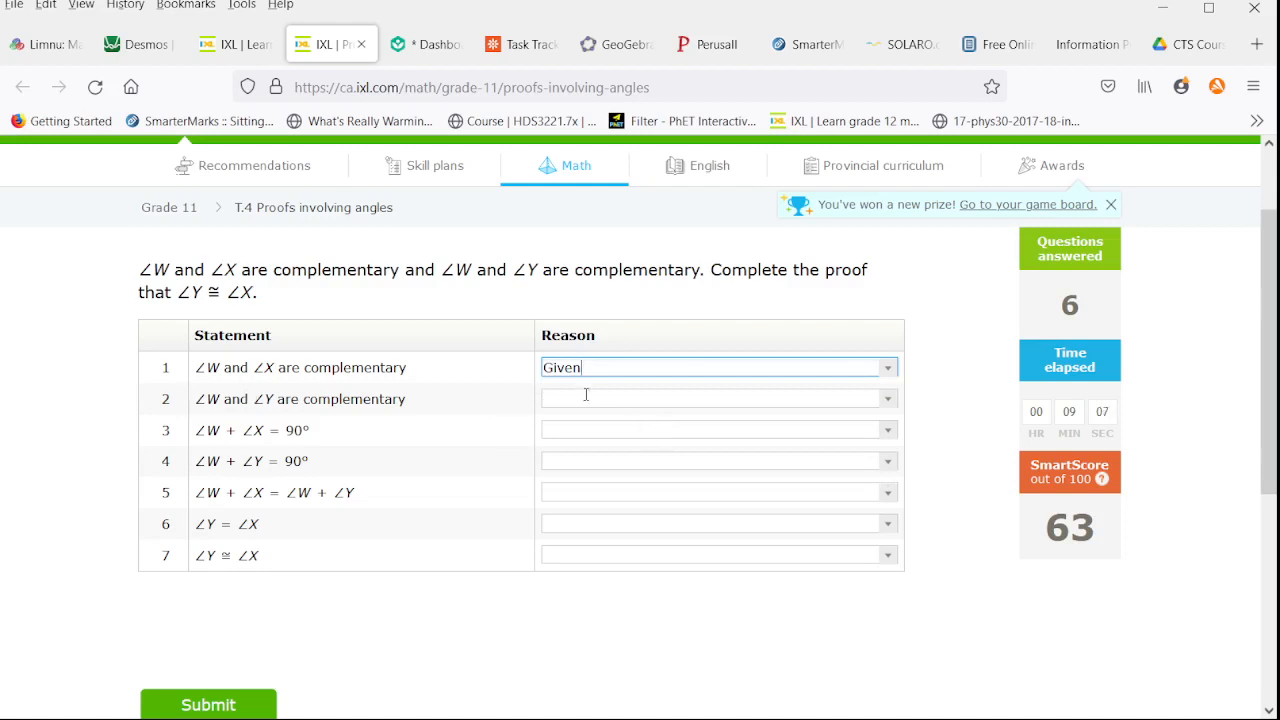
{"action": "left_click", "coordinate": [885, 398]}
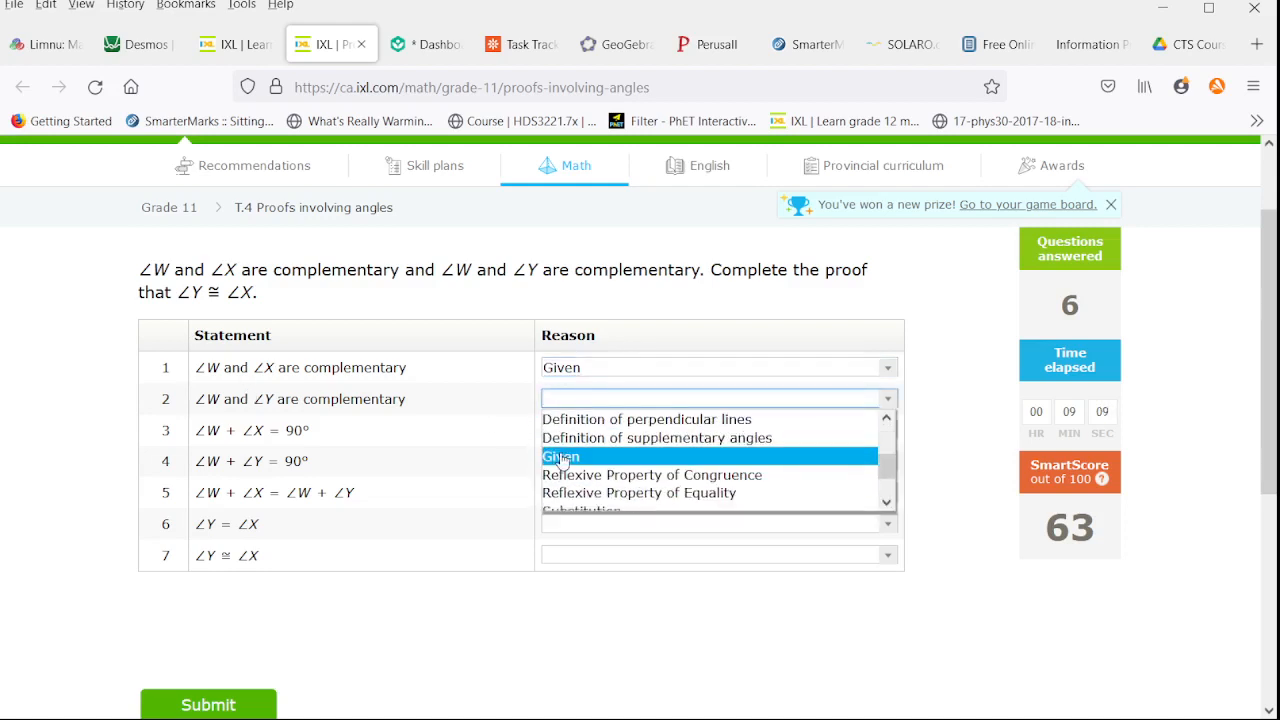
{"action": "left_click", "coordinate": [561, 456]}
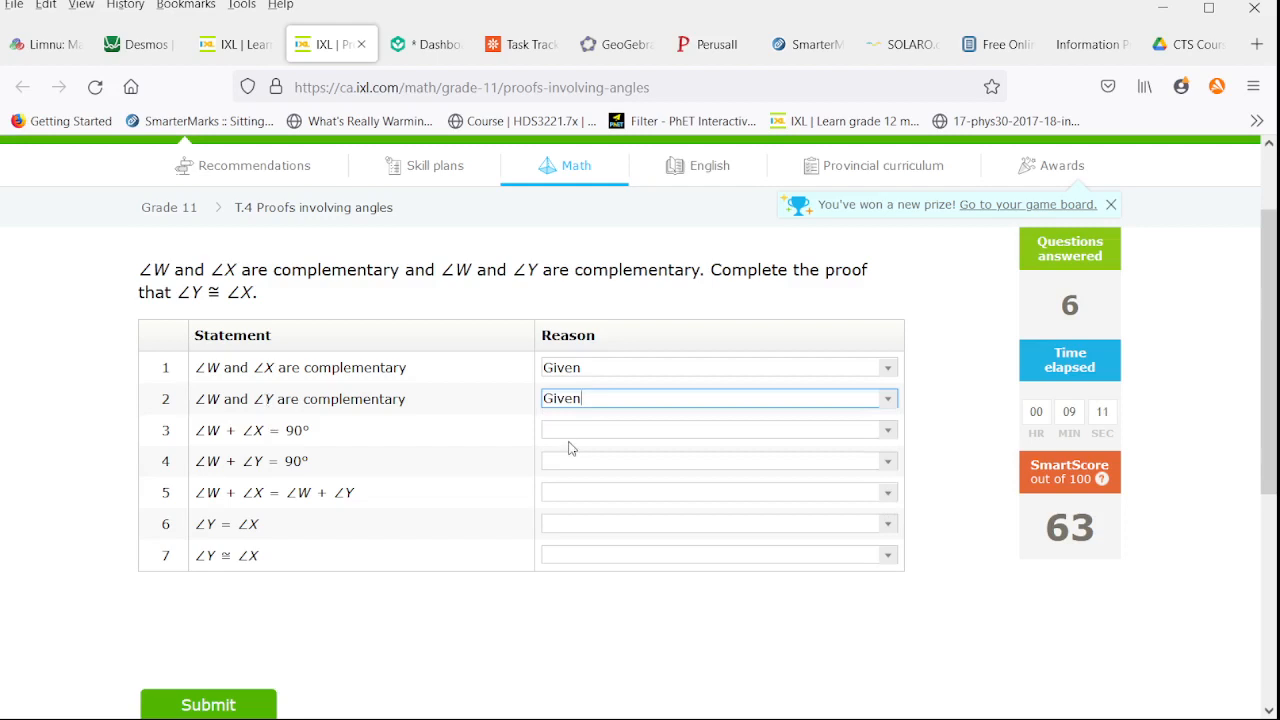
{"action": "left_click", "coordinate": [886, 430]}
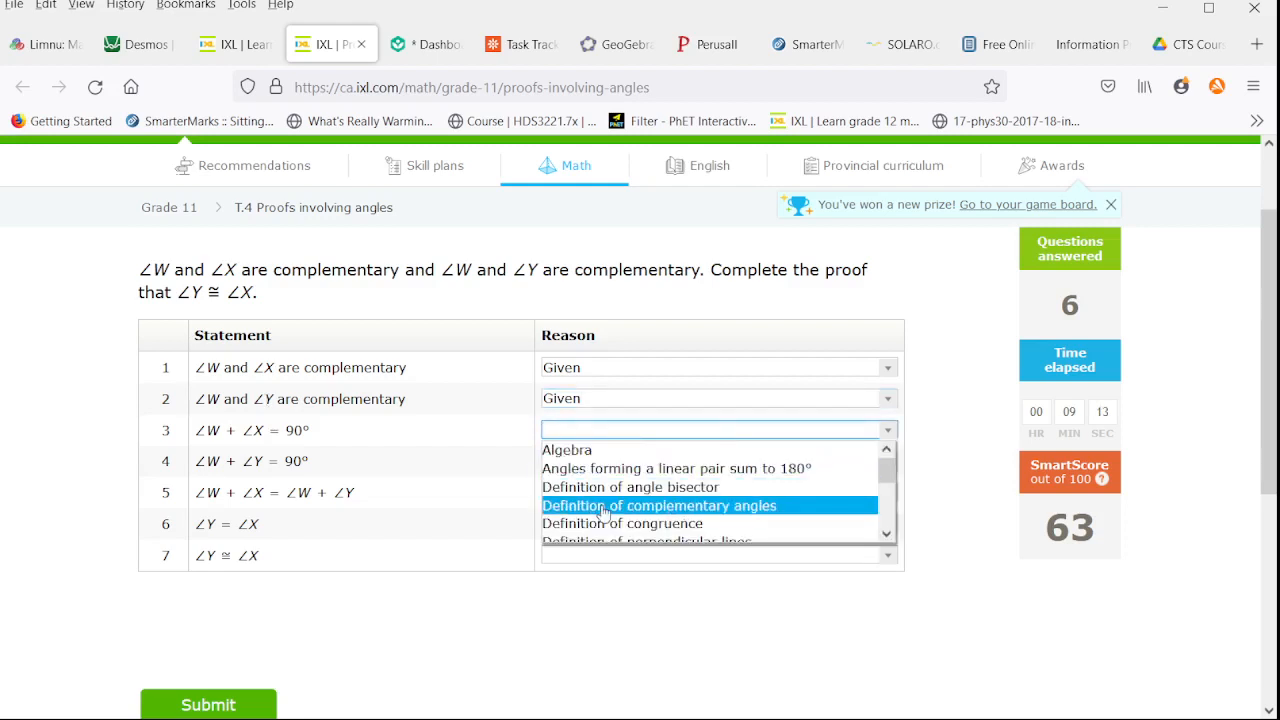
{"action": "left_click", "coordinate": [659, 505]}
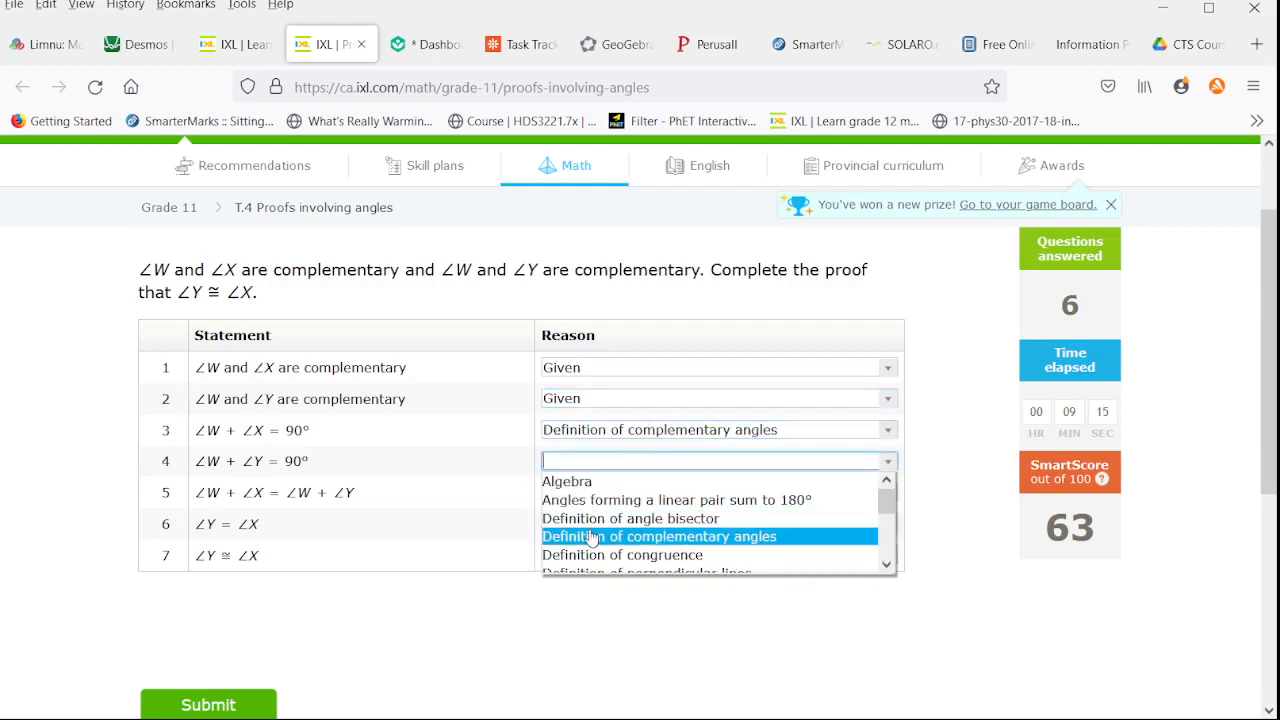
{"action": "left_click", "coordinate": [660, 536]}
{"action": "type", "text": "Transitive Property of Equality"}
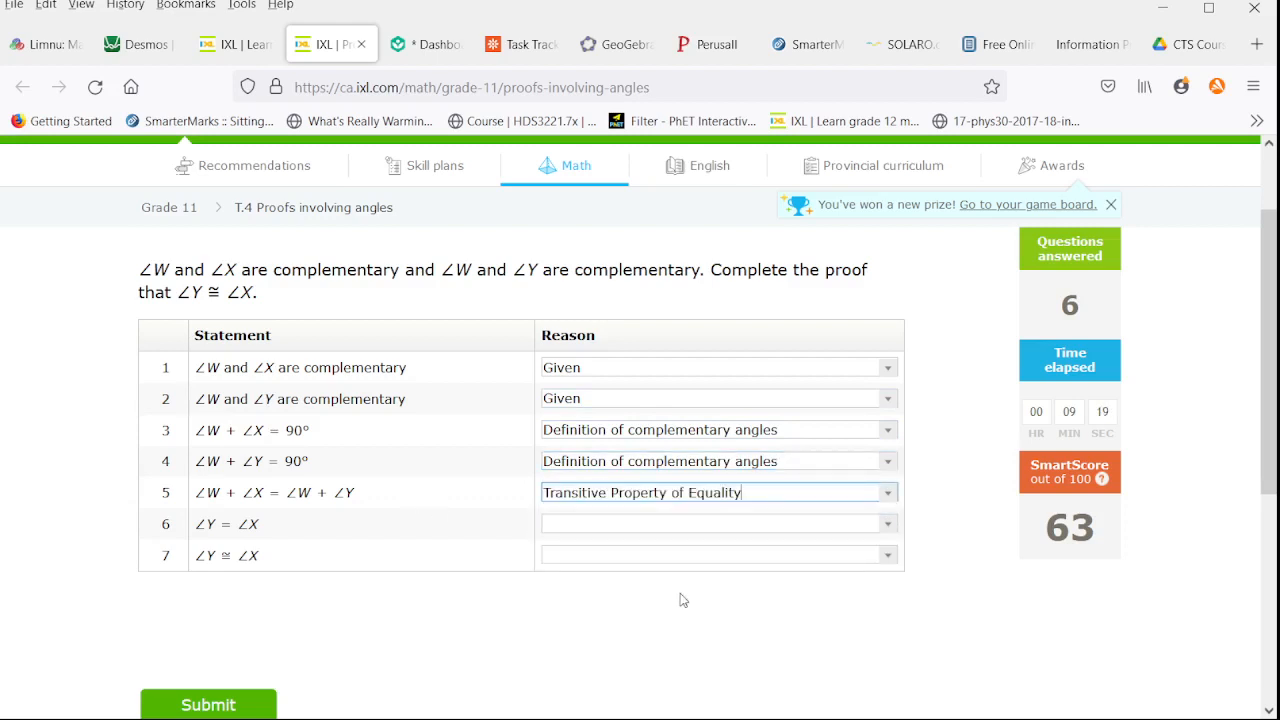
{"action": "mouse_move", "coordinate": [477, 515]}
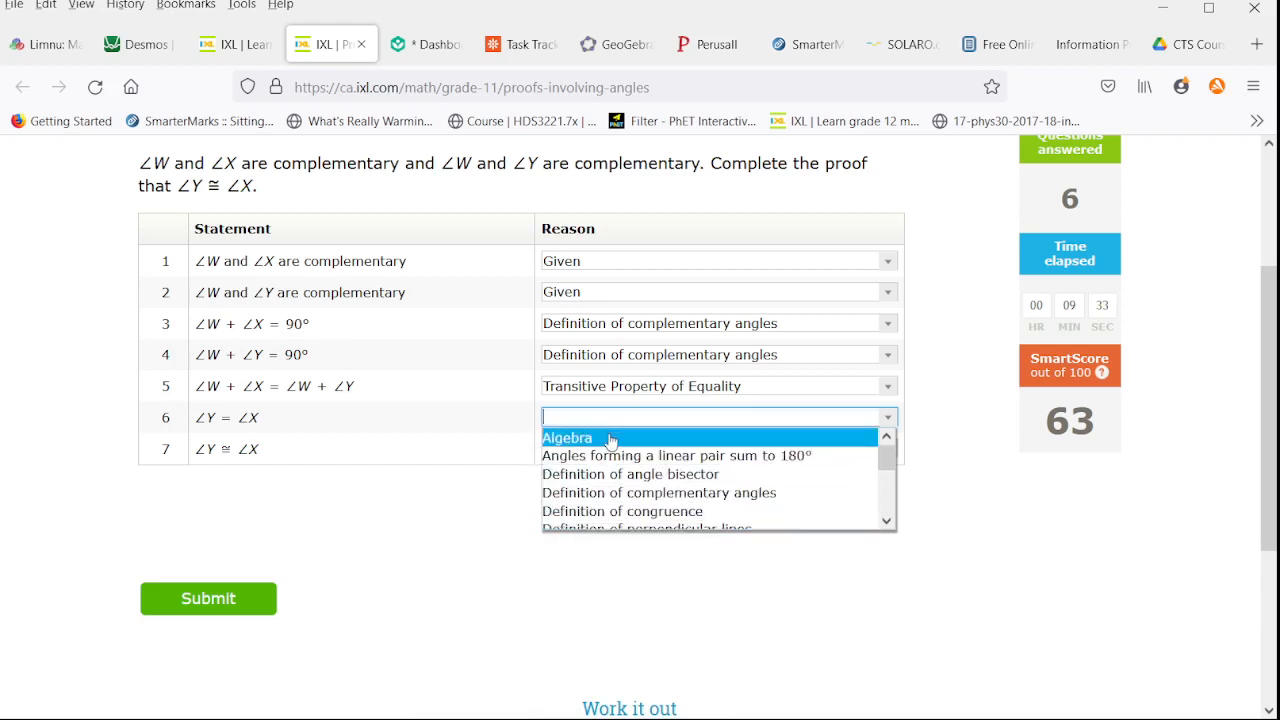
Set step 6 to Algebra and bring up the reason choices for step 7
{"action": "left_click", "coordinate": [568, 437]}
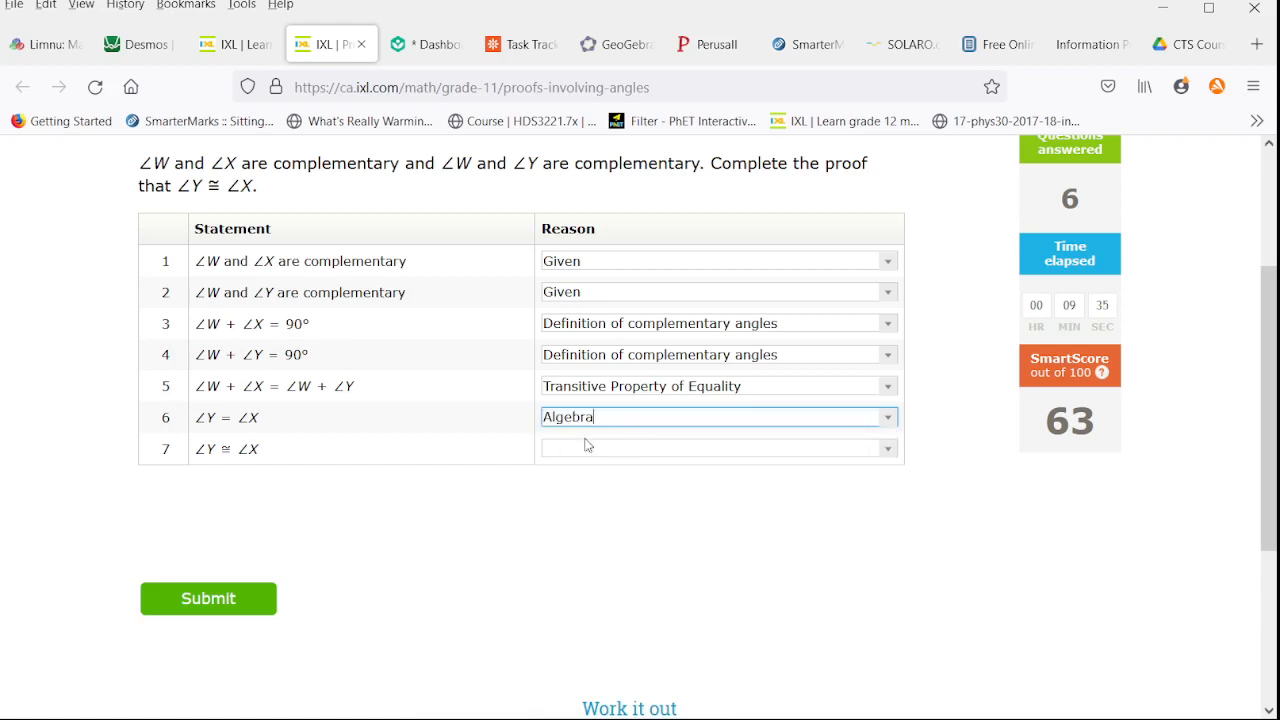
{"action": "left_click", "coordinate": [715, 448]}
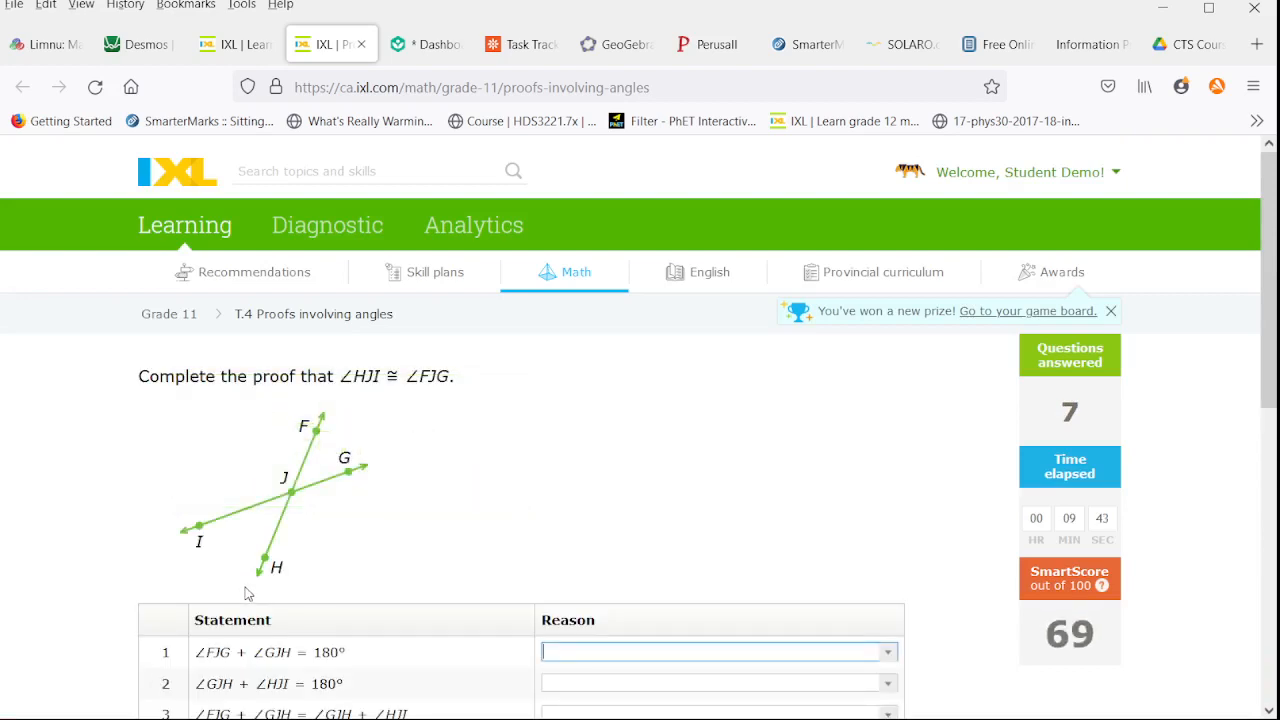
Give steps 1–2 the linear-pair sum reason and step 3 Transitive Property of Equality
{"action": "scroll", "scroll_direction": "down", "scroll_amount": 3}
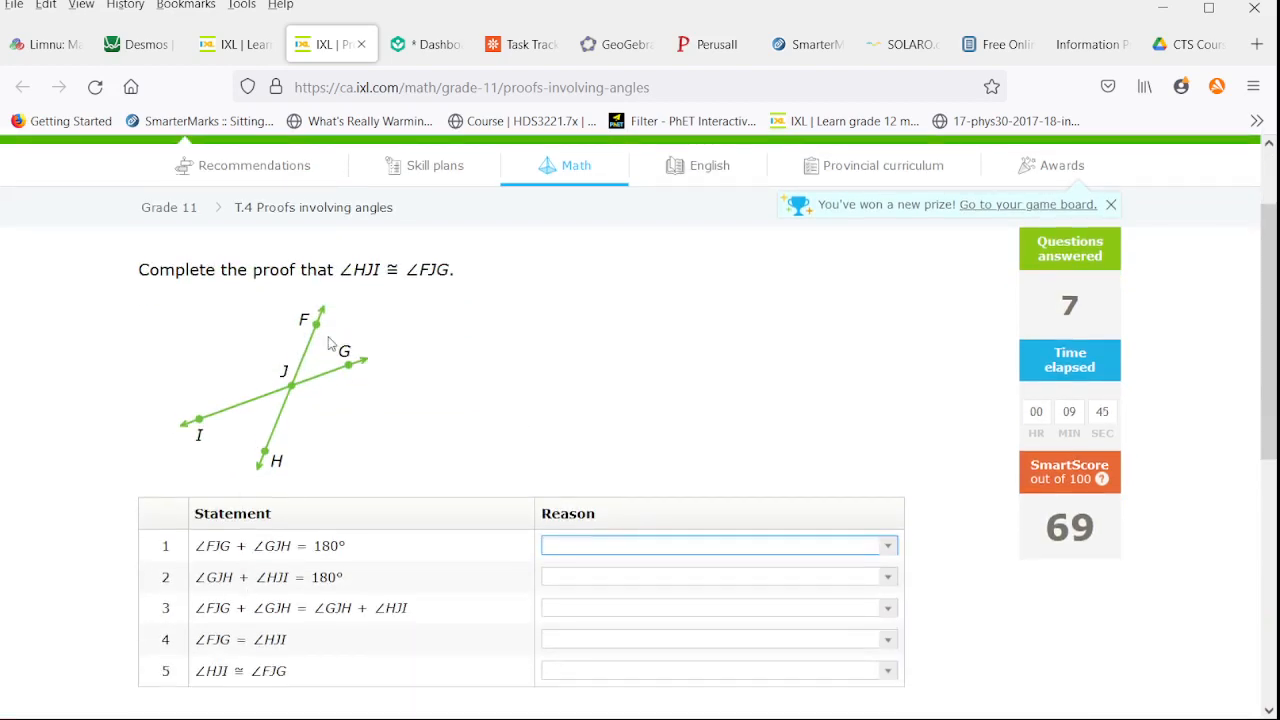
{"action": "mouse_move", "coordinate": [255, 422]}
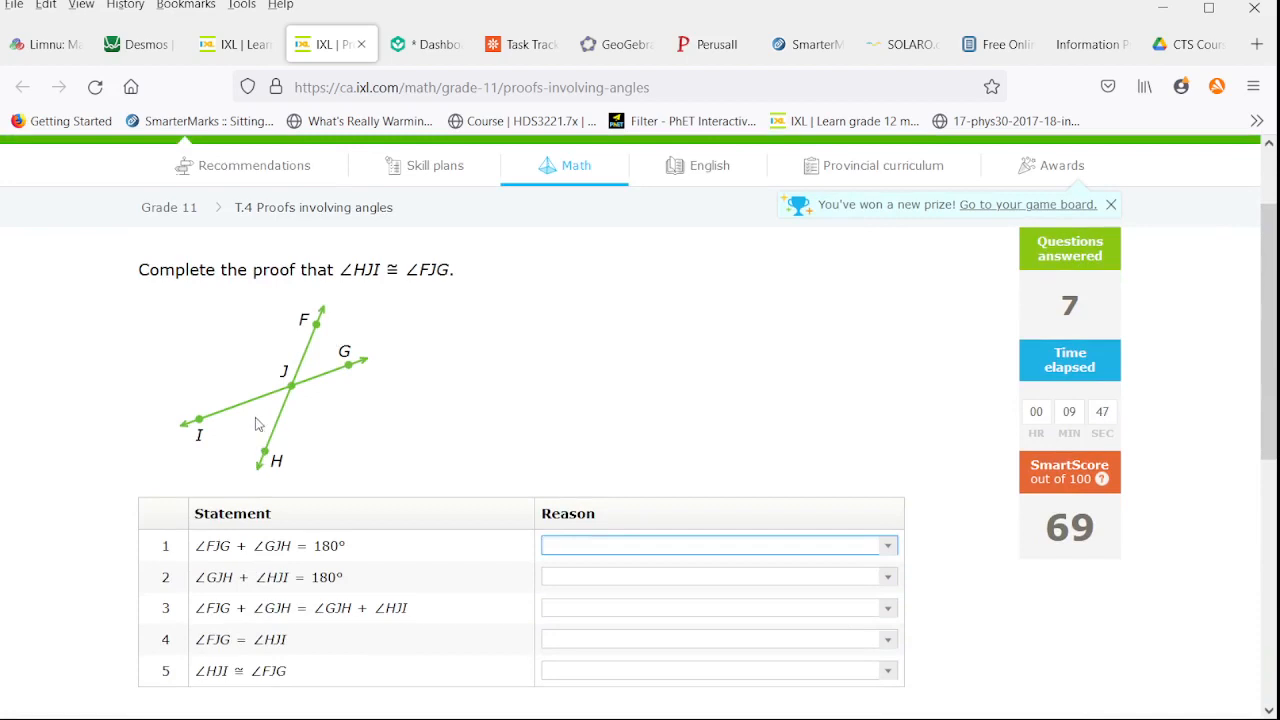
{"action": "mouse_move", "coordinate": [256, 452]}
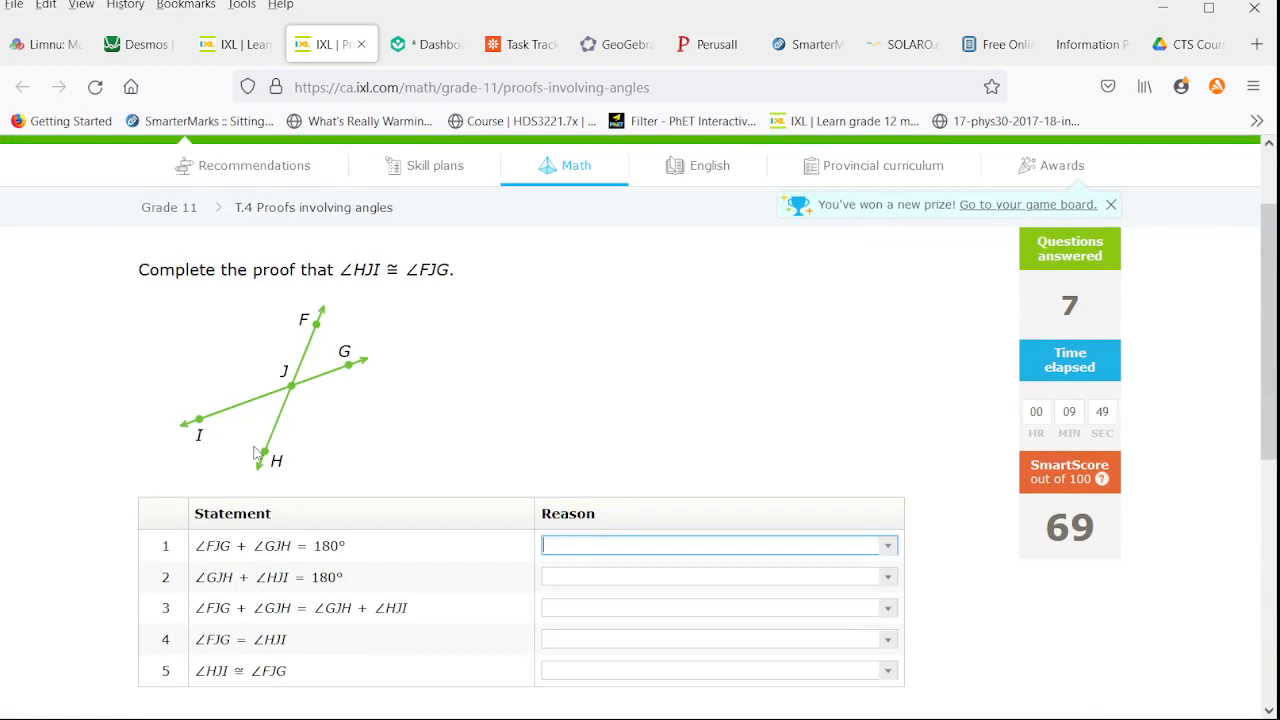
{"action": "mouse_move", "coordinate": [315, 358]}
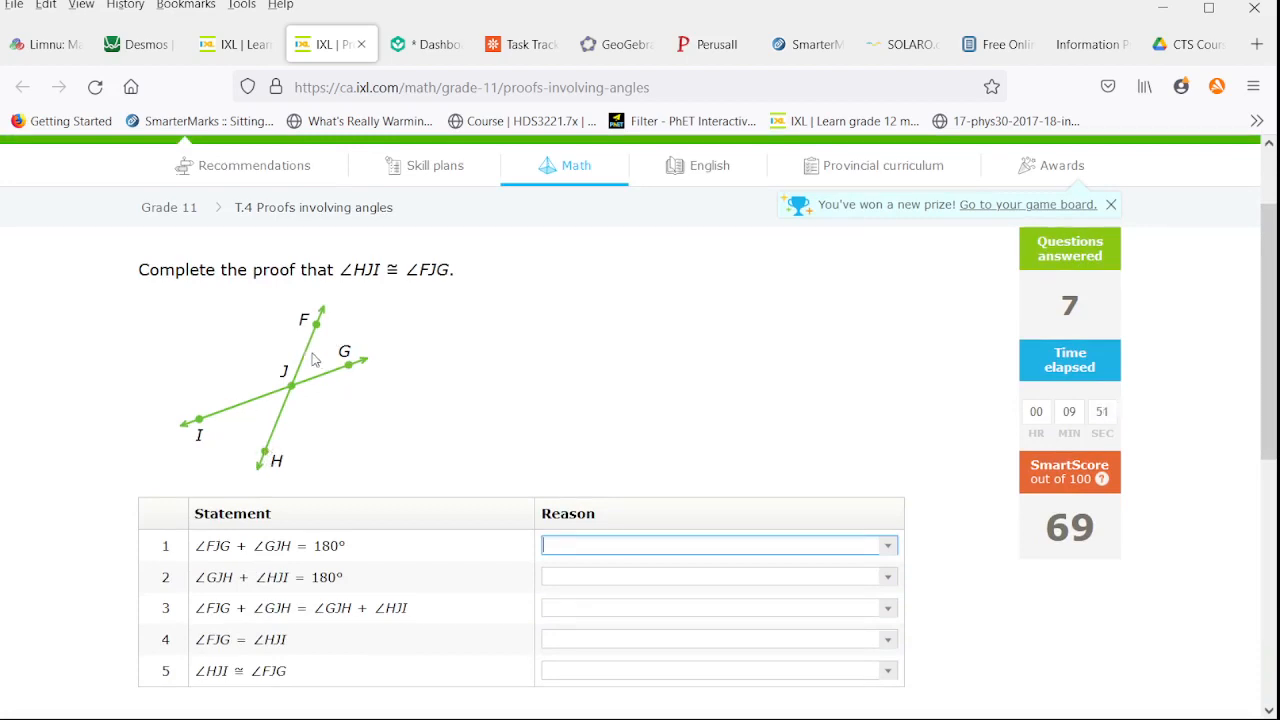
{"action": "scroll", "scroll_direction": "down", "scroll_amount": 3}
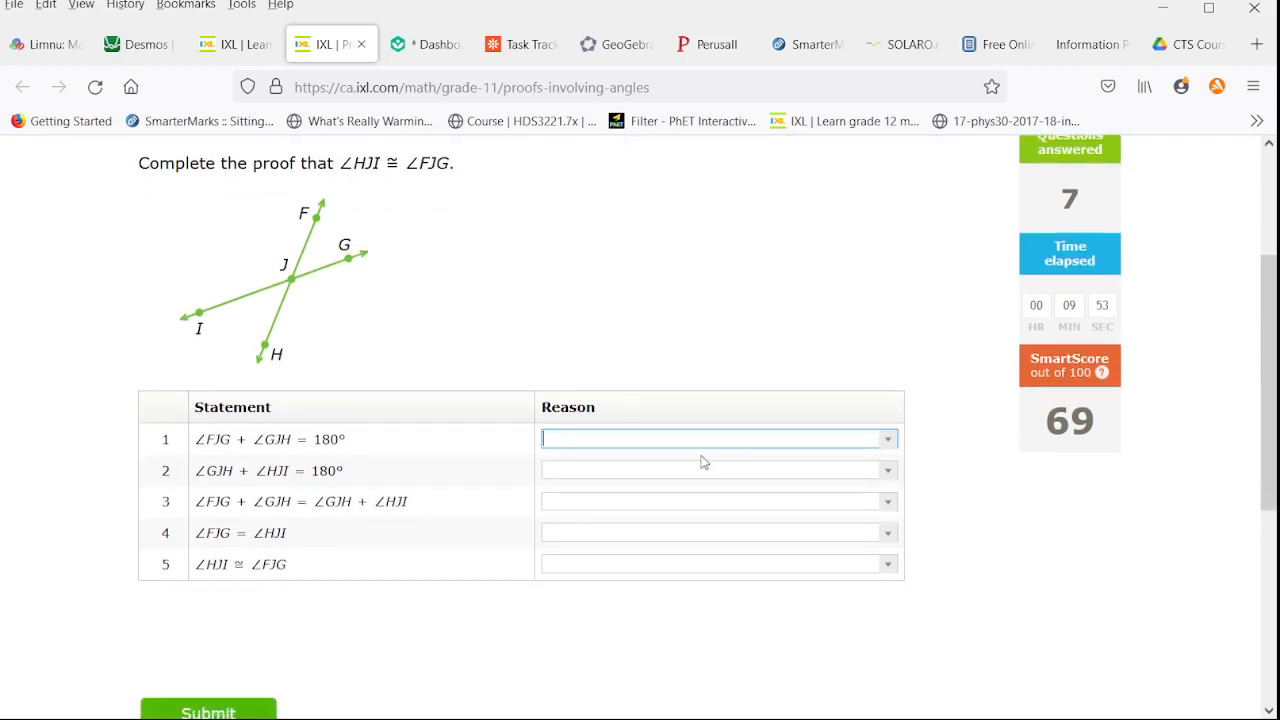
{"action": "mouse_move", "coordinate": [263, 393]}
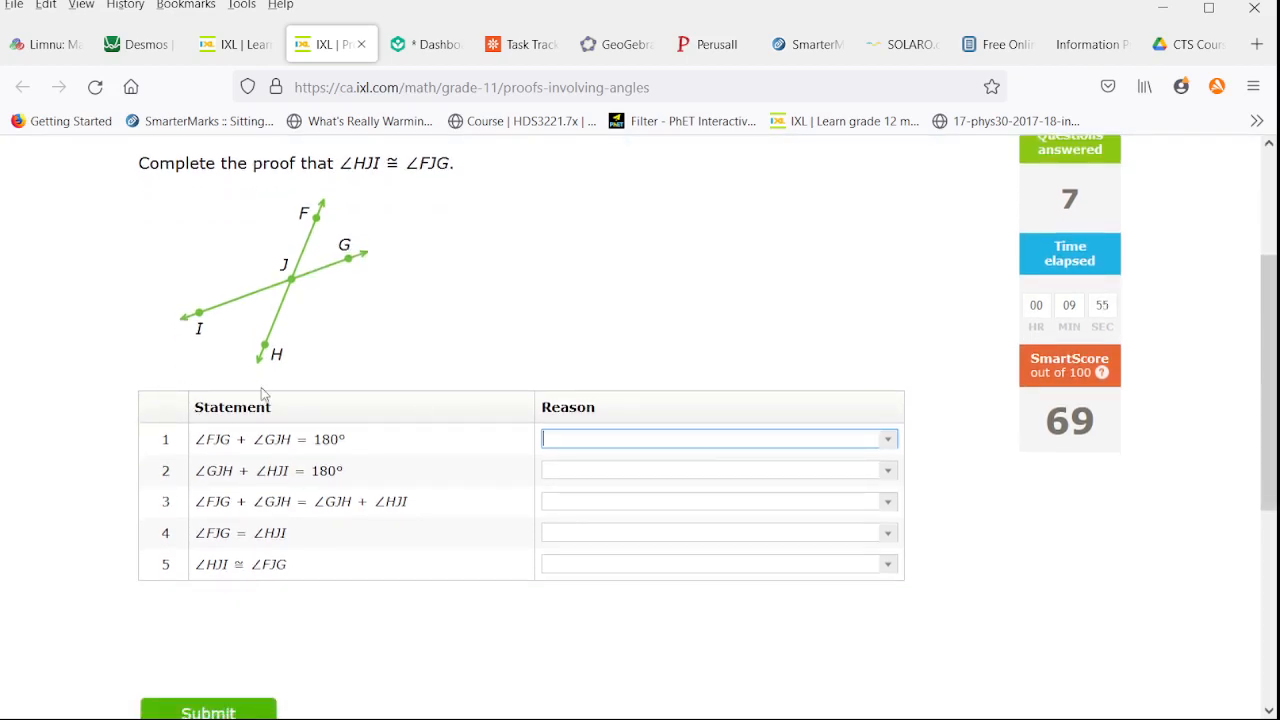
{"action": "mouse_move", "coordinate": [365, 262]}
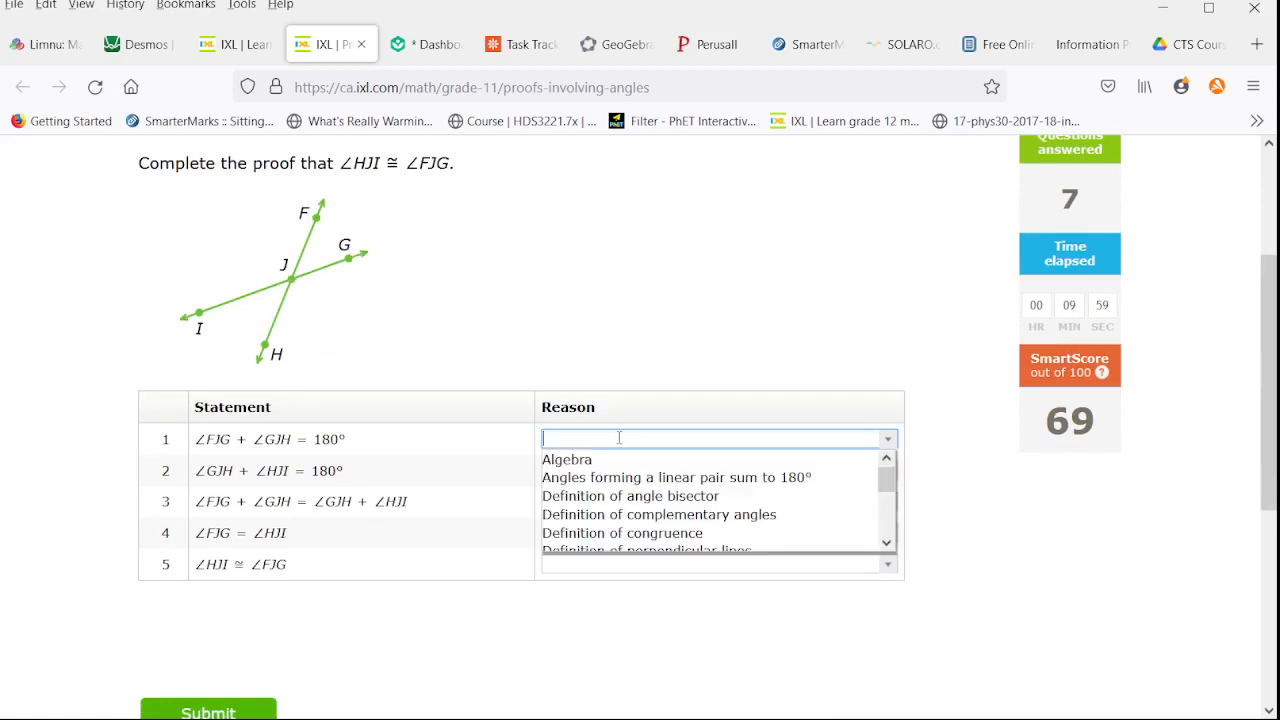
{"action": "left_click", "coordinate": [676, 477]}
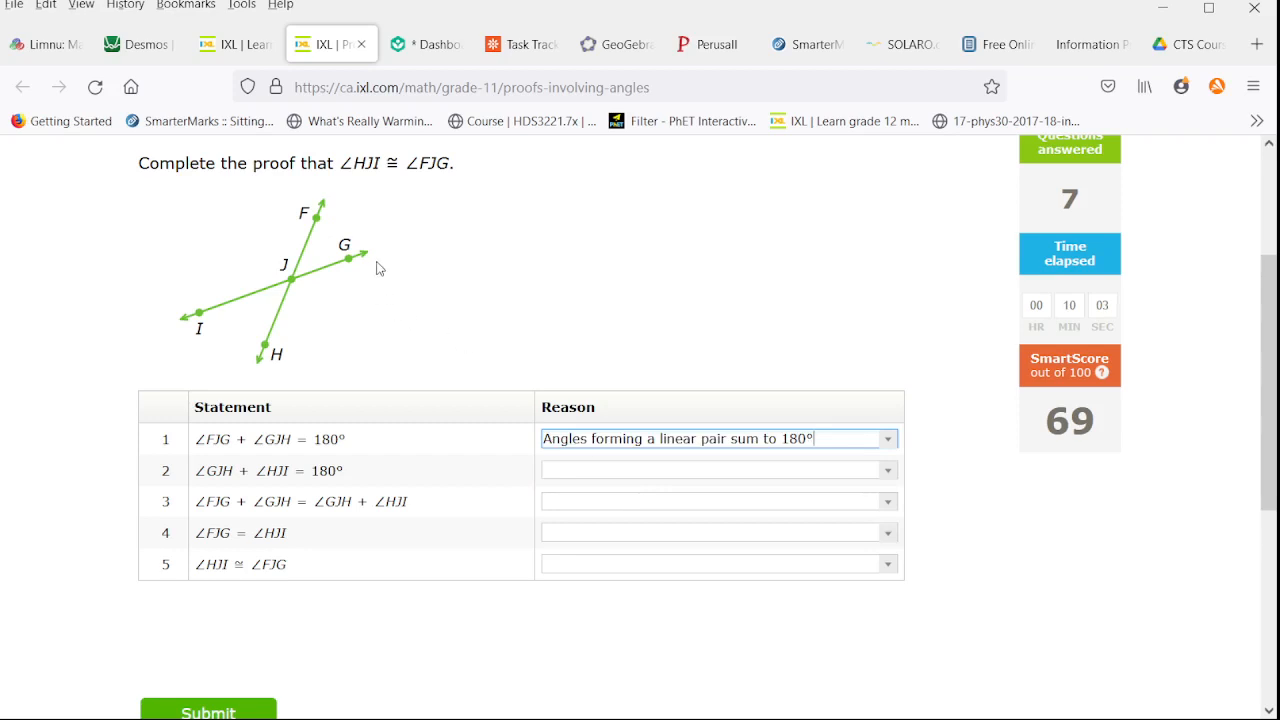
{"action": "mouse_move", "coordinate": [285, 311]}
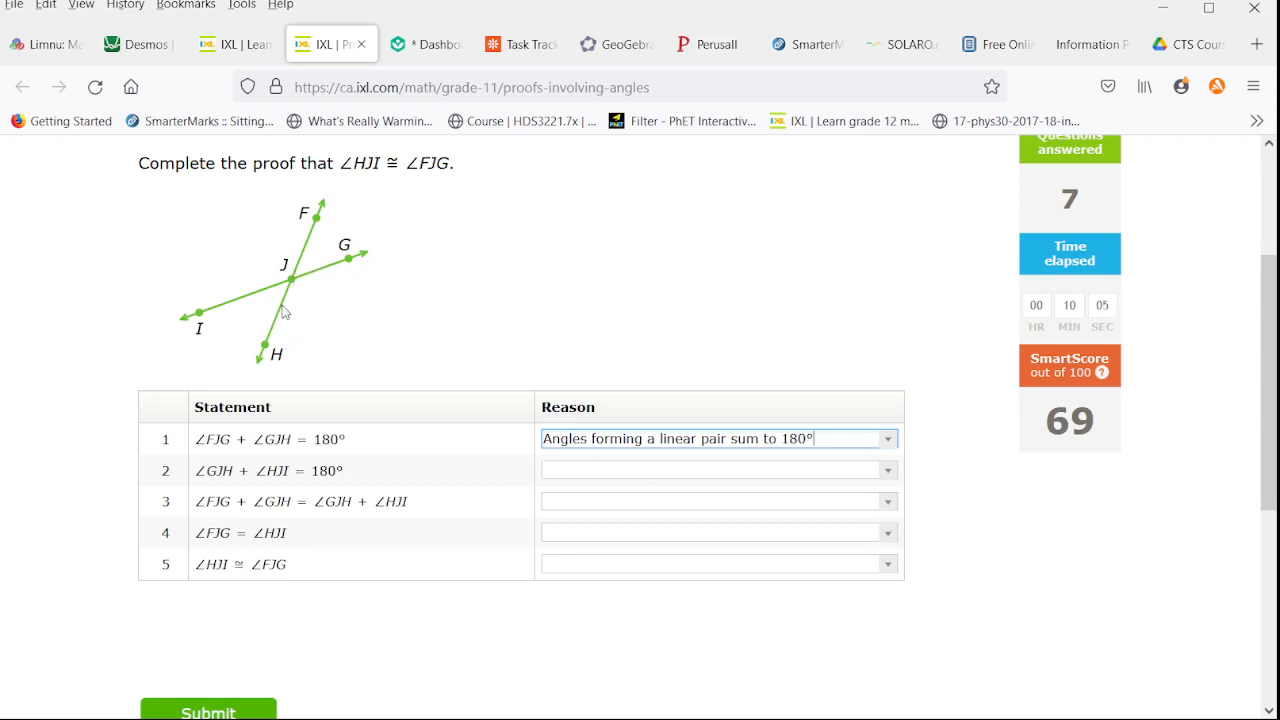
{"action": "left_click", "coordinate": [710, 470]}
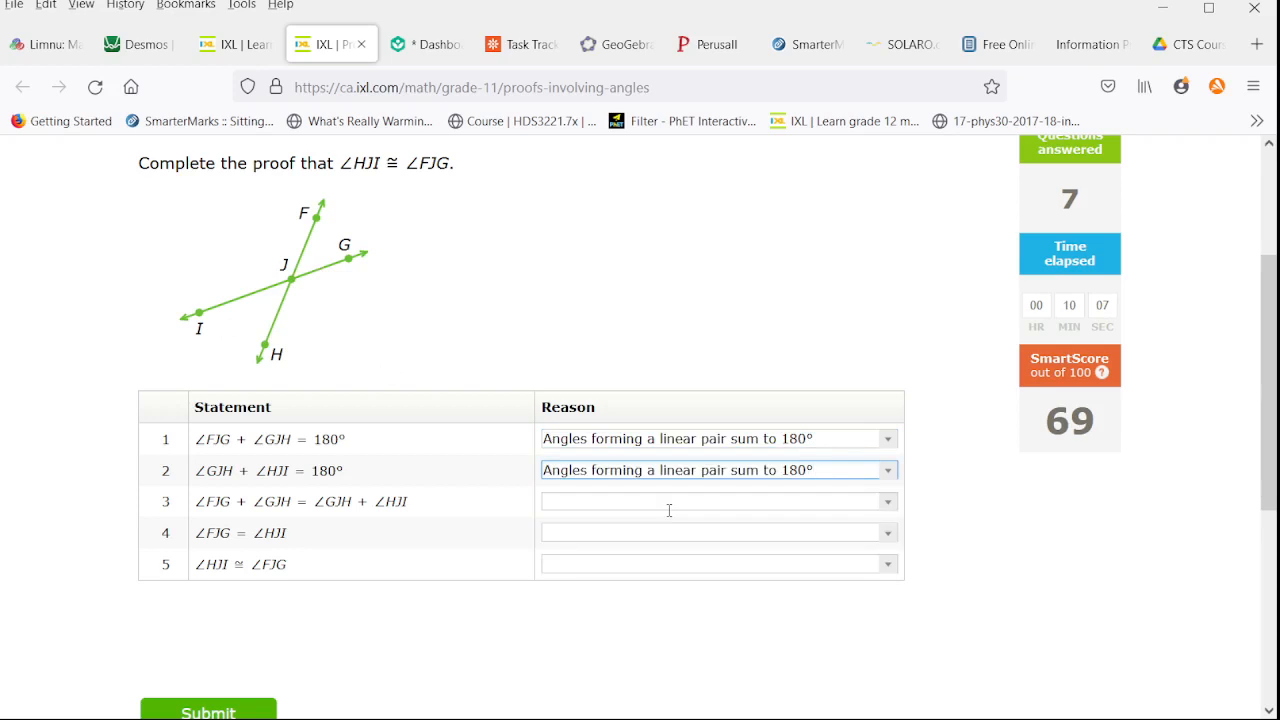
{"action": "left_click", "coordinate": [718, 501]}
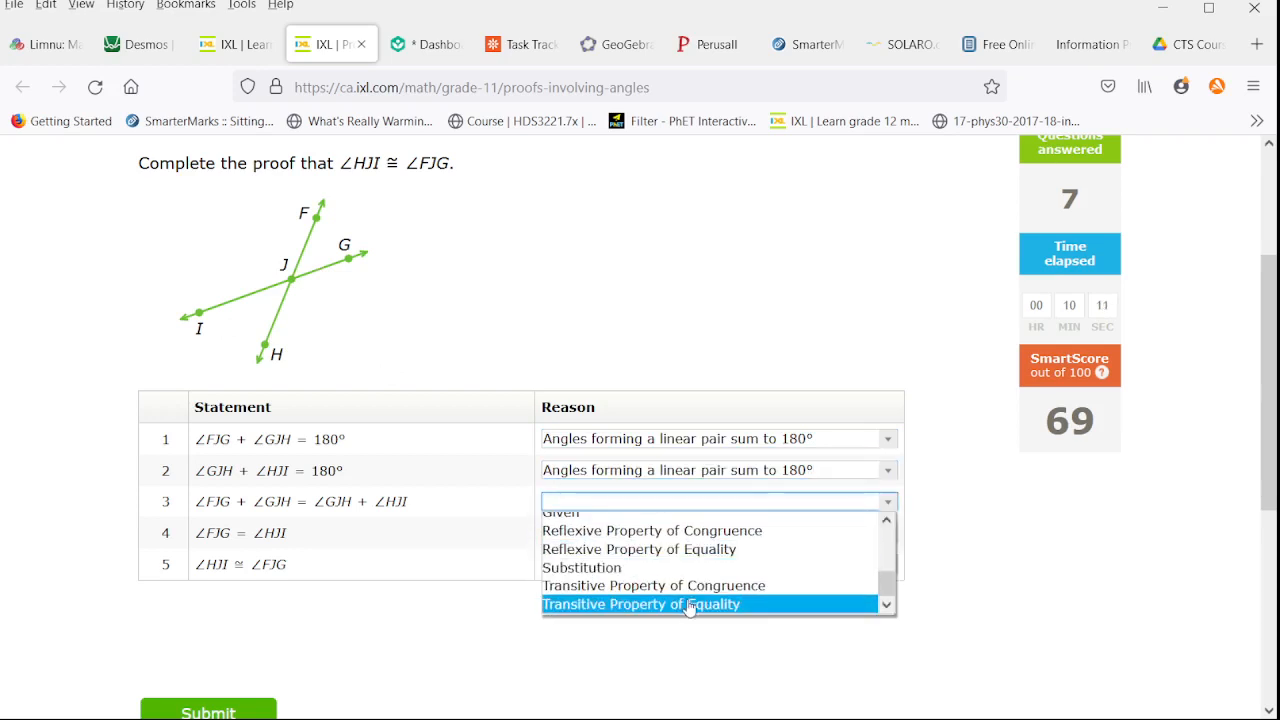
{"action": "left_click", "coordinate": [641, 604]}
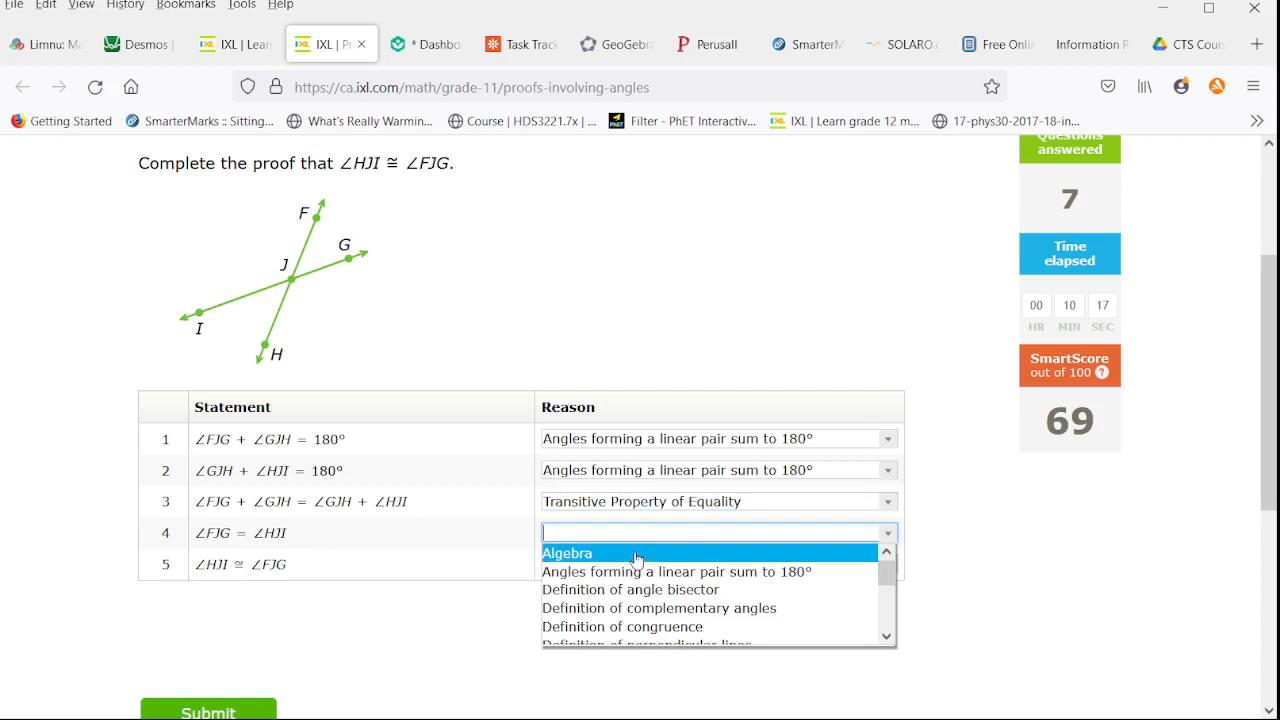
Give step 4 Algebra, step 5 Definition of congruence, and submit the ∠HJI ≅ ∠FJG proof
{"action": "left_click", "coordinate": [567, 553]}
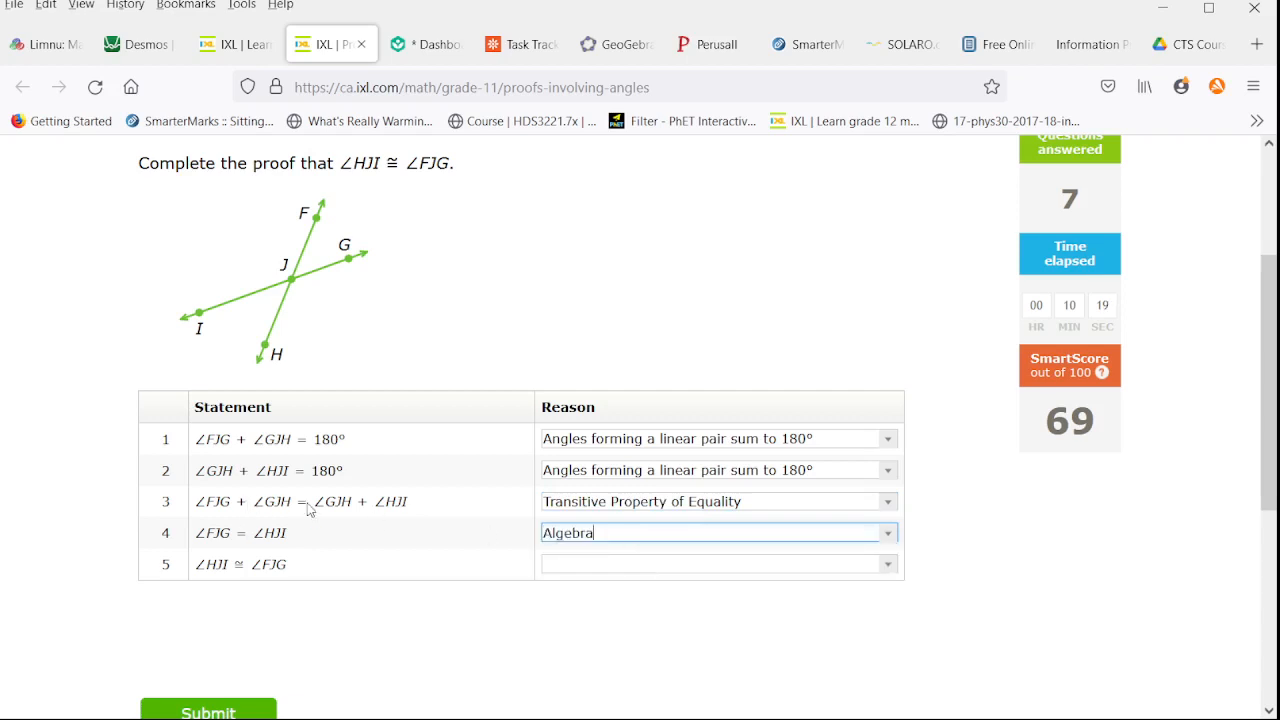
{"action": "left_click", "coordinate": [713, 563]}
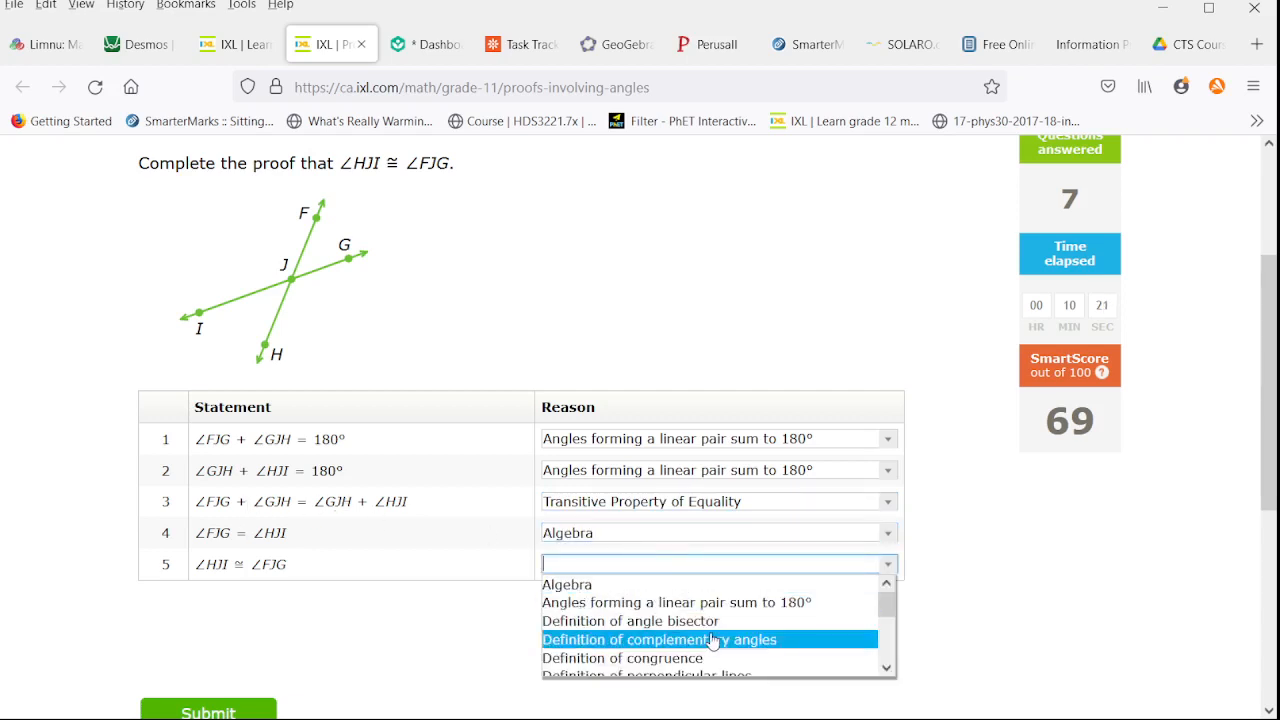
{"action": "left_click", "coordinate": [621, 658]}
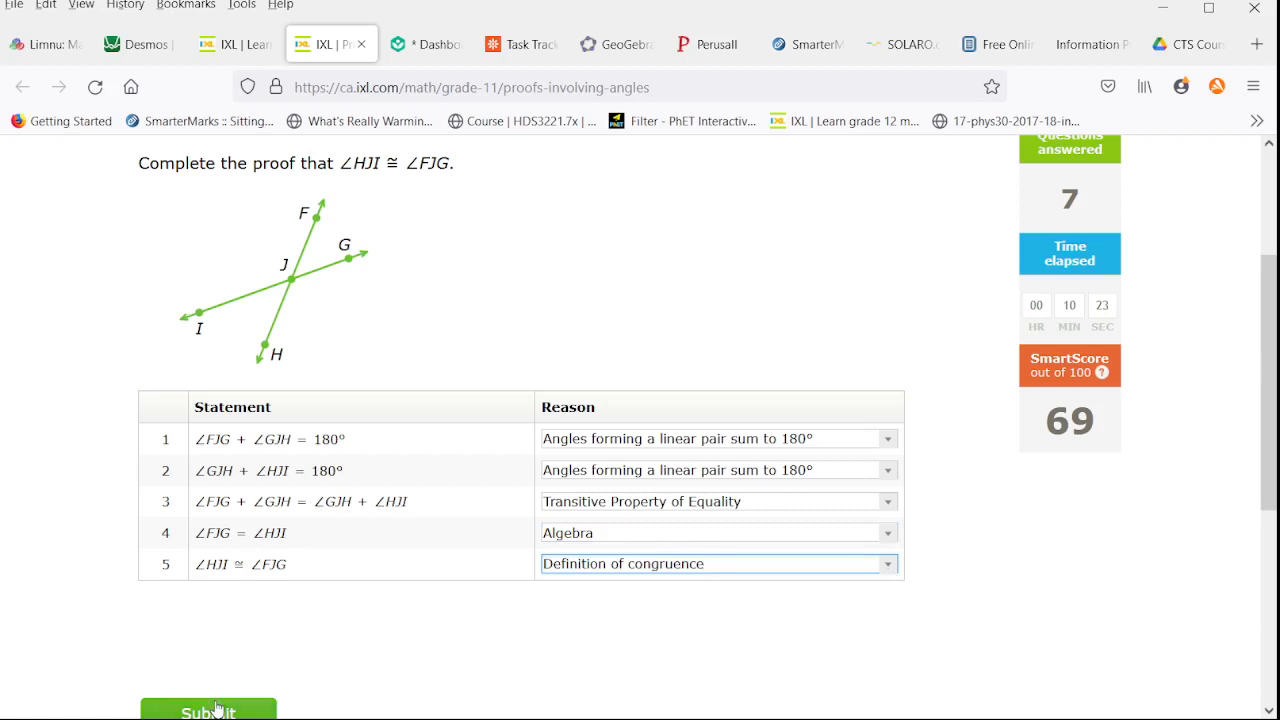
{"action": "left_click", "coordinate": [207, 711]}
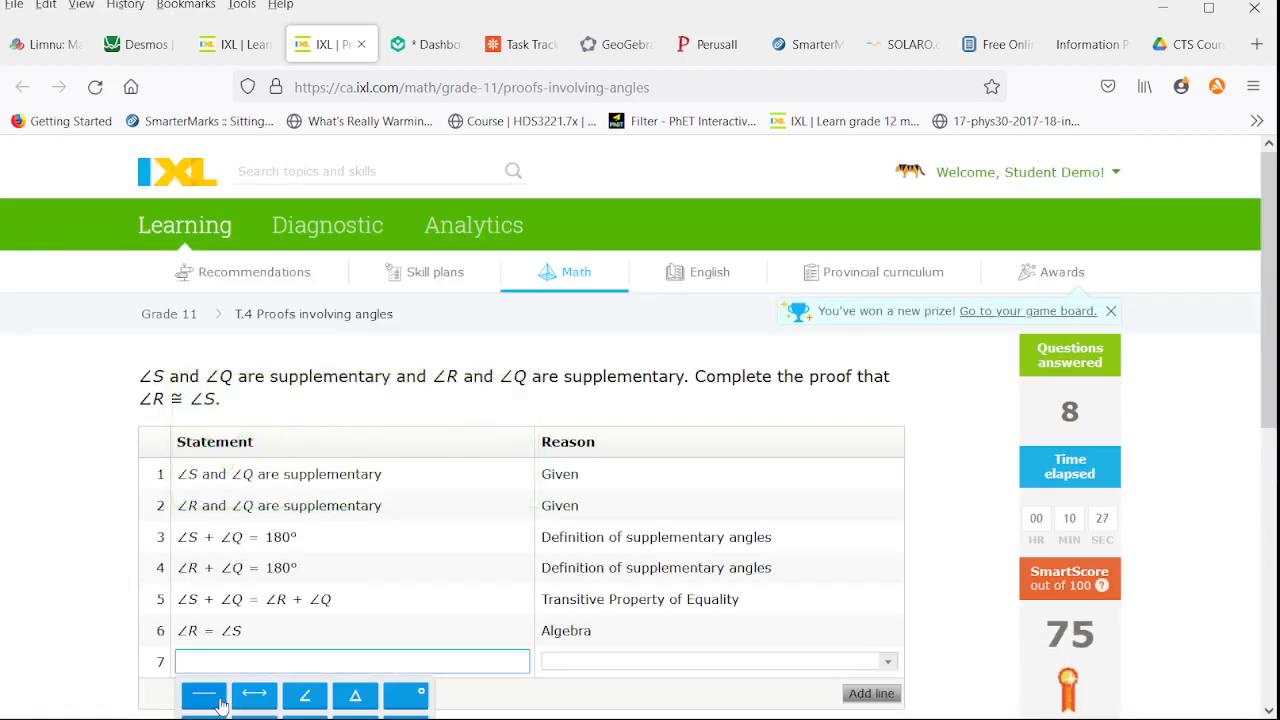
Enter ∠R ≅ ∠S as line 7, justify it with Definition of congruence, and submit
{"action": "scroll", "scroll_direction": "down", "scroll_amount": 3}
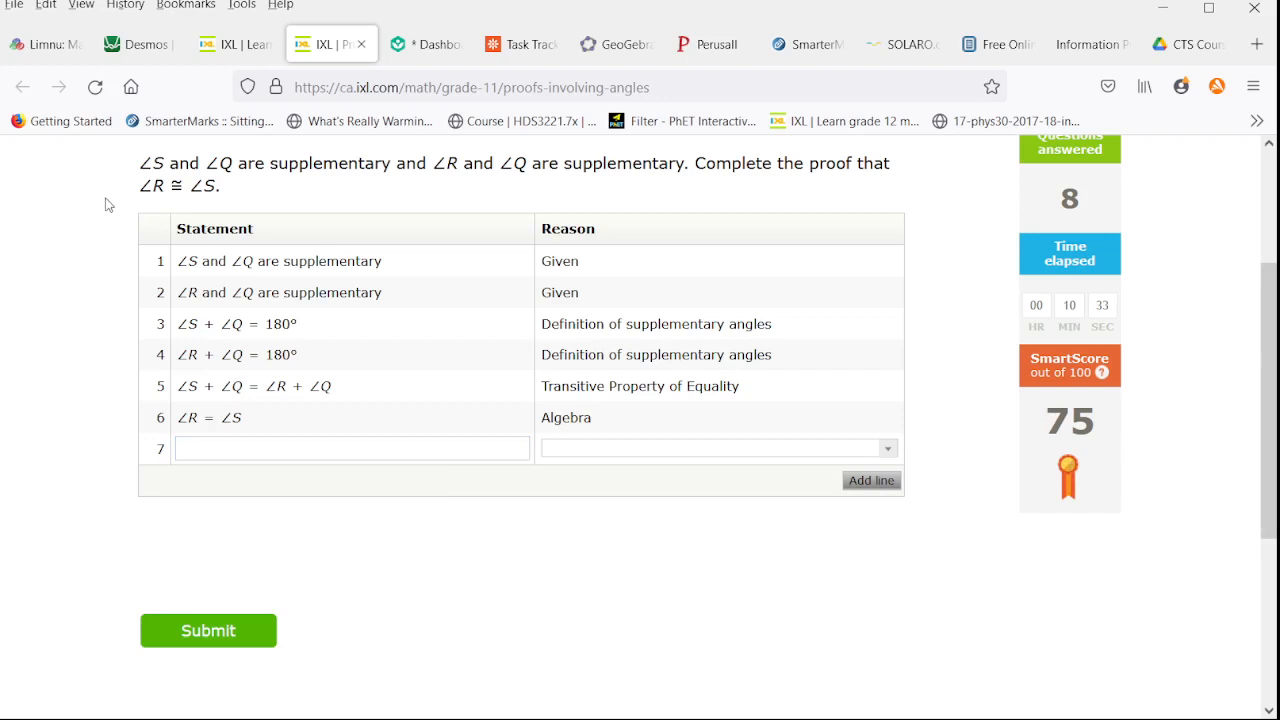
{"action": "left_click", "coordinate": [352, 448]}
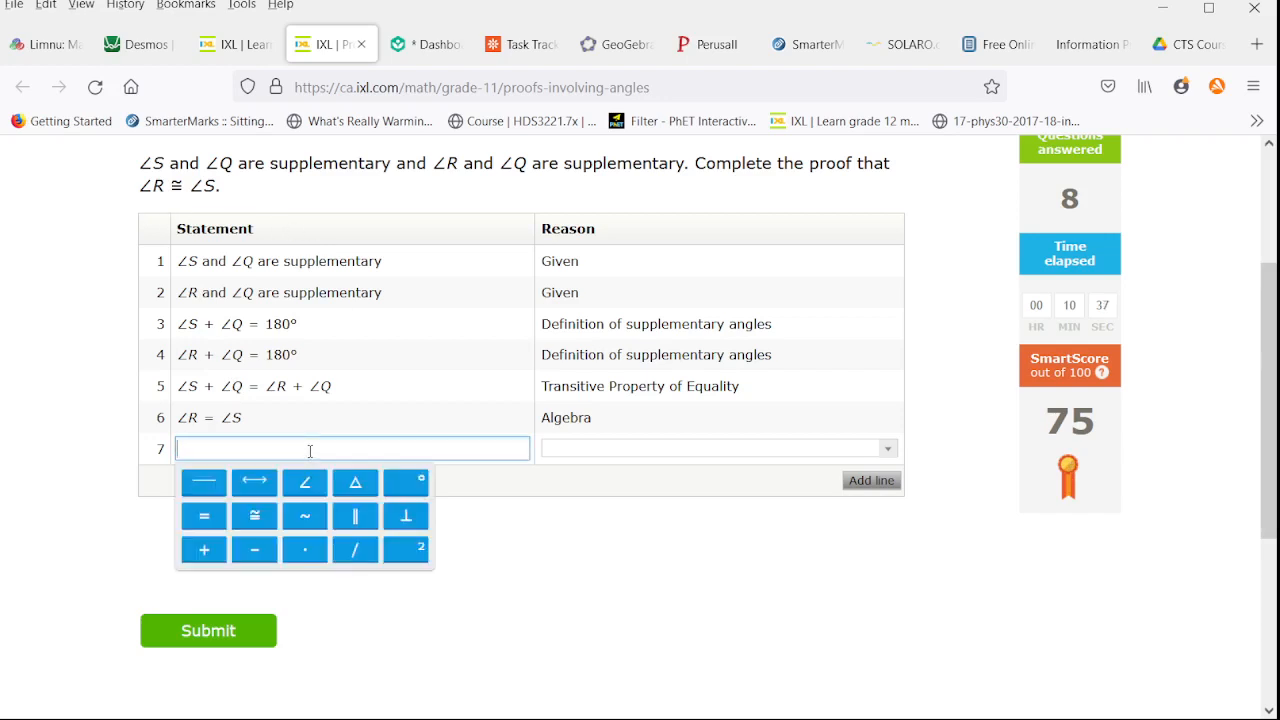
{"action": "left_click", "coordinate": [304, 482]}
{"action": "type", "text": "∠R"}
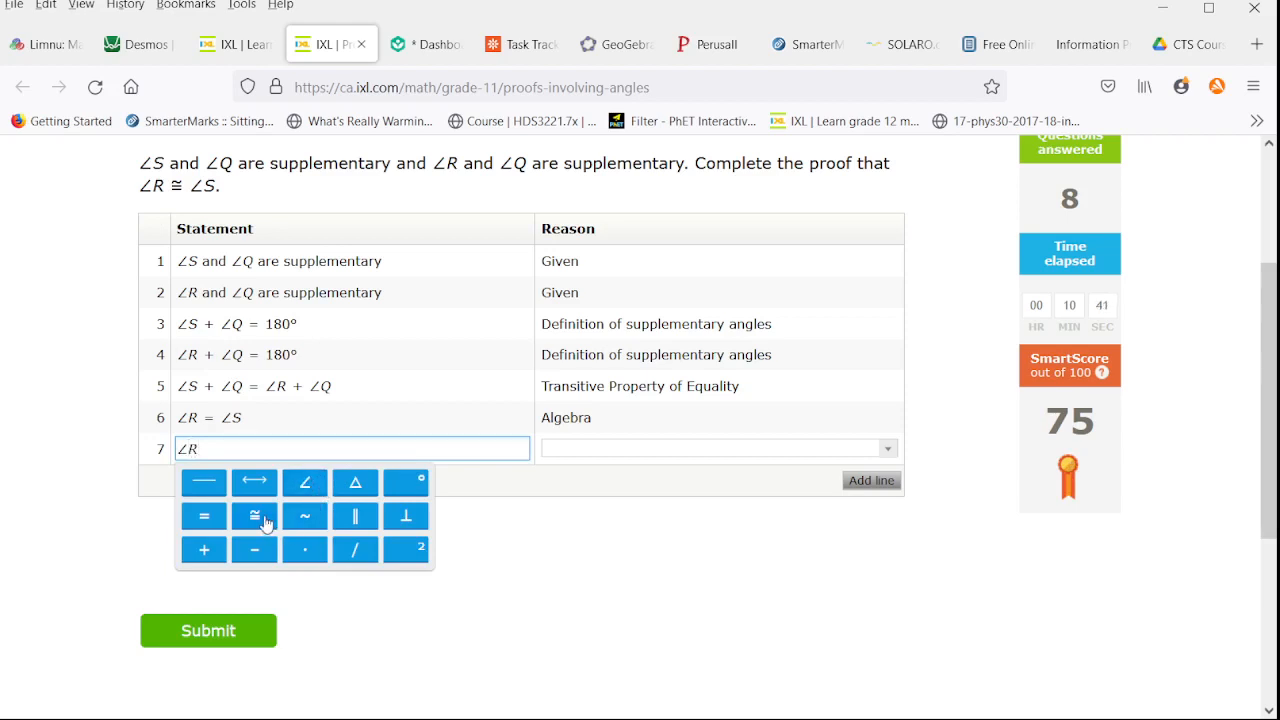
{"action": "left_click", "coordinate": [254, 516]}
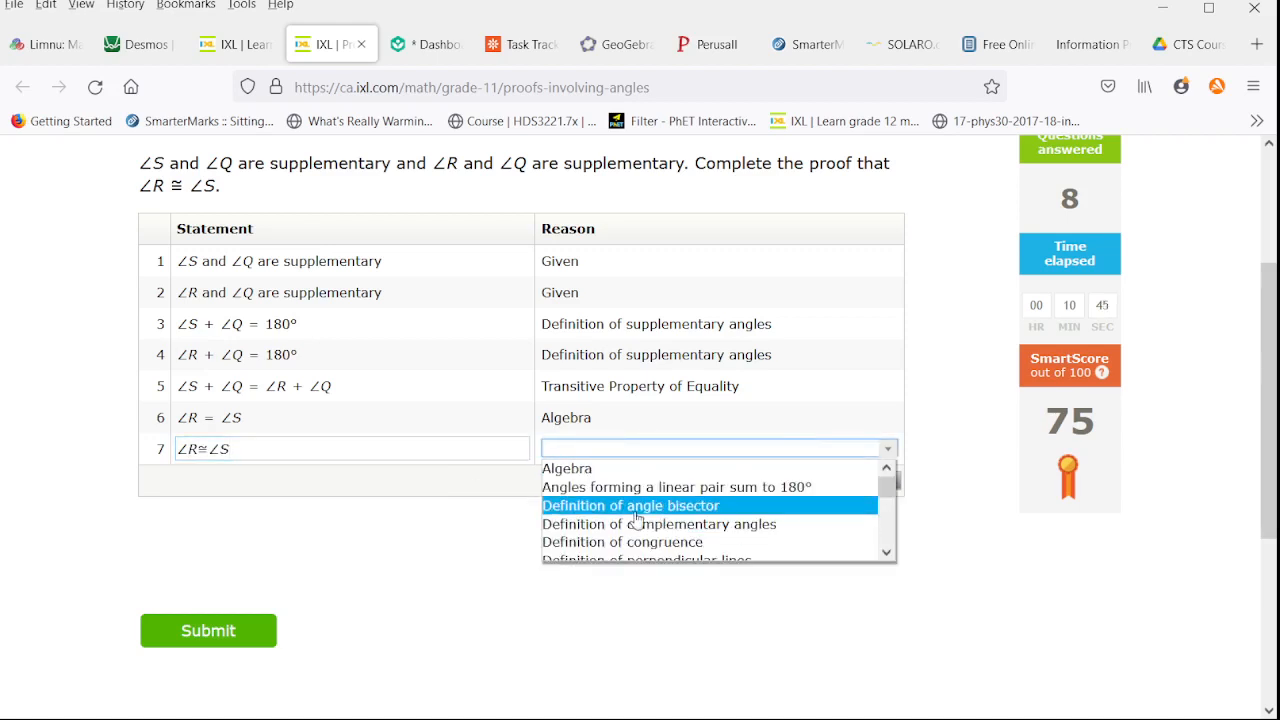
{"action": "left_click", "coordinate": [621, 541]}
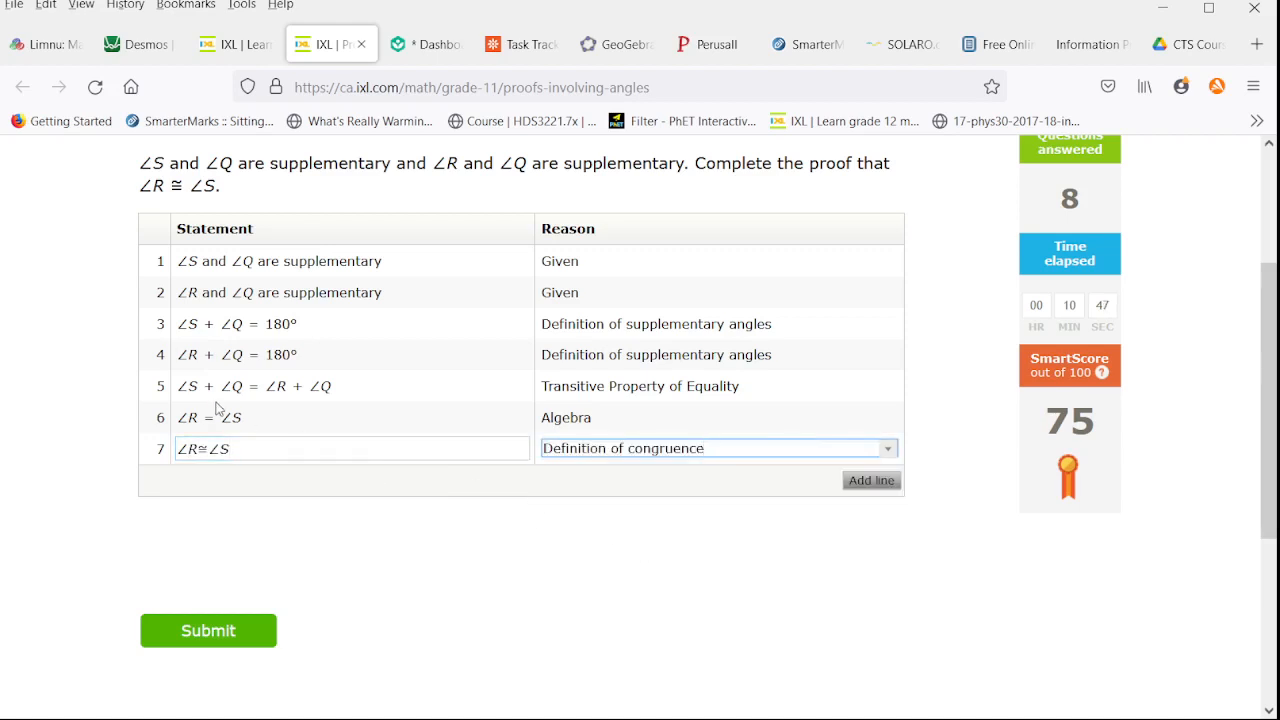
{"action": "left_click", "coordinate": [208, 630]}
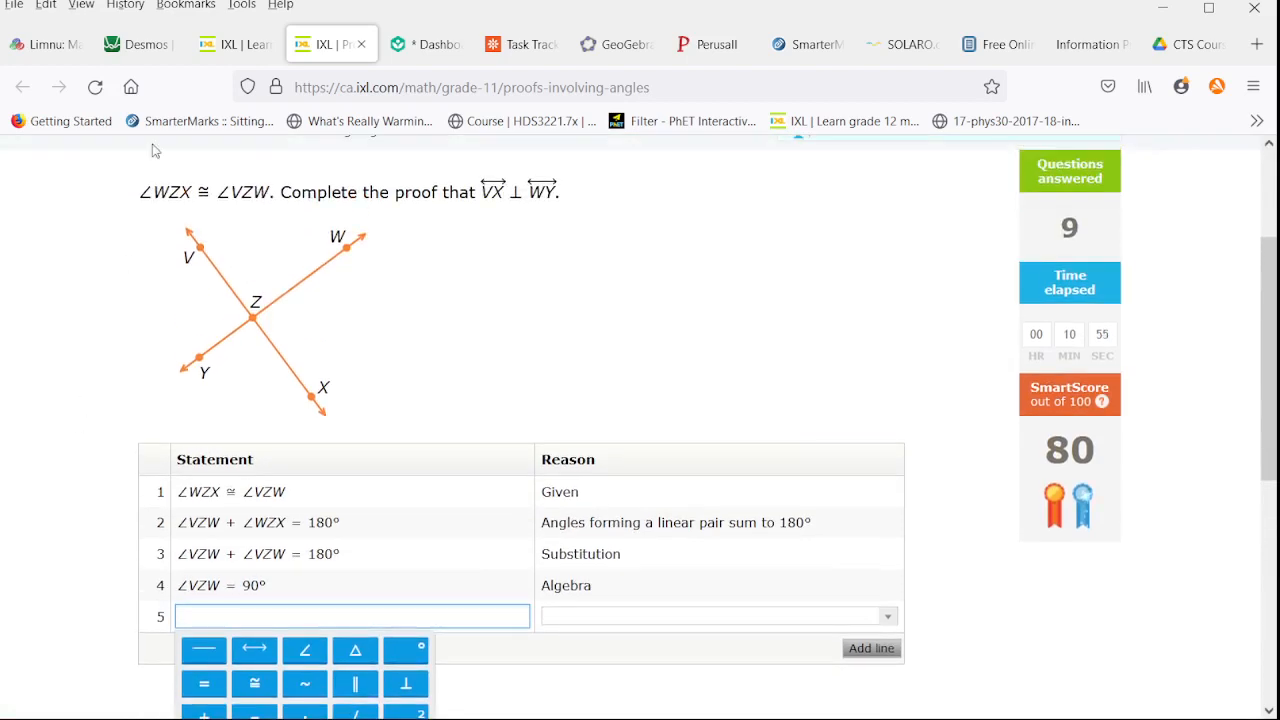
{"action": "mouse_move", "coordinate": [155, 247]}
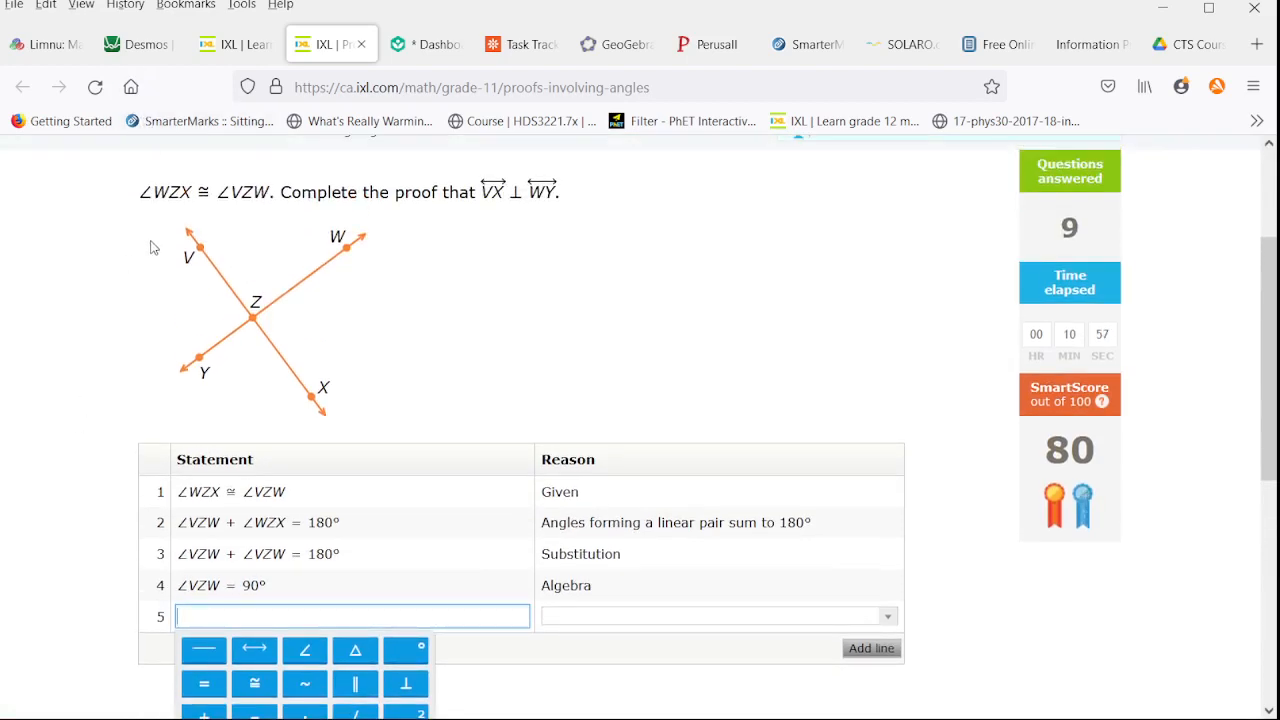
{"action": "mouse_move", "coordinate": [342, 447]}
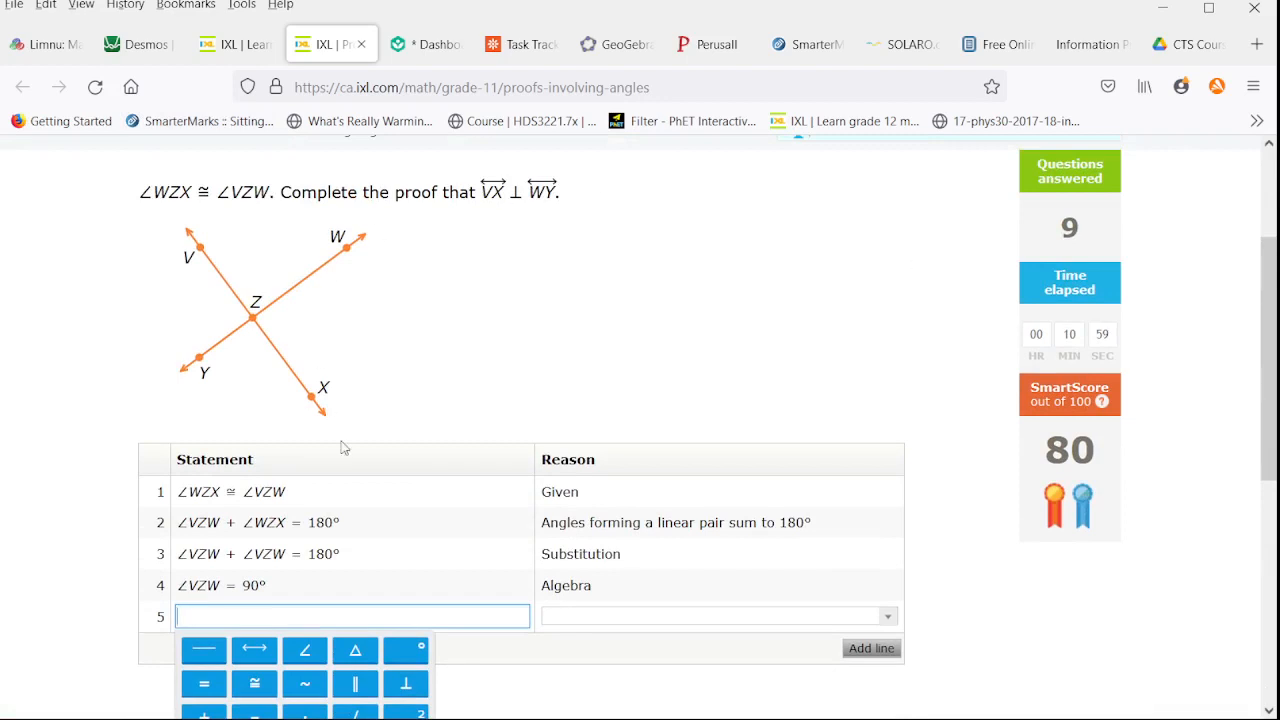
{"action": "mouse_move", "coordinate": [338, 458]}
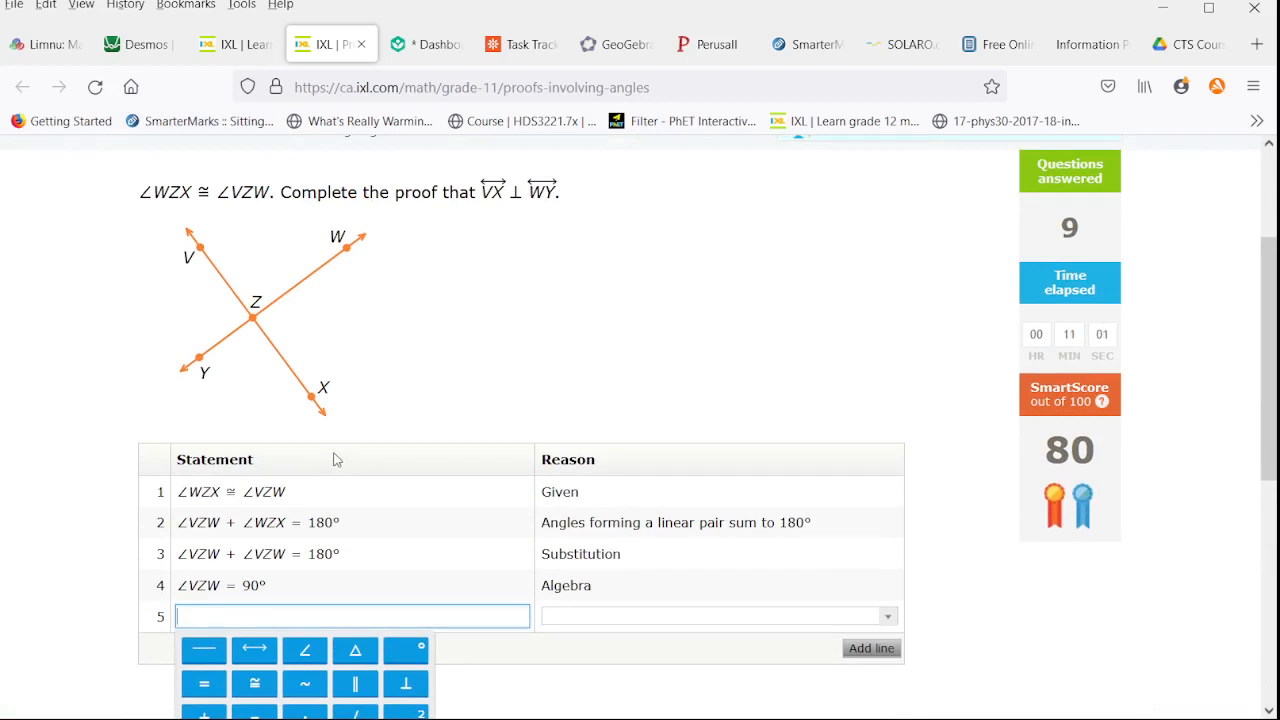
{"action": "scroll", "scroll_direction": "down", "scroll_amount": 3}
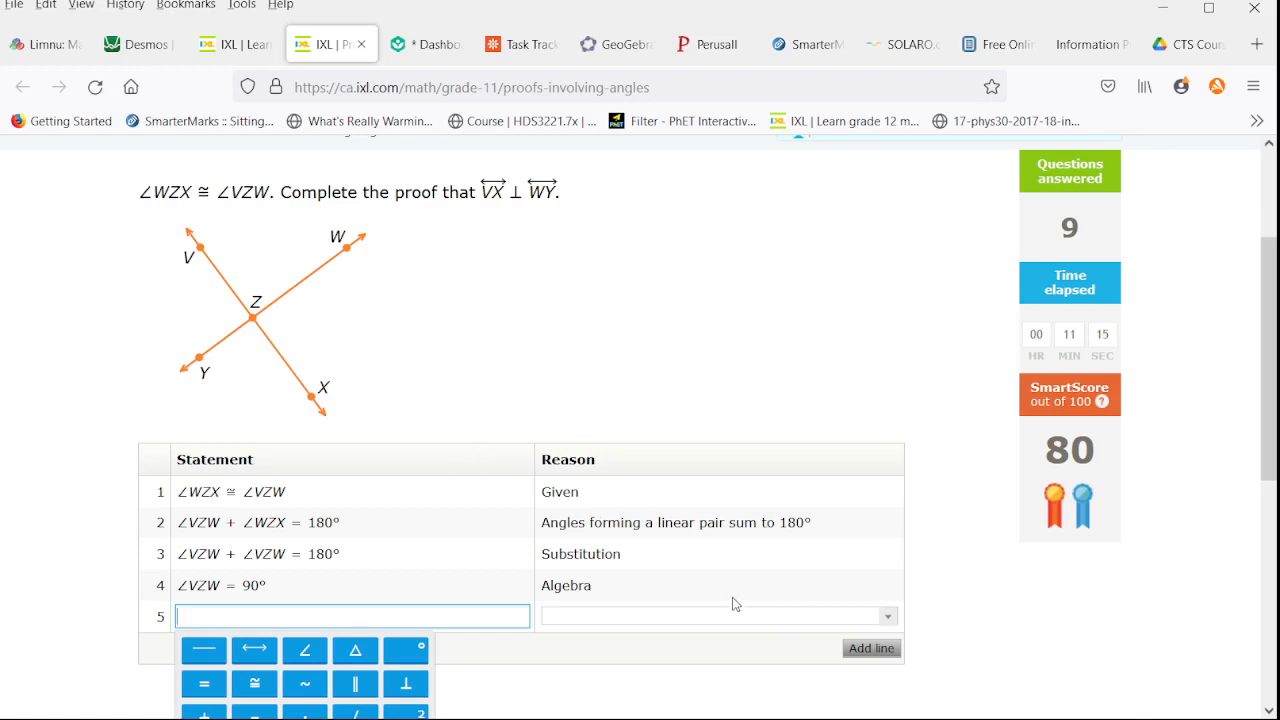
{"action": "mouse_move", "coordinate": [366, 422]}
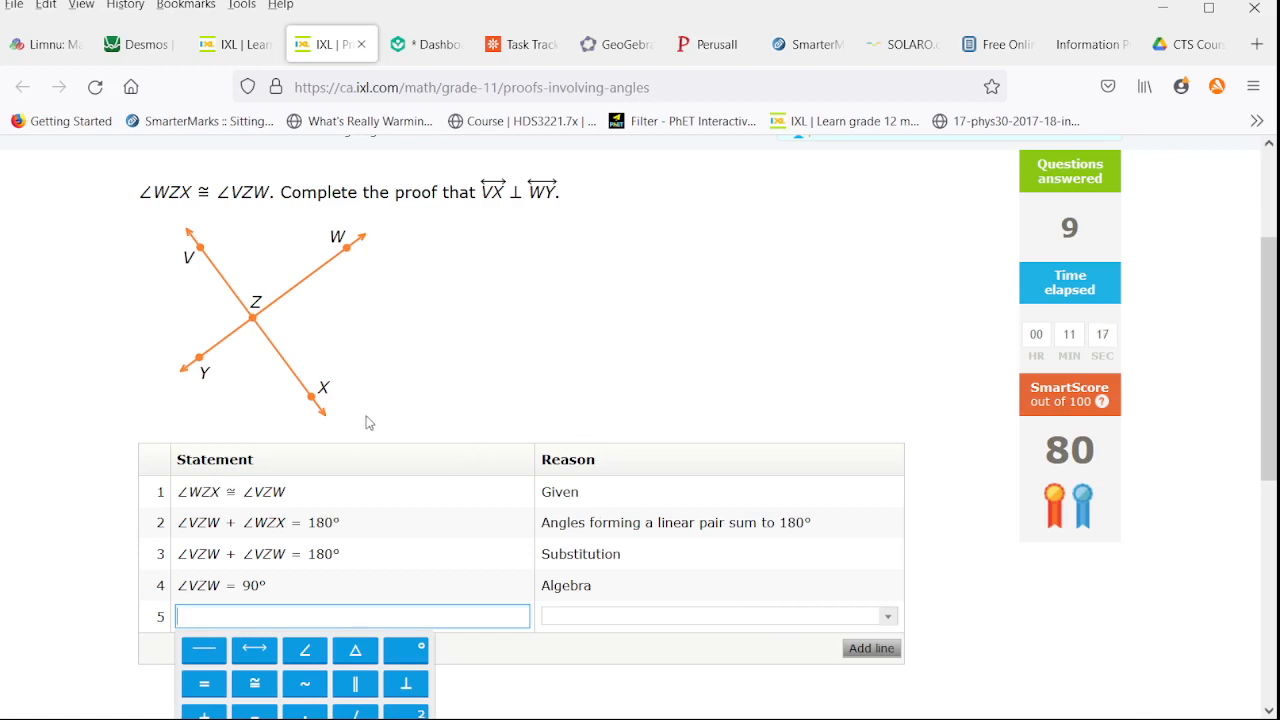
{"action": "mouse_move", "coordinate": [569, 406]}
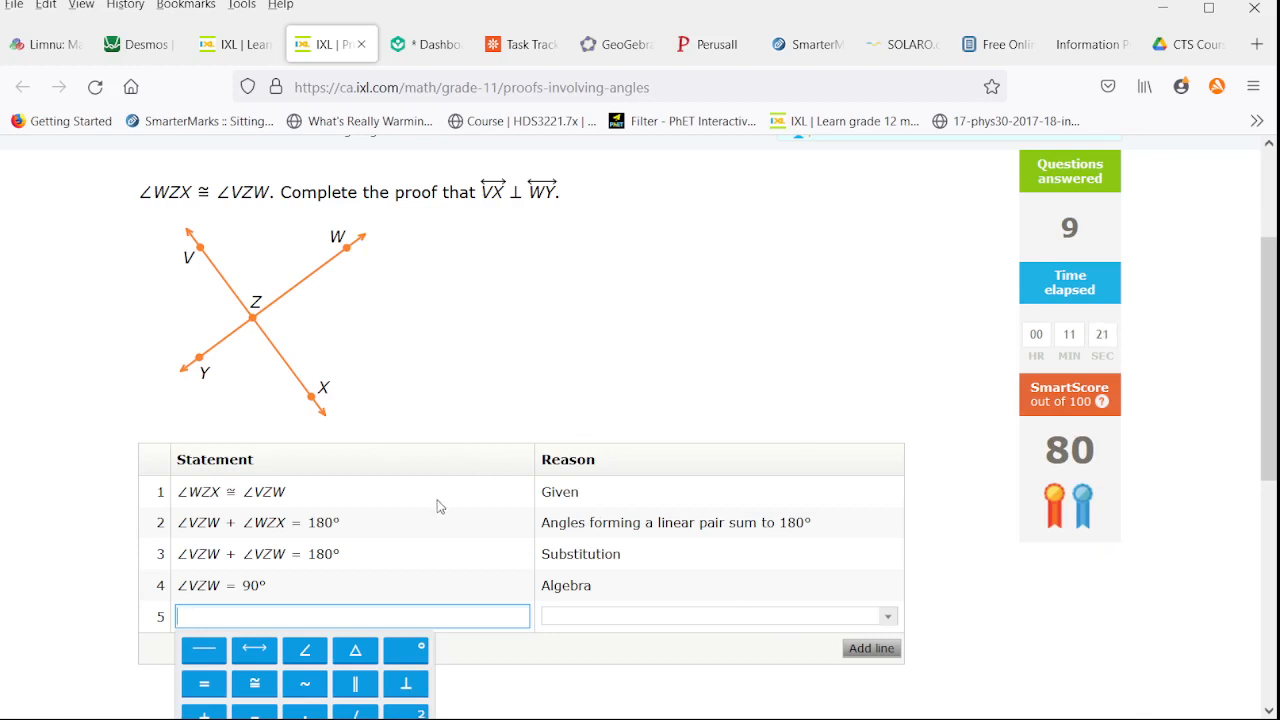
{"action": "mouse_move", "coordinate": [228, 330]}
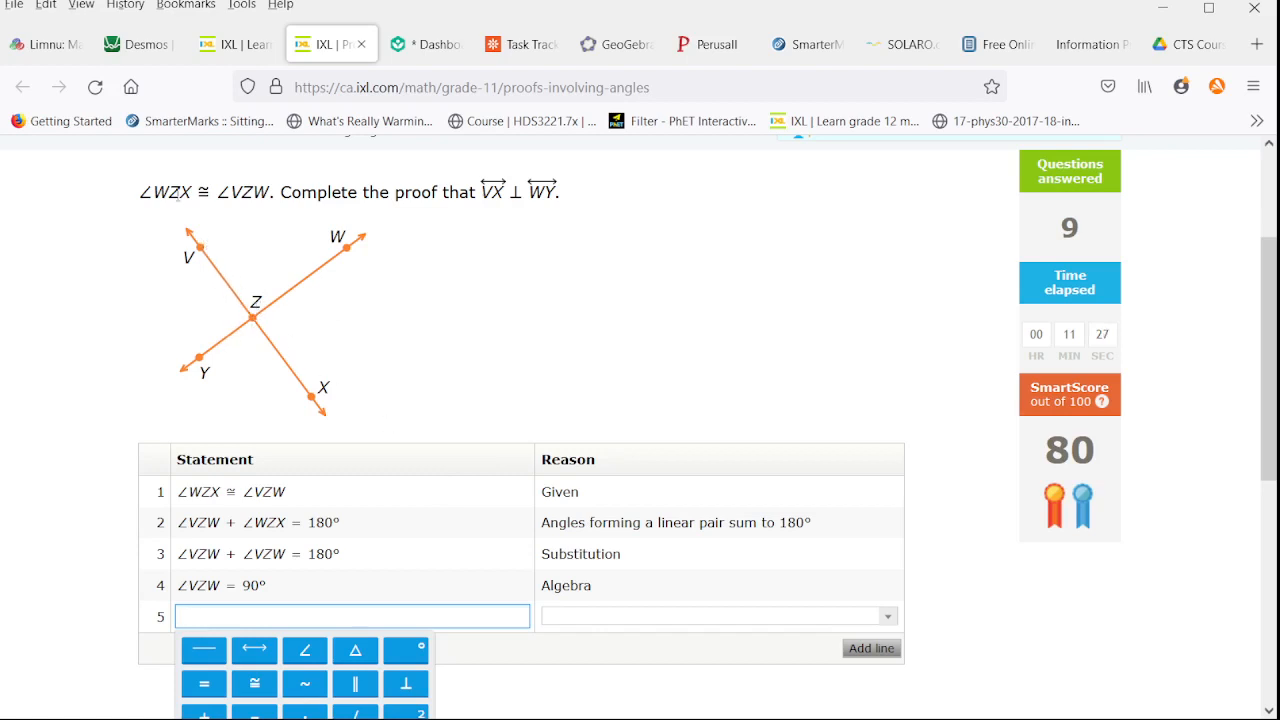
{"action": "mouse_move", "coordinate": [188, 424]}
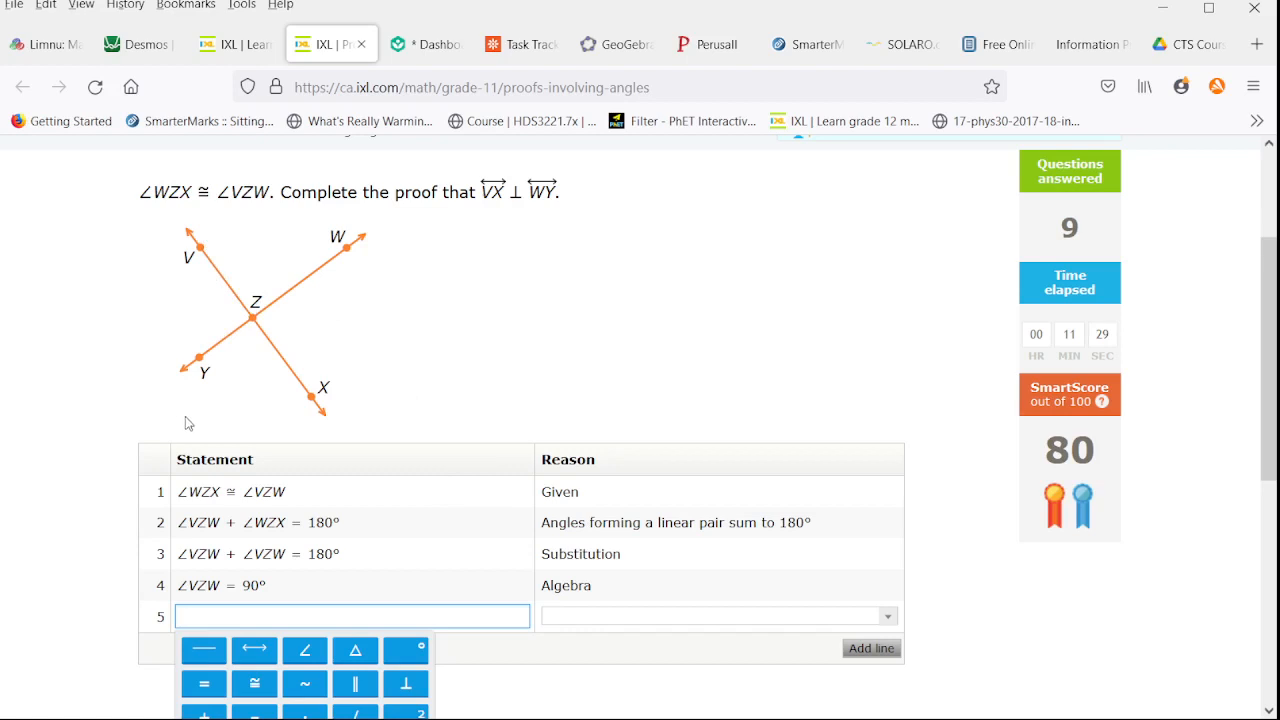
{"action": "mouse_move", "coordinate": [200, 431]}
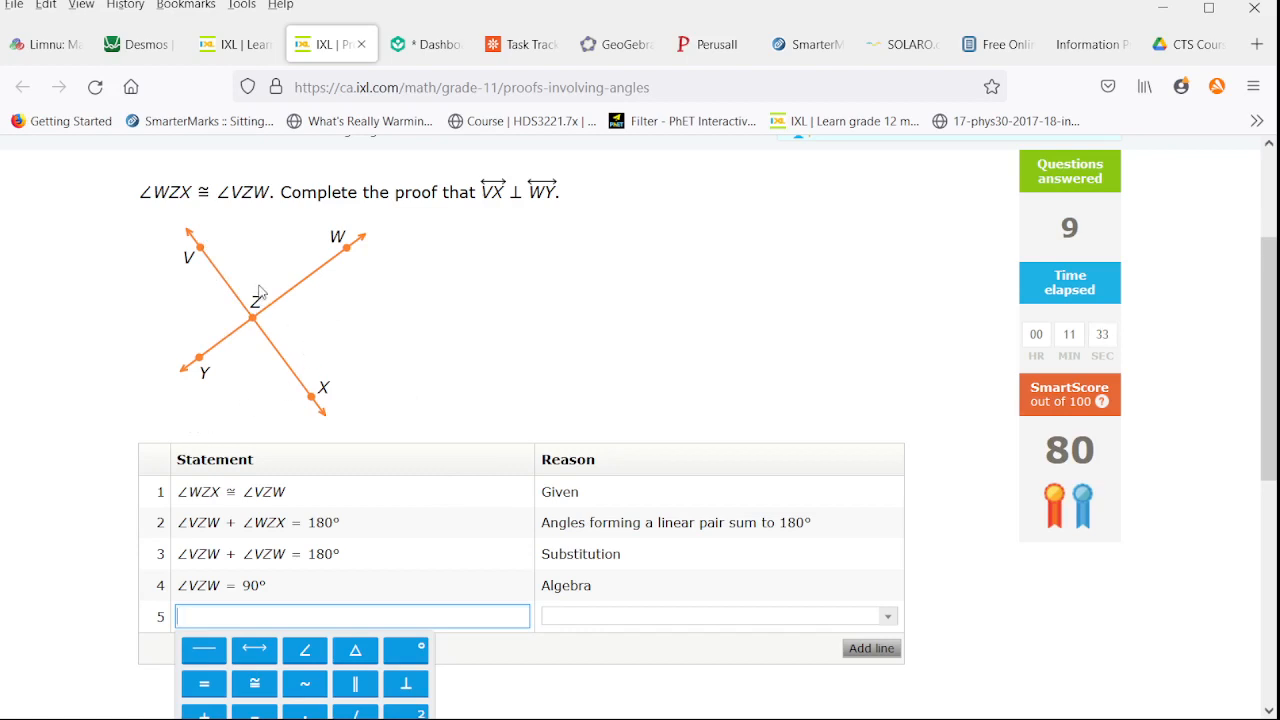
{"action": "mouse_move", "coordinate": [295, 280]}
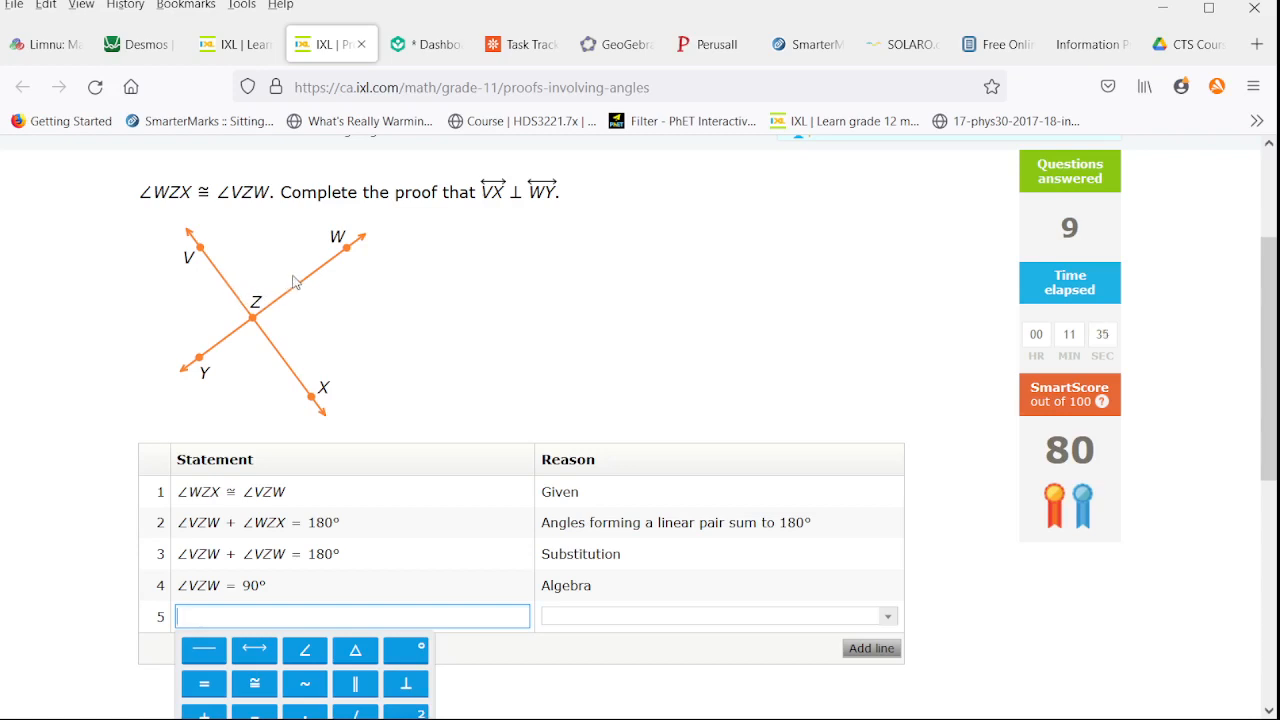
{"action": "mouse_move", "coordinate": [195, 326]}
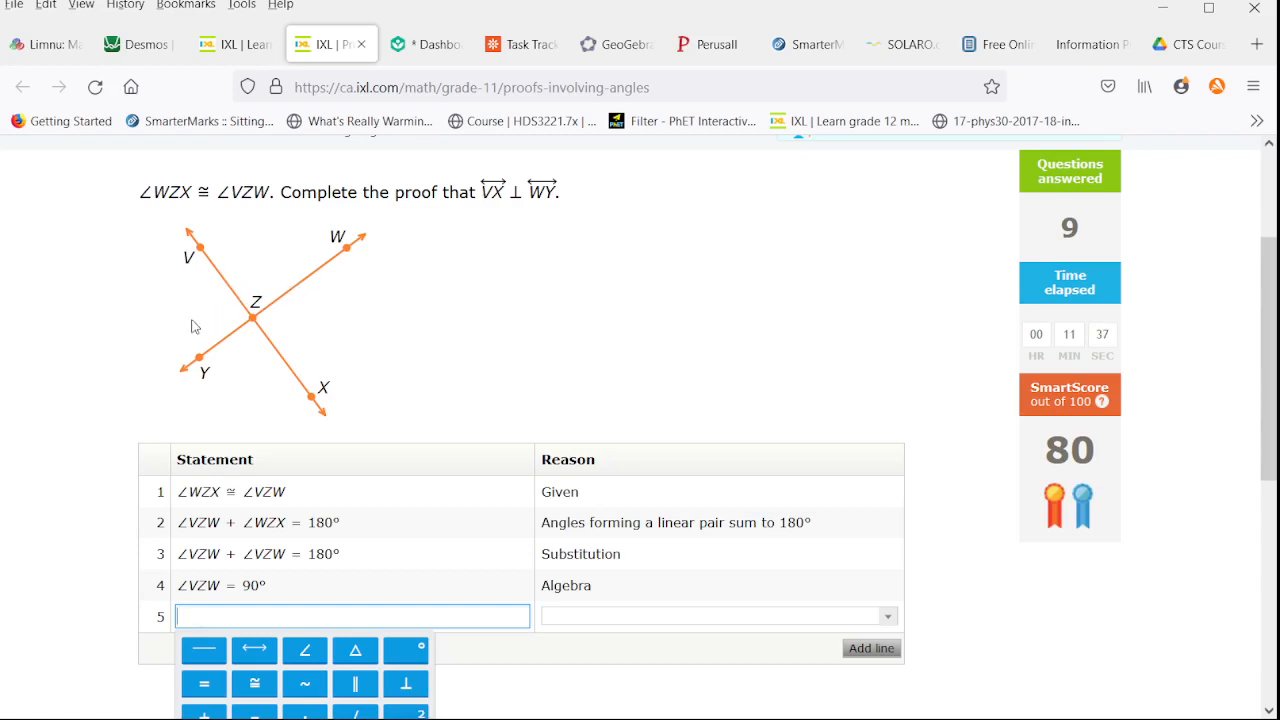
{"action": "mouse_move", "coordinate": [324, 290]}
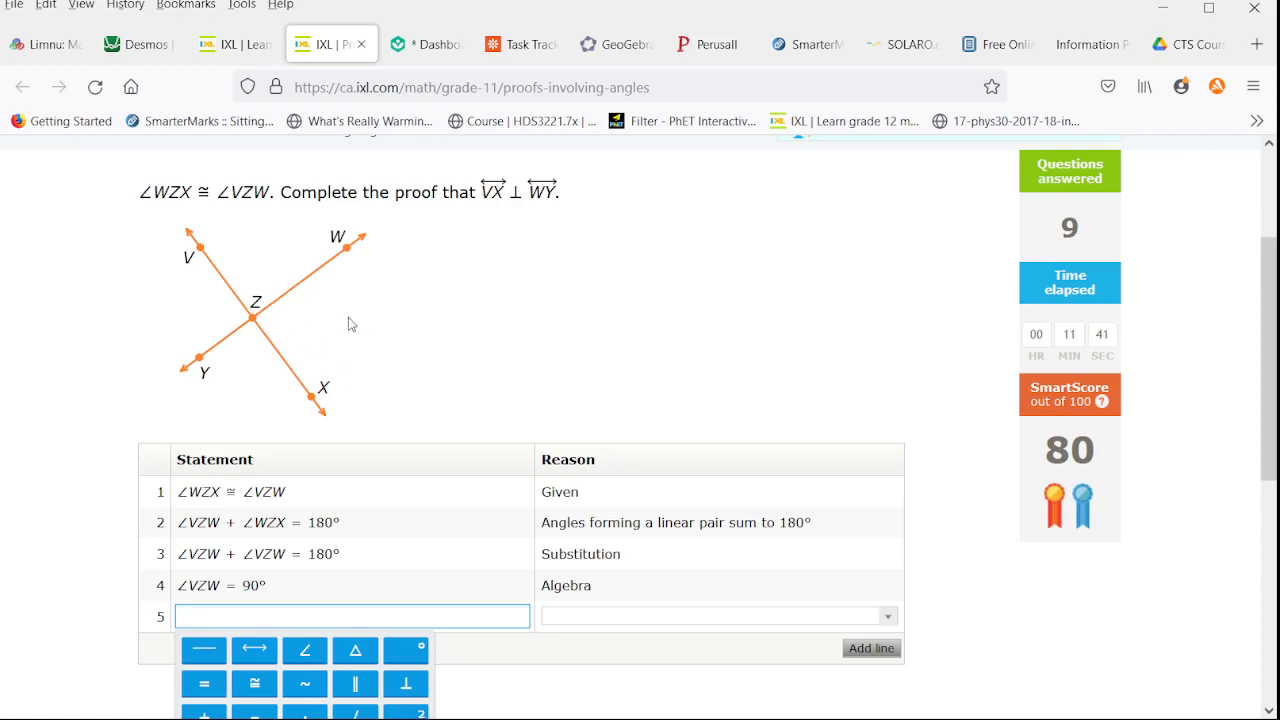
{"action": "mouse_move", "coordinate": [347, 334]}
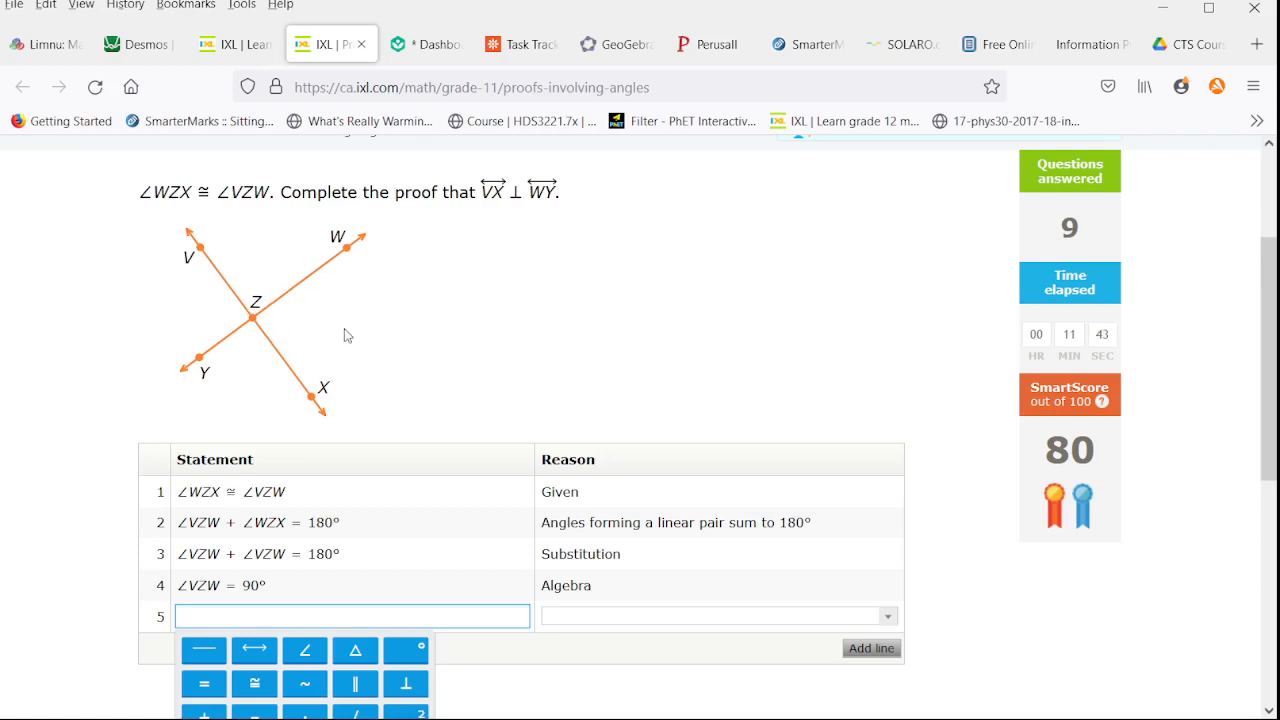
{"action": "mouse_move", "coordinate": [732, 475]}
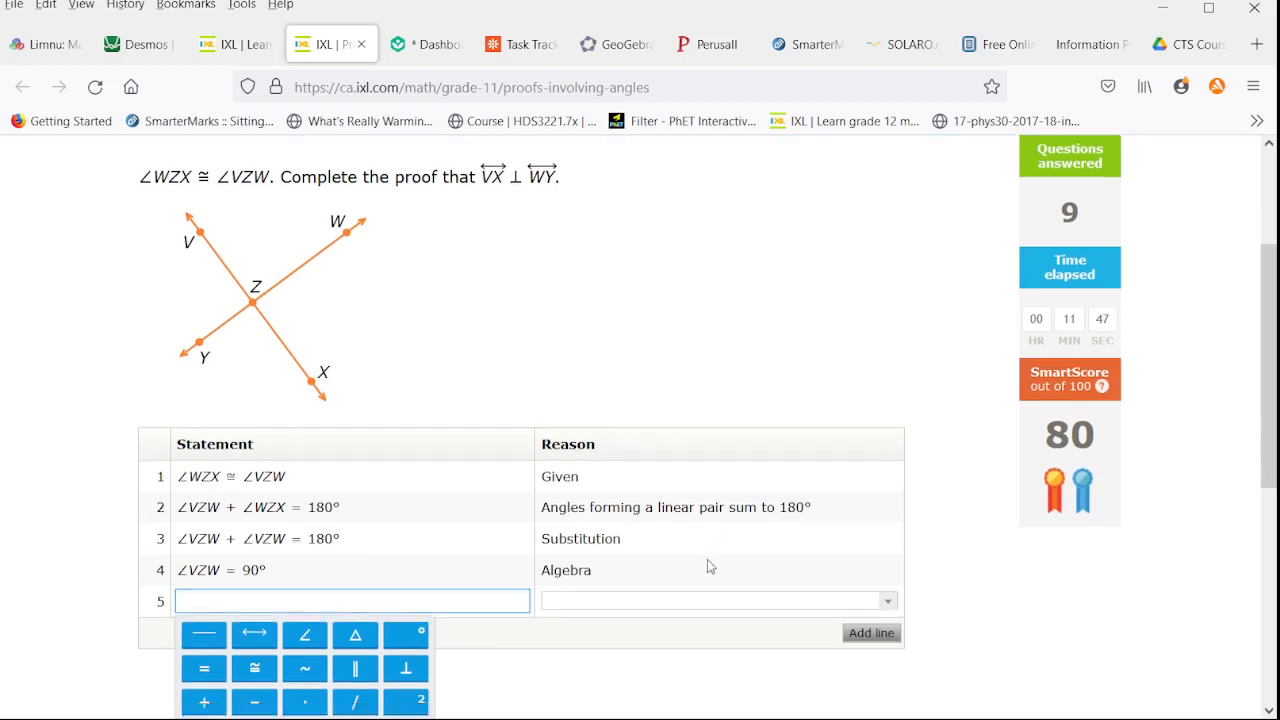
{"action": "scroll", "scroll_direction": "down", "scroll_amount": 3}
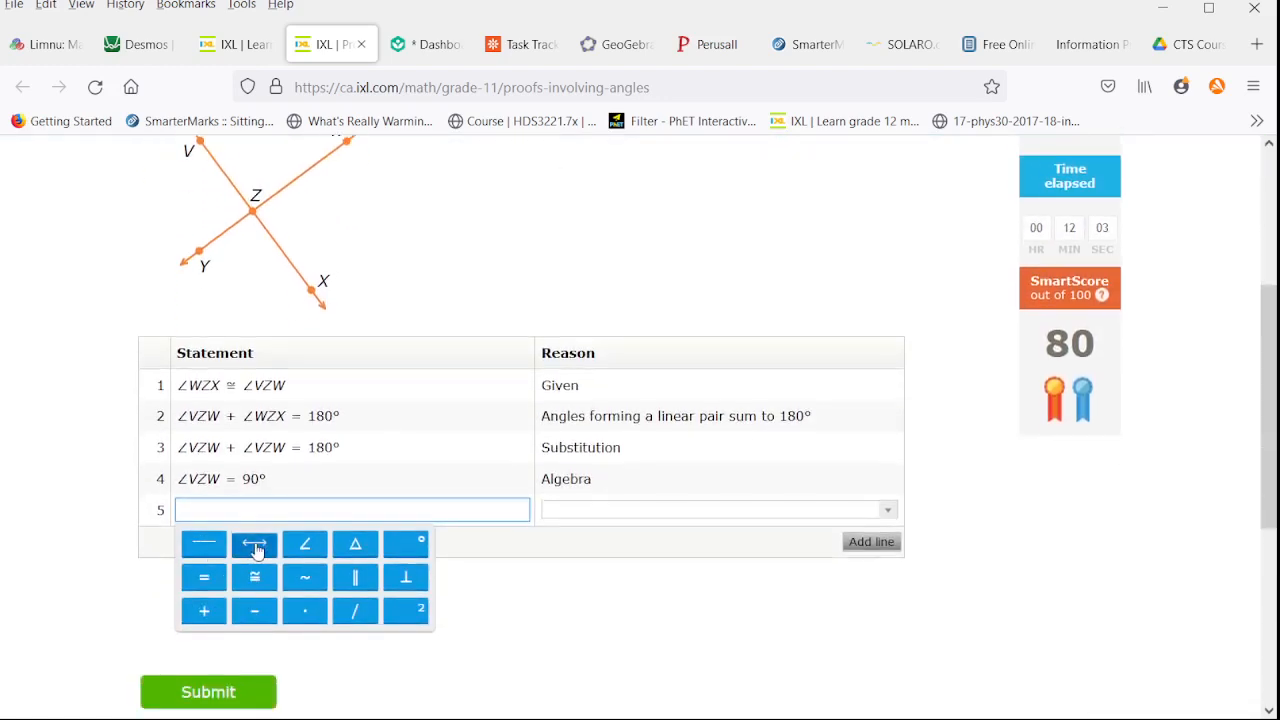
Enter line VX ⊥ line WY for line 5, justify with Definition of perpendicular lines, and submit
{"action": "left_click", "coordinate": [253, 543]}
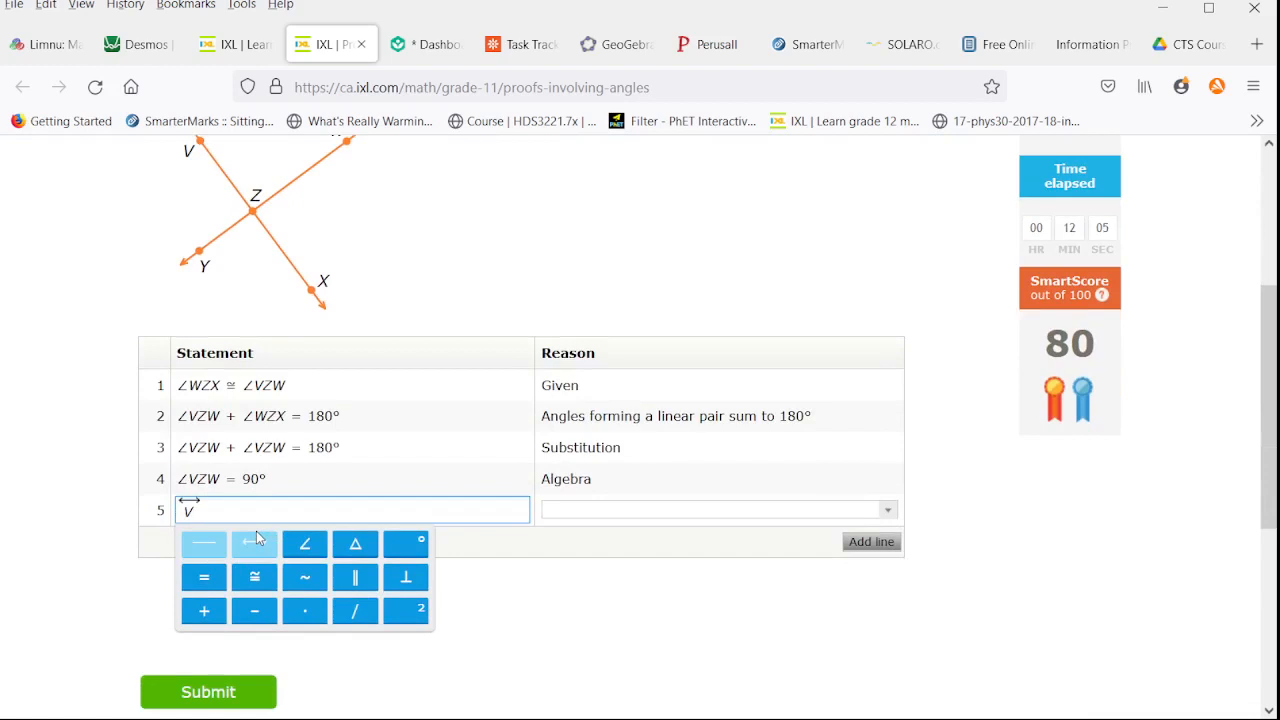
{"action": "type", "text": "X ⊥ WY"}
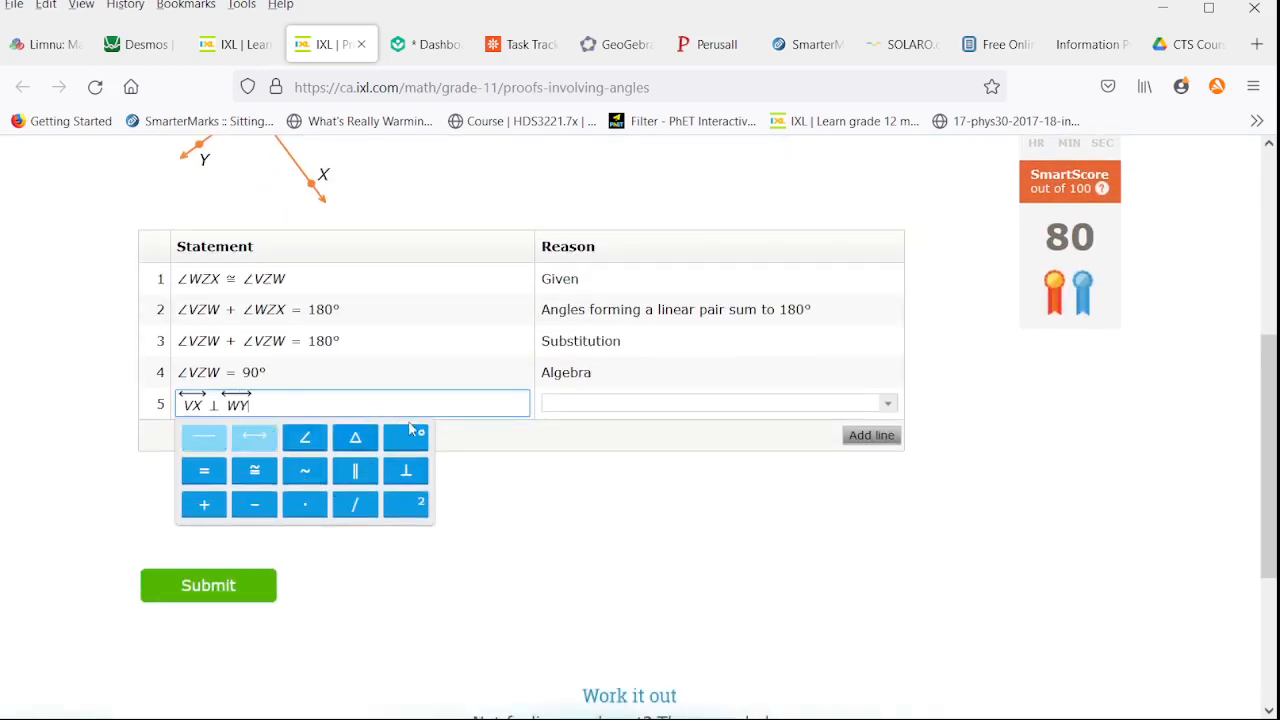
{"action": "left_click", "coordinate": [884, 403]}
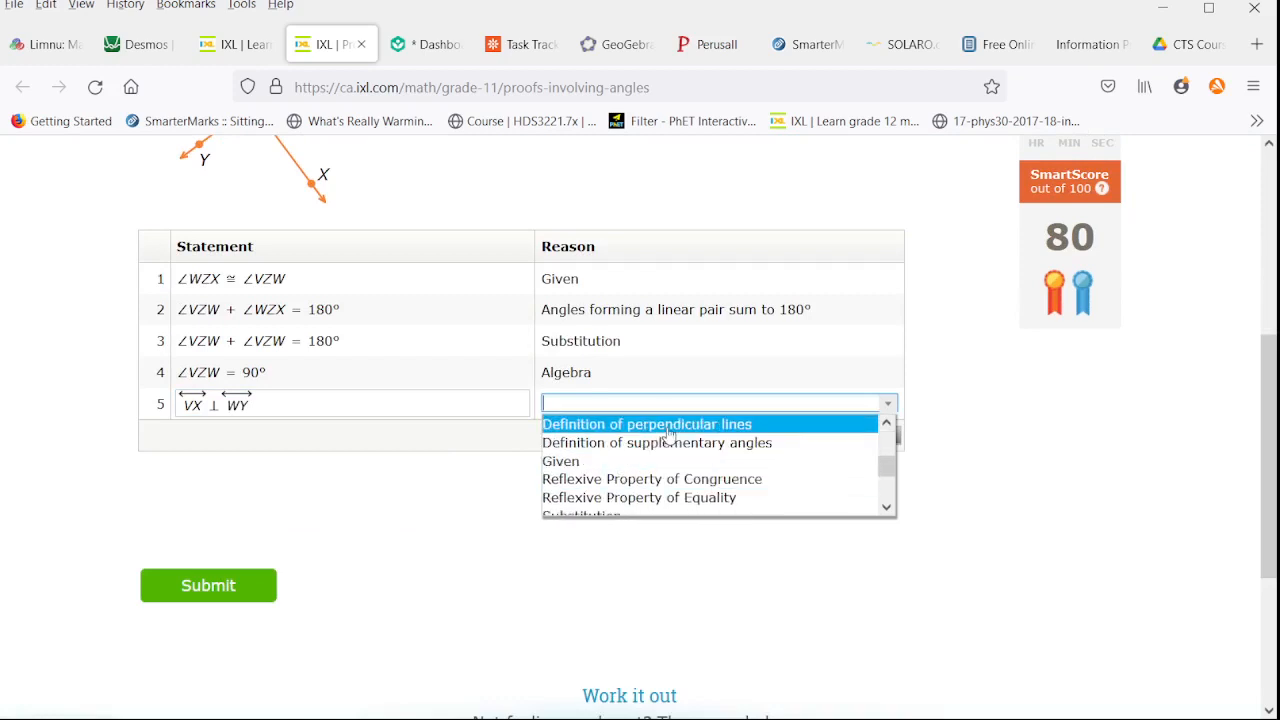
{"action": "left_click", "coordinate": [647, 424]}
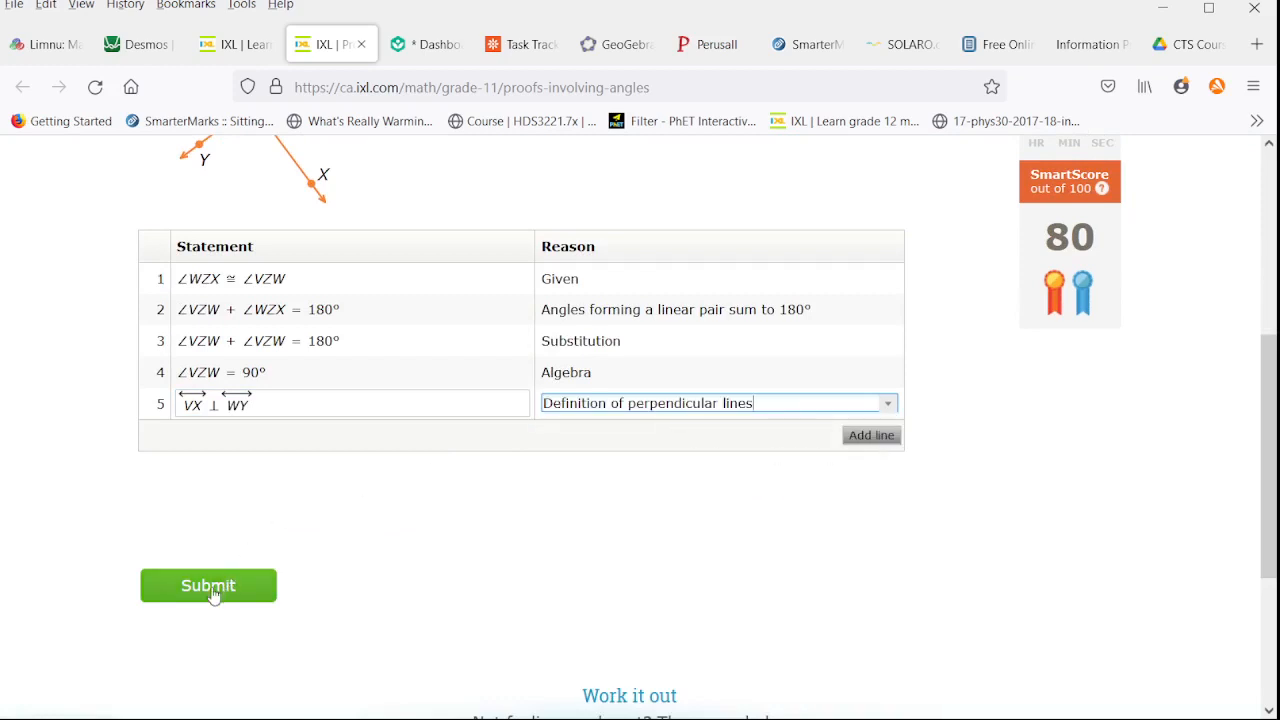
{"action": "left_click", "coordinate": [208, 585]}
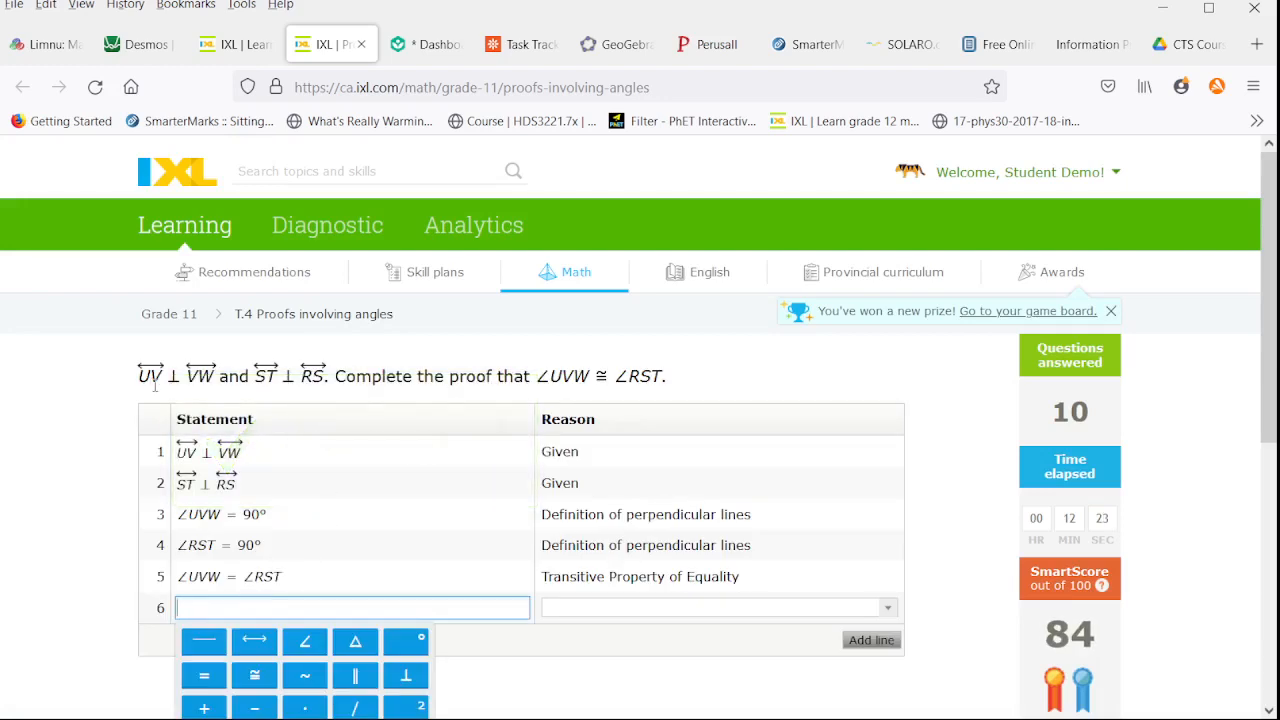
{"action": "mouse_move", "coordinate": [515, 645]}
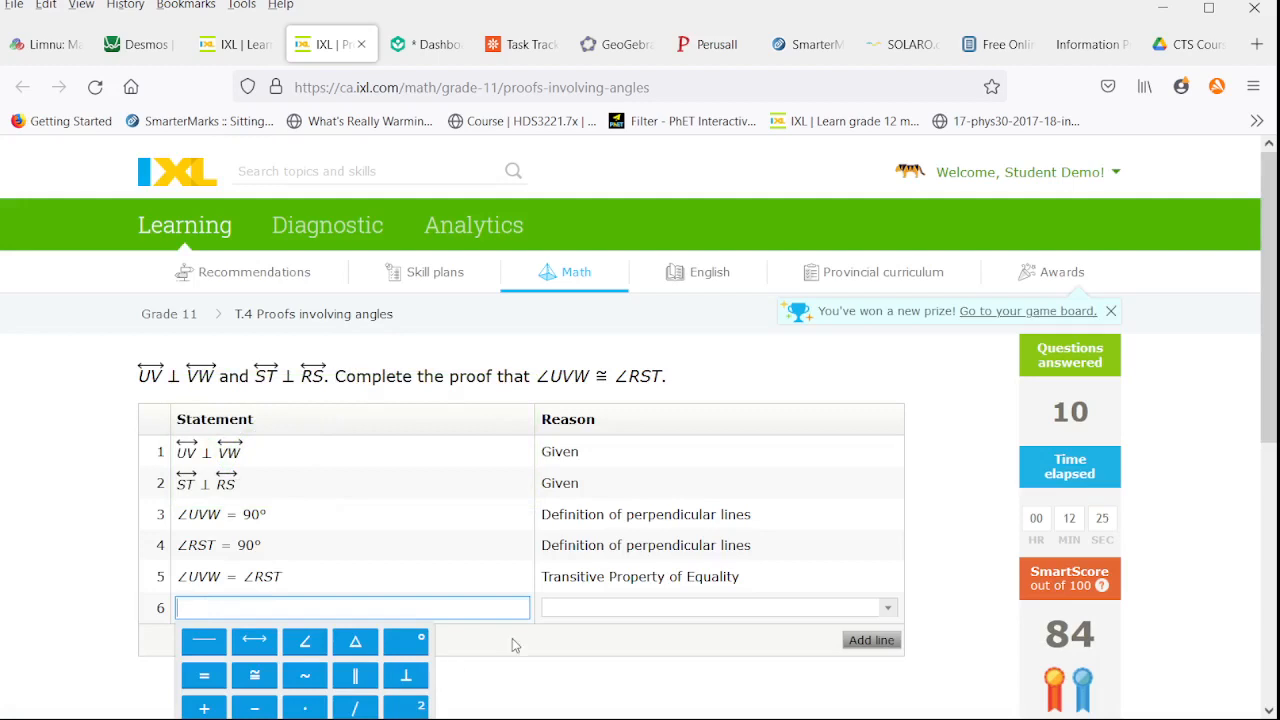
{"action": "scroll", "scroll_direction": "down", "scroll_amount": 3}
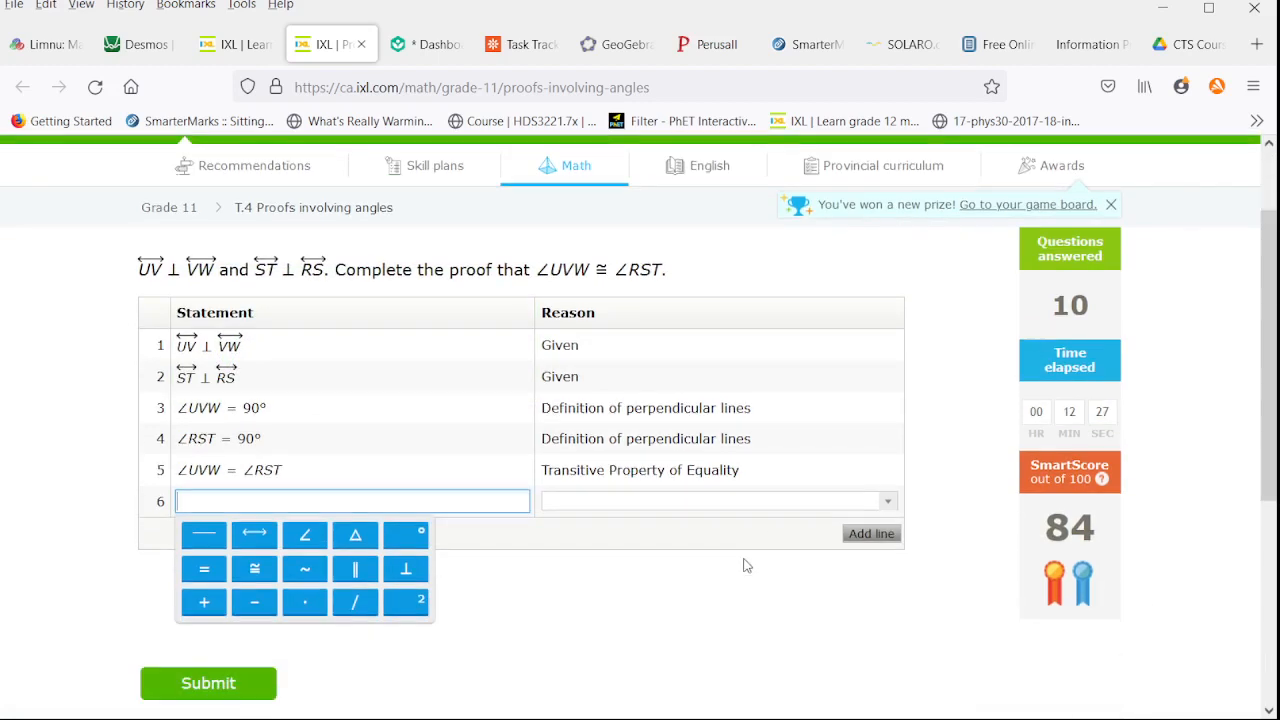
{"action": "mouse_move", "coordinate": [500, 710]}
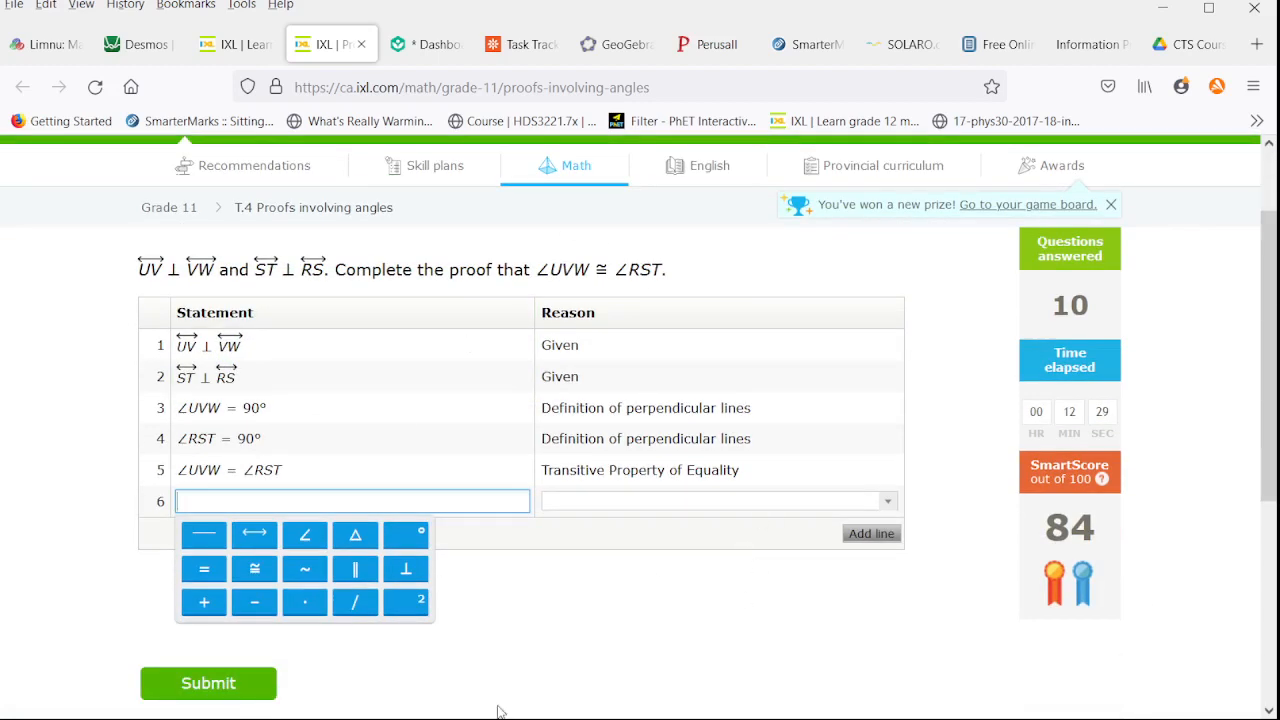